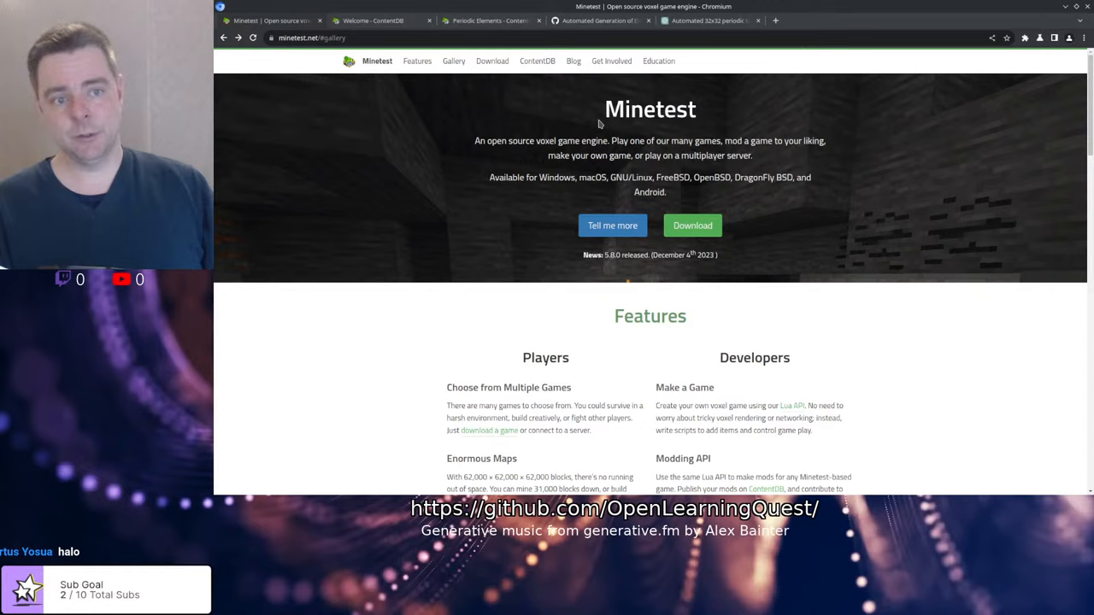
mouse_move(325, 137)
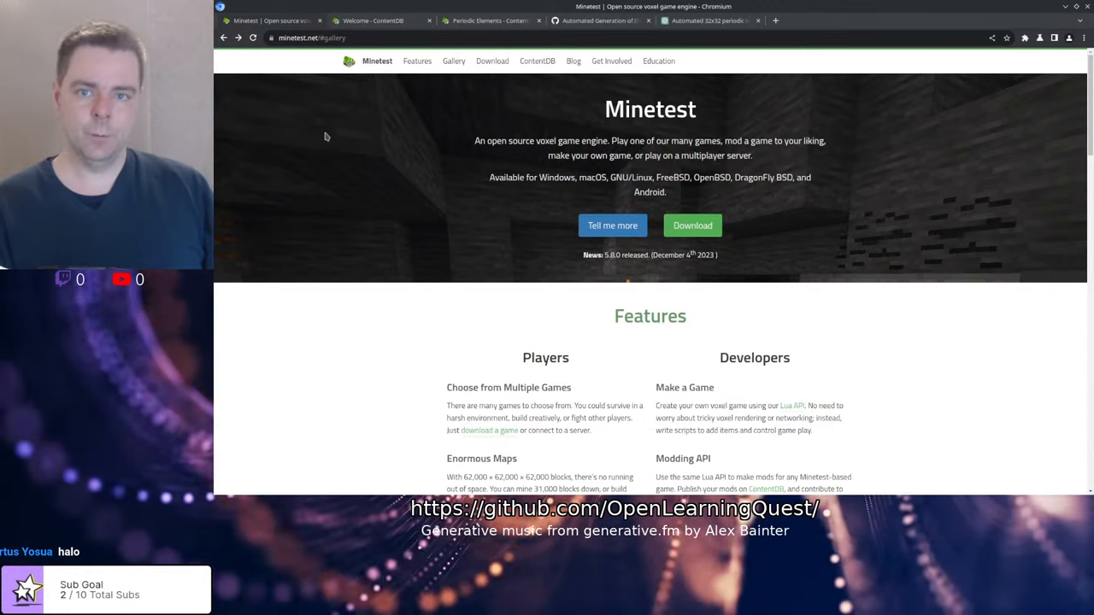
mouse_move(404, 253)
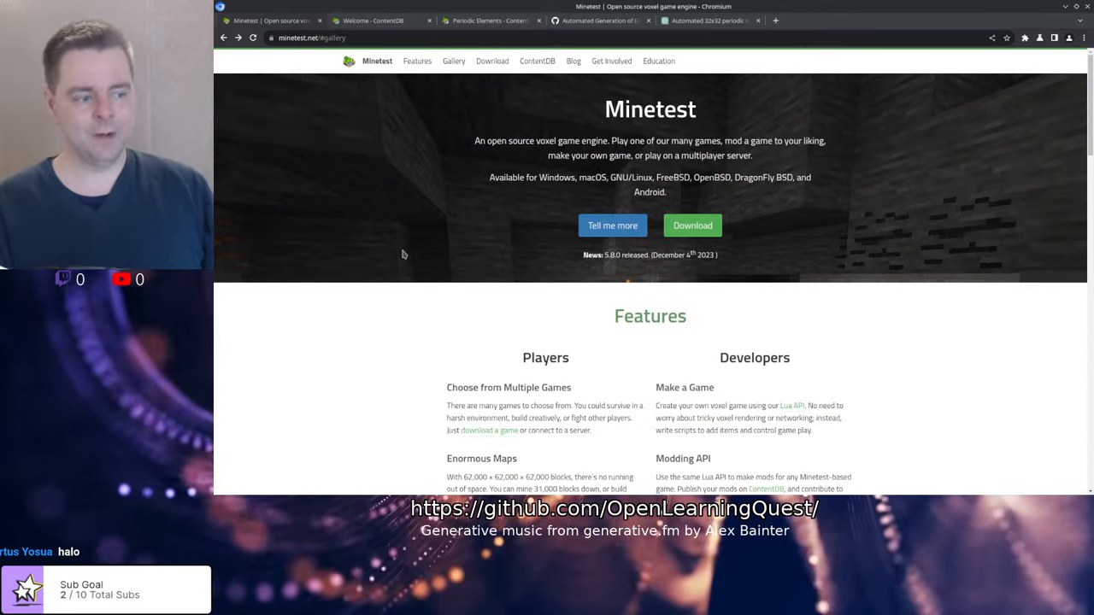
- Browse the Minetest gallery screenshots and the ContentDB games list, returning to the ContentDB front page
left_click(454, 61)
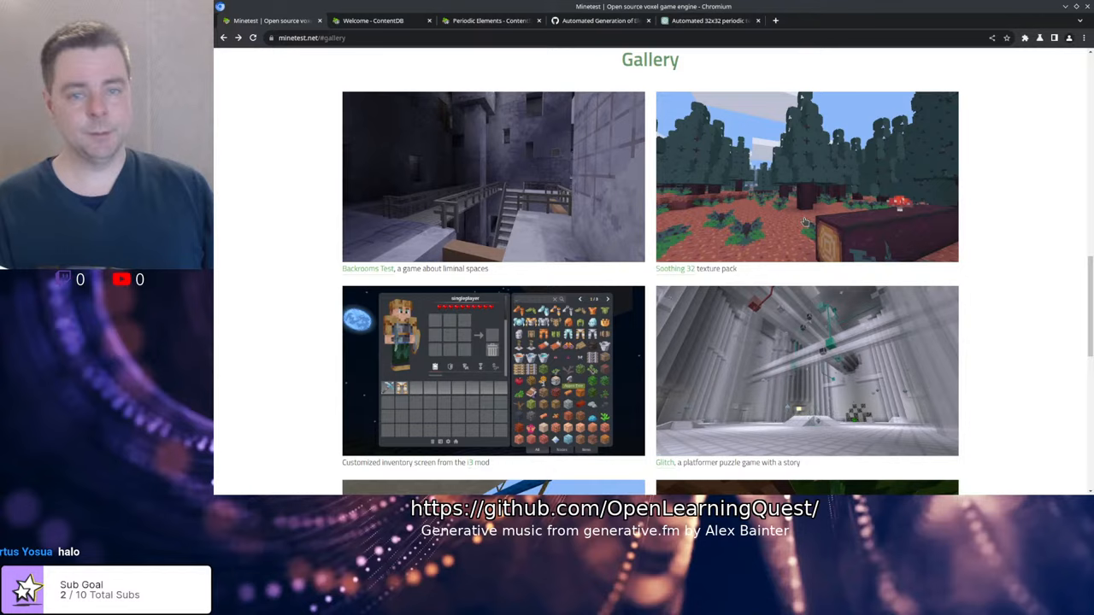
mouse_move(270, 346)
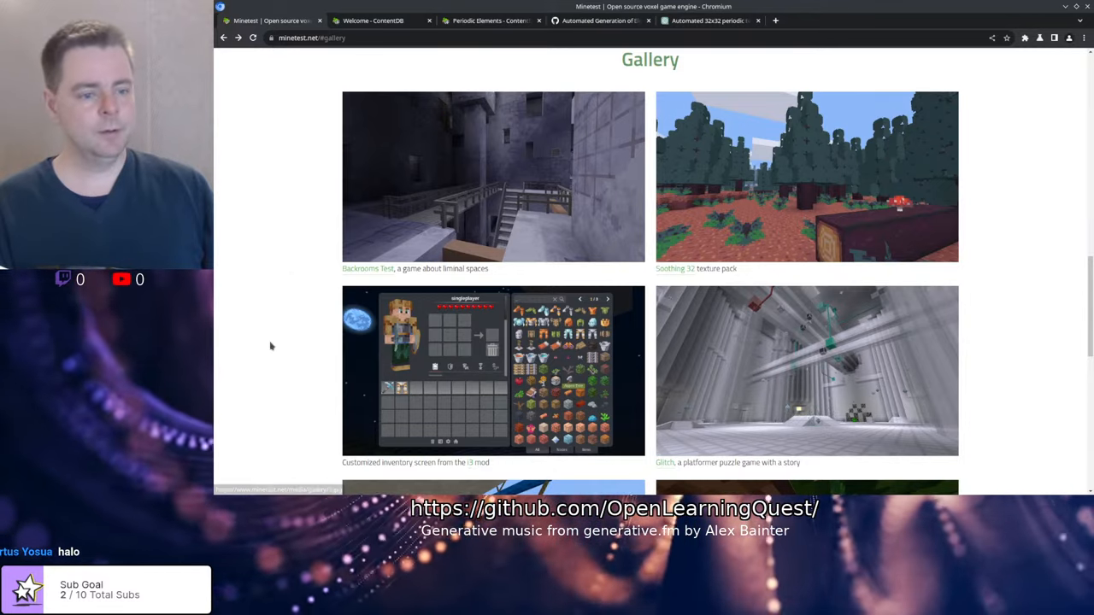
scroll("down", 3)
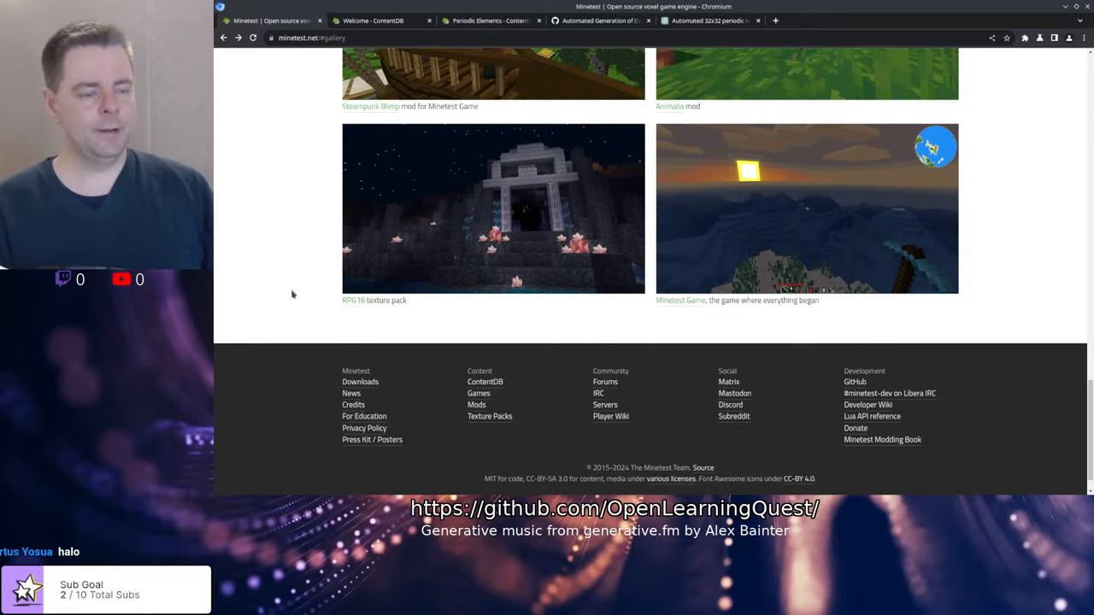
mouse_move(641, 318)
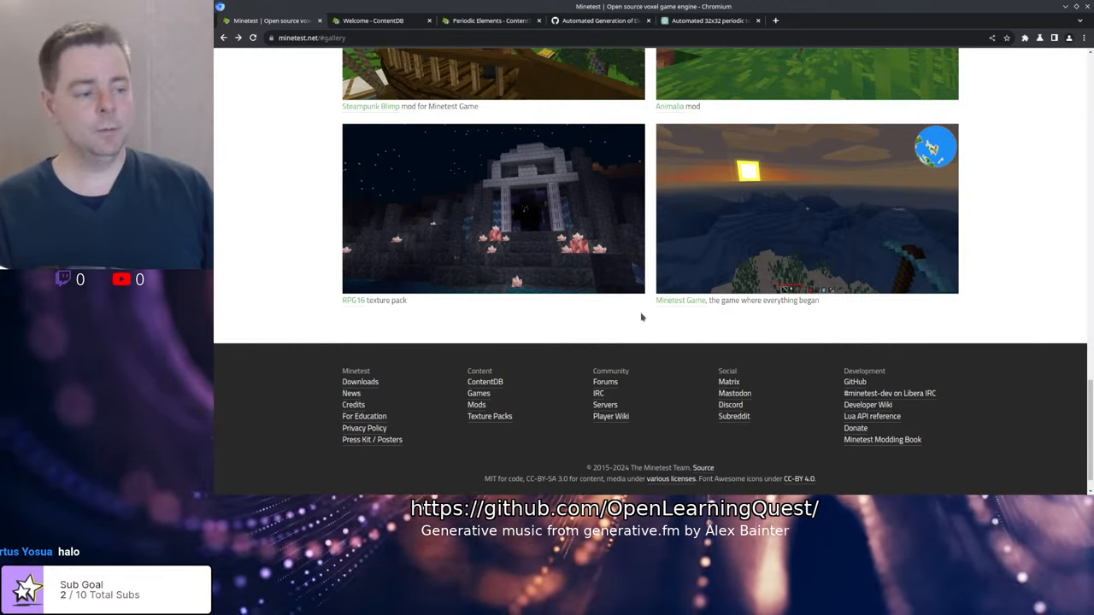
mouse_move(674, 307)
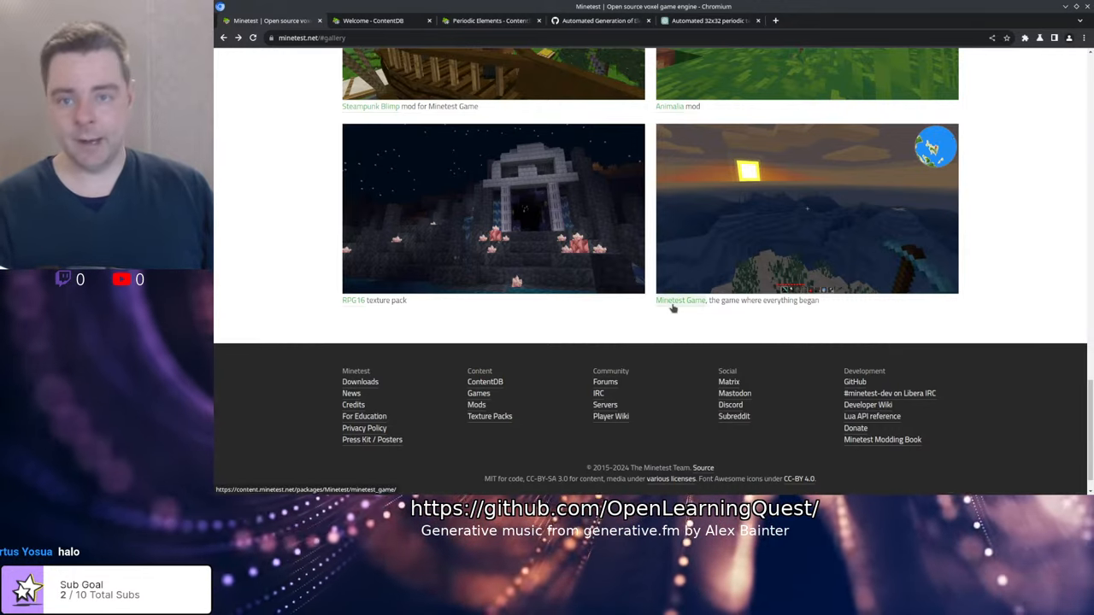
scroll("up", 3)
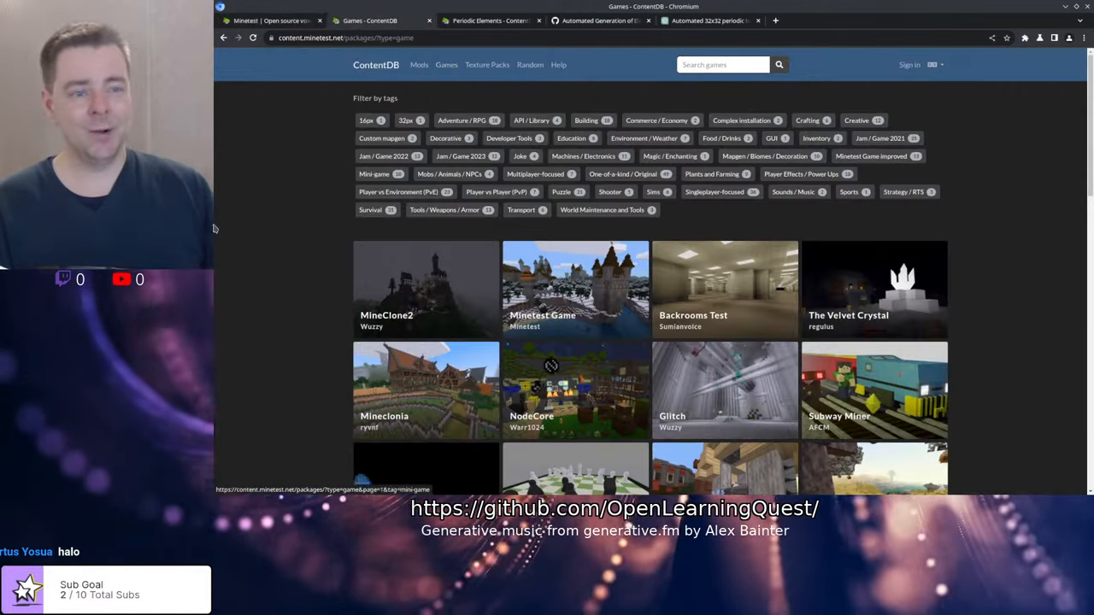
scroll("down", 3)
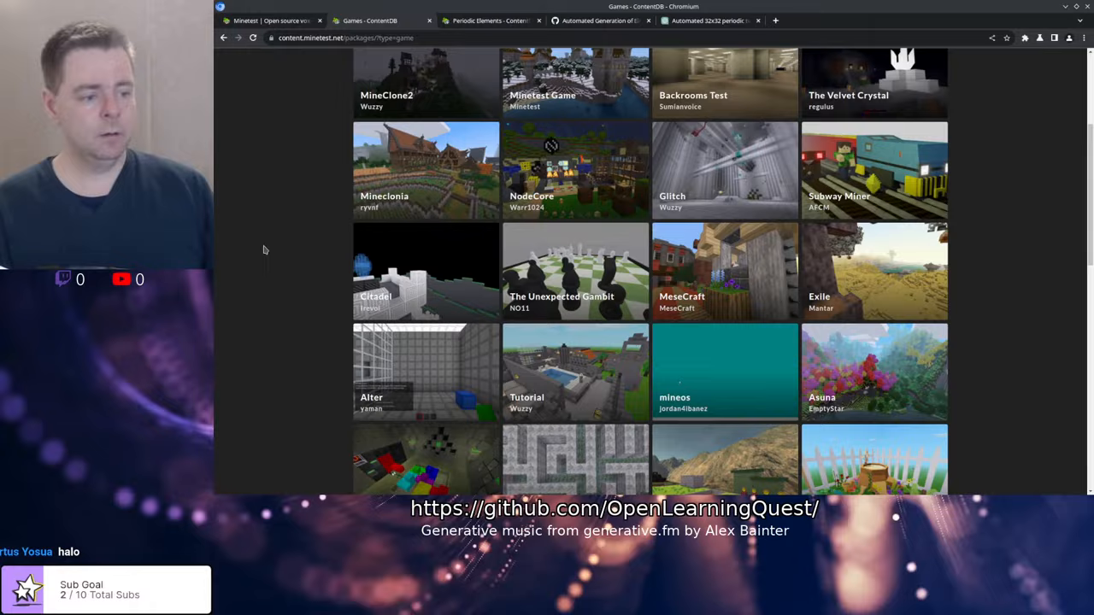
left_click(224, 38)
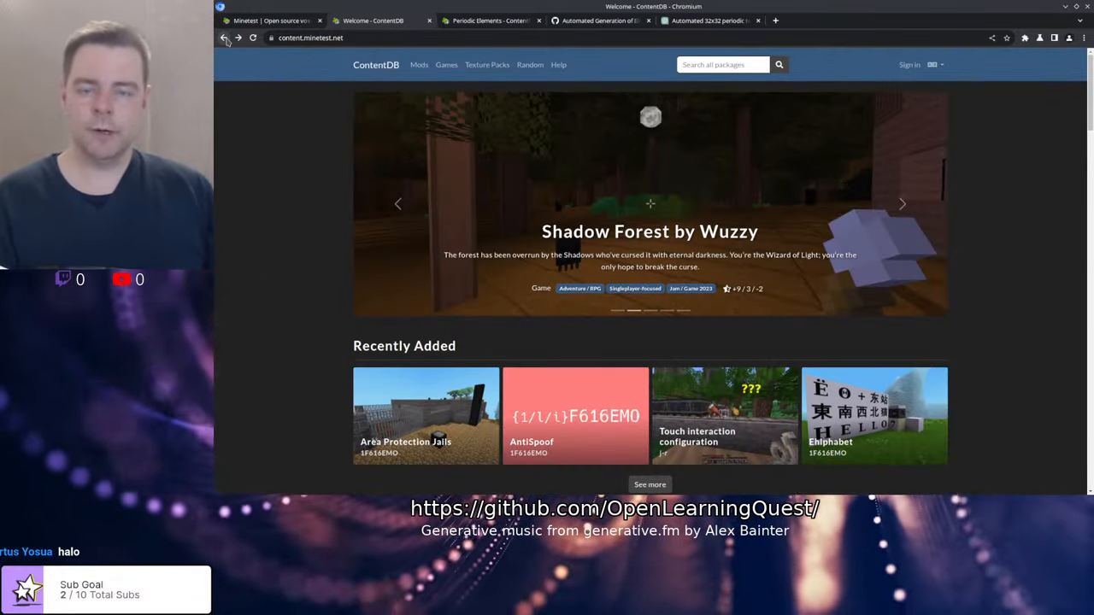
mouse_move(328, 258)
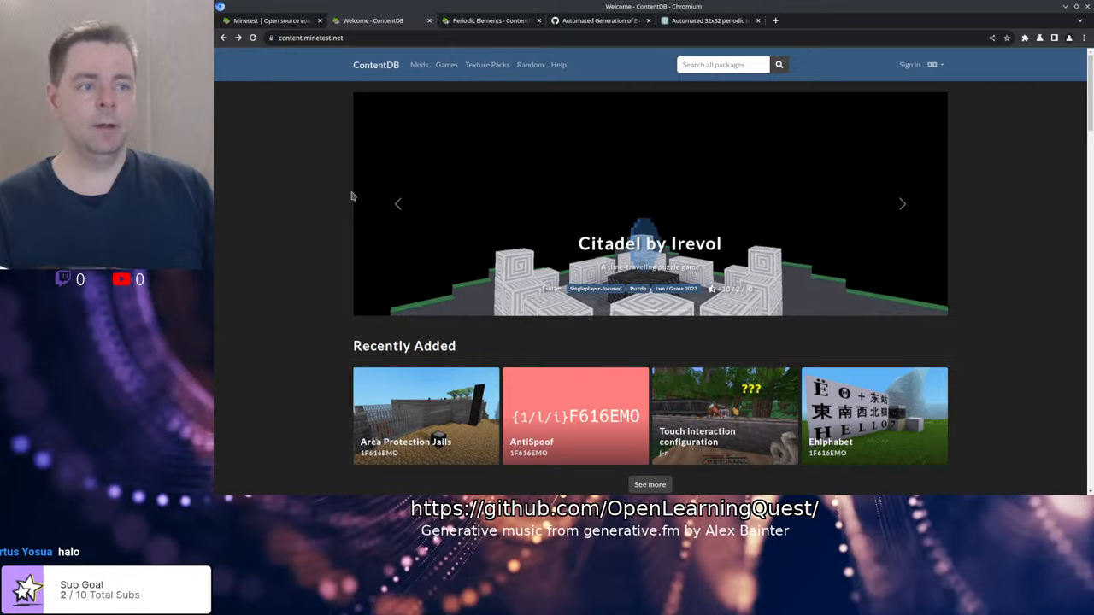
mouse_move(492, 21)
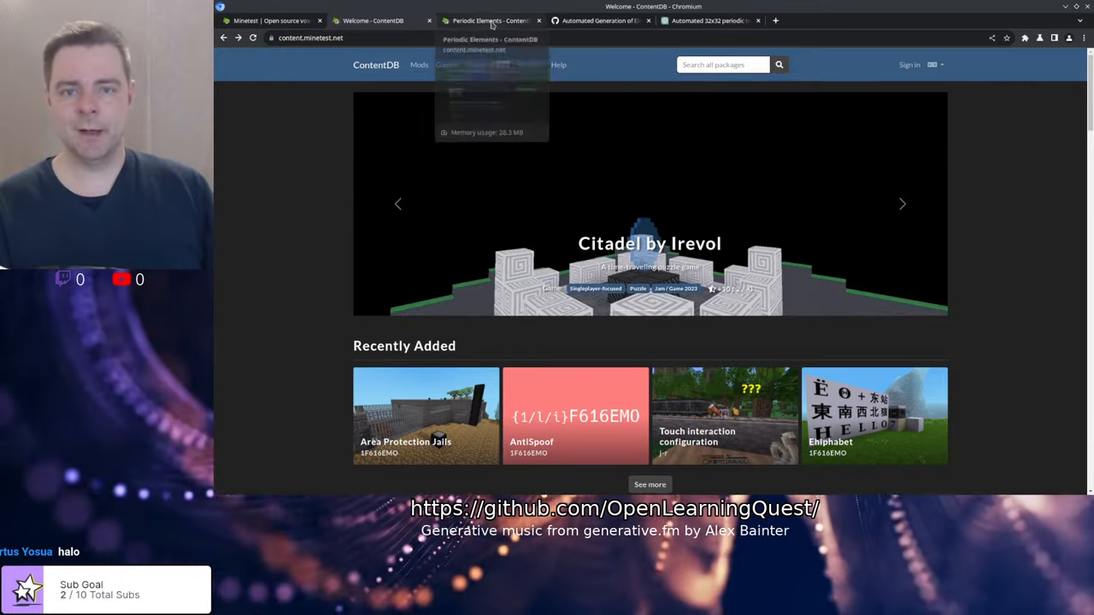
left_click(489, 21)
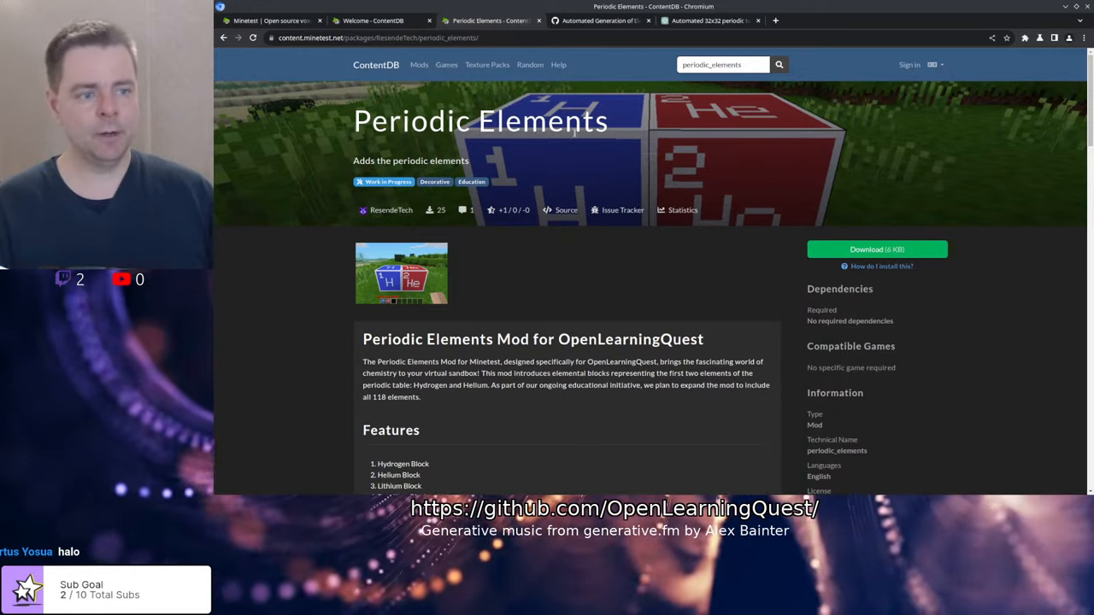
scroll("down", 3)
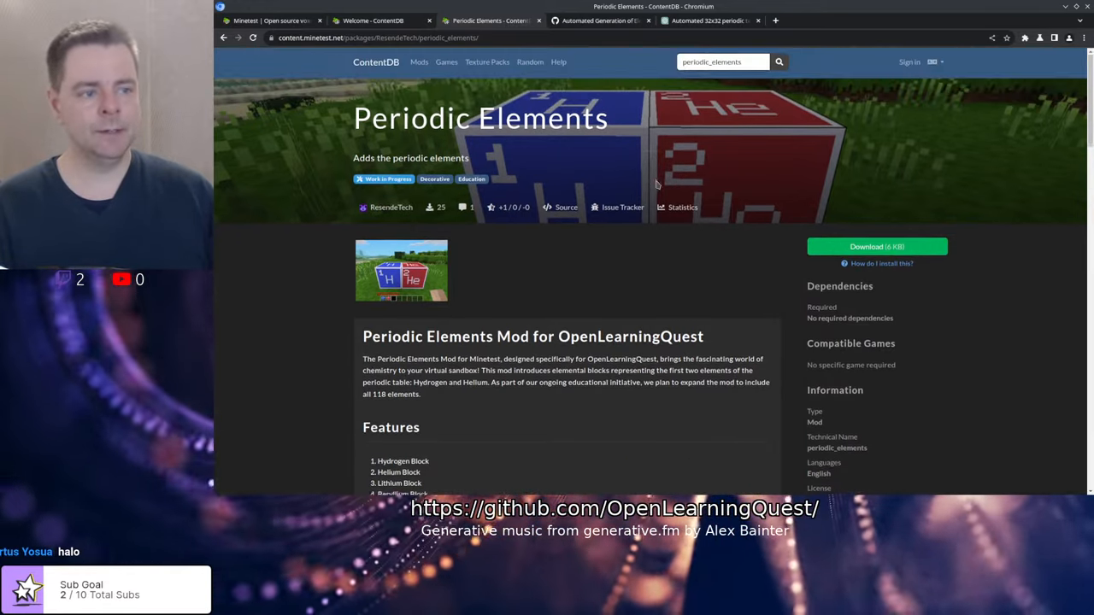
scroll("down", 3)
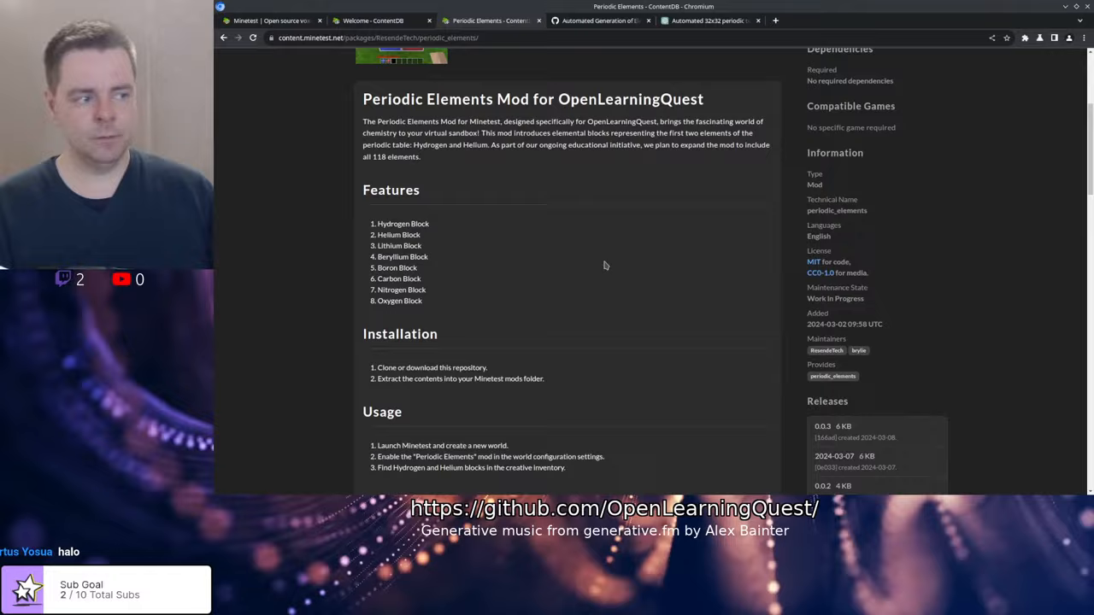
scroll("down", 3)
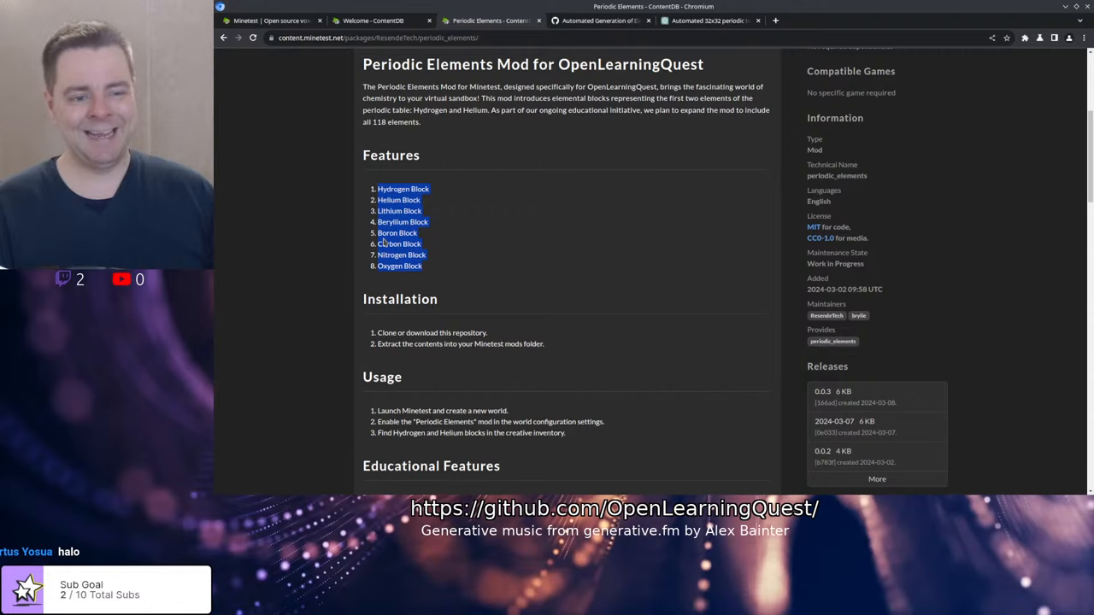
scroll("up", 3)
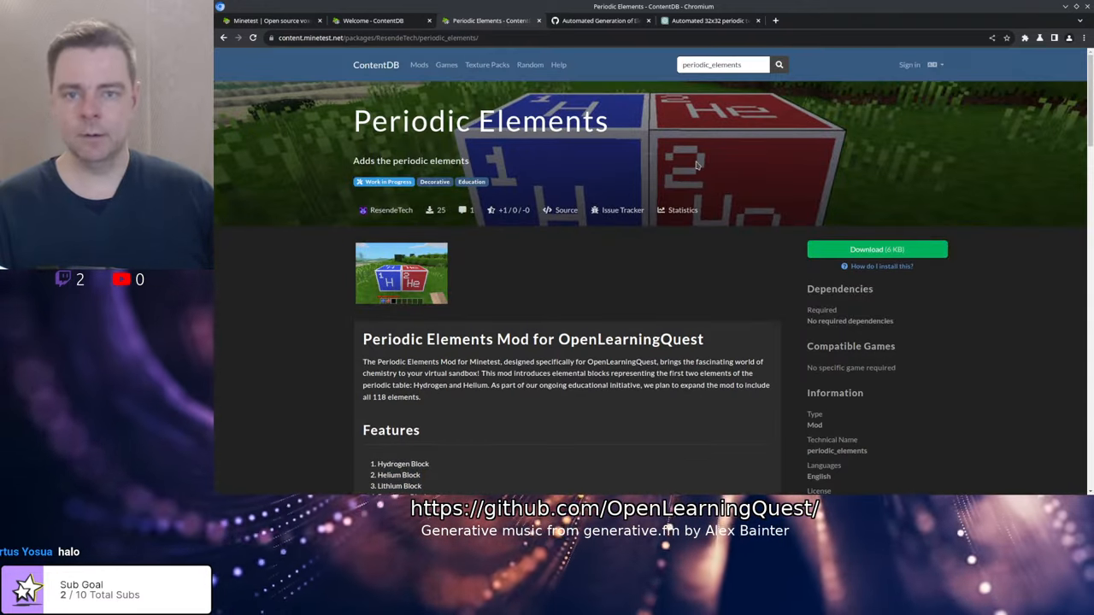
scroll("down", 3)
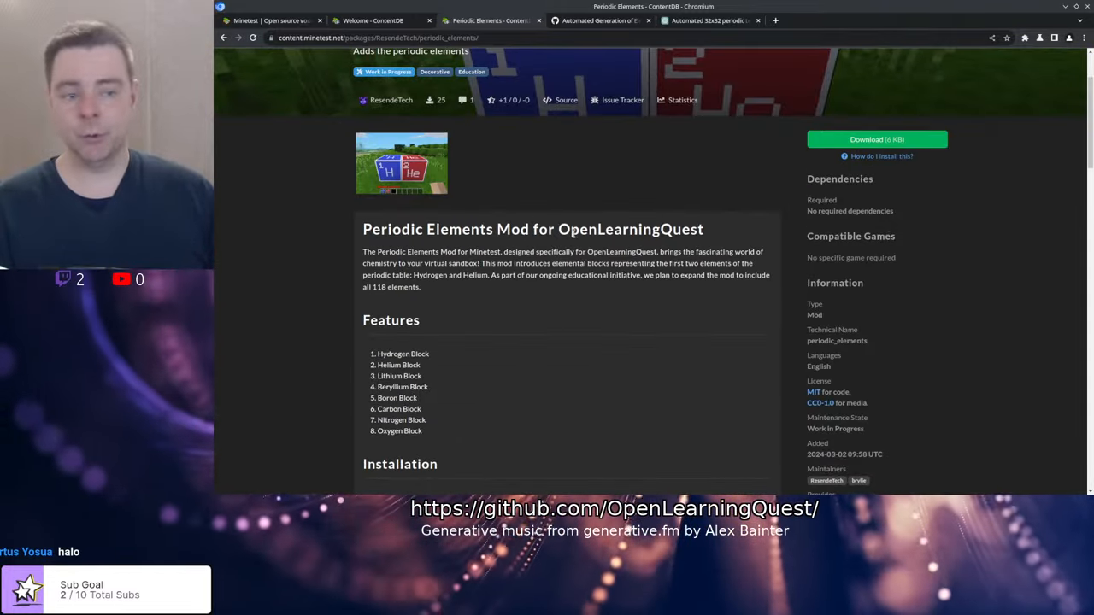
scroll("down", 3)
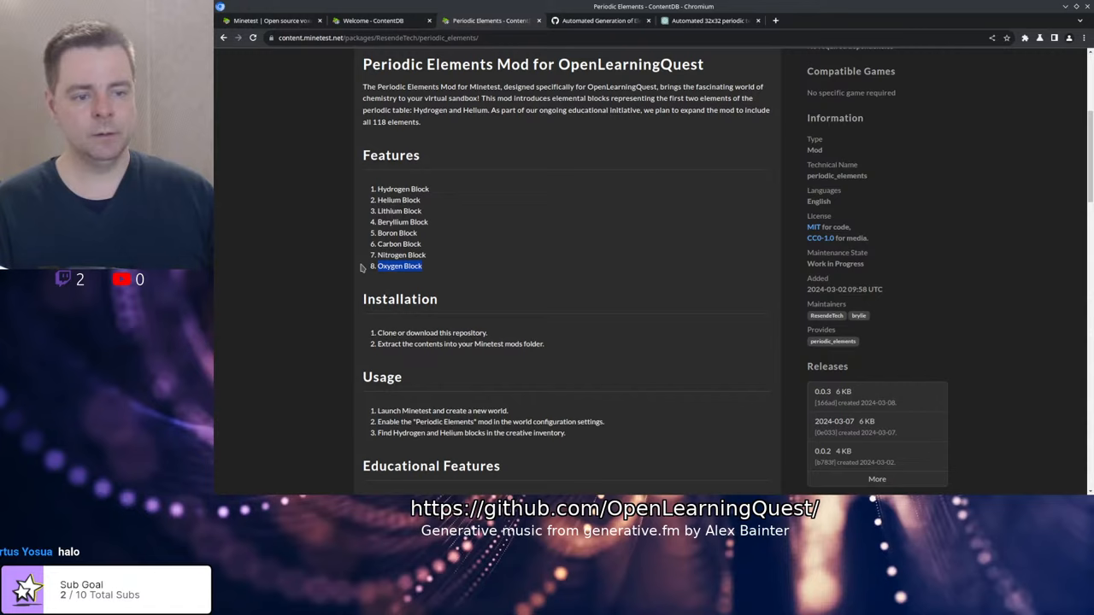
scroll("up", 3)
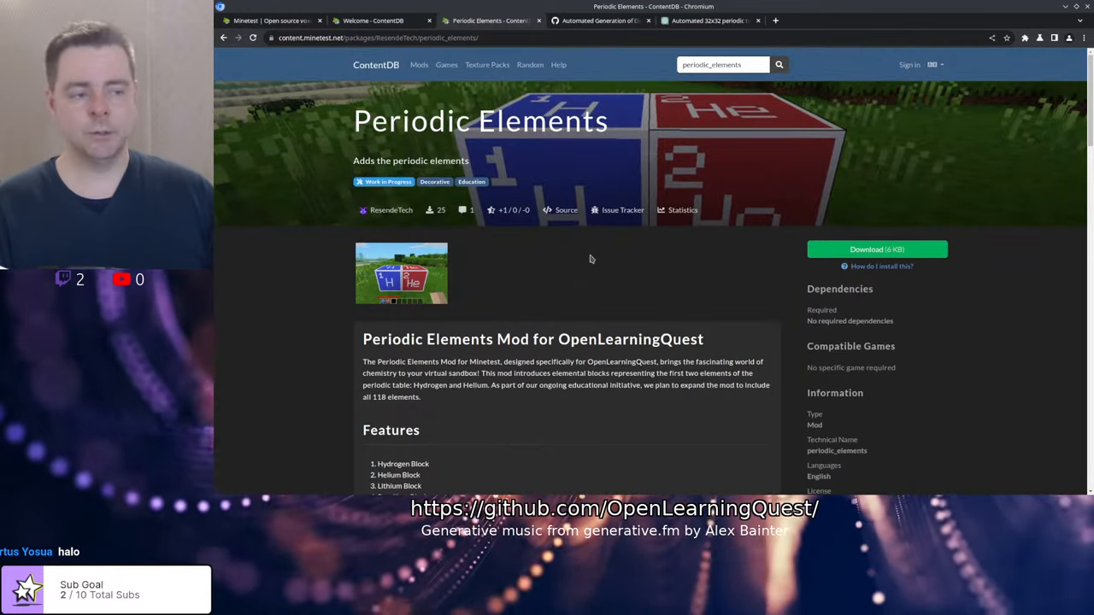
mouse_move(568, 267)
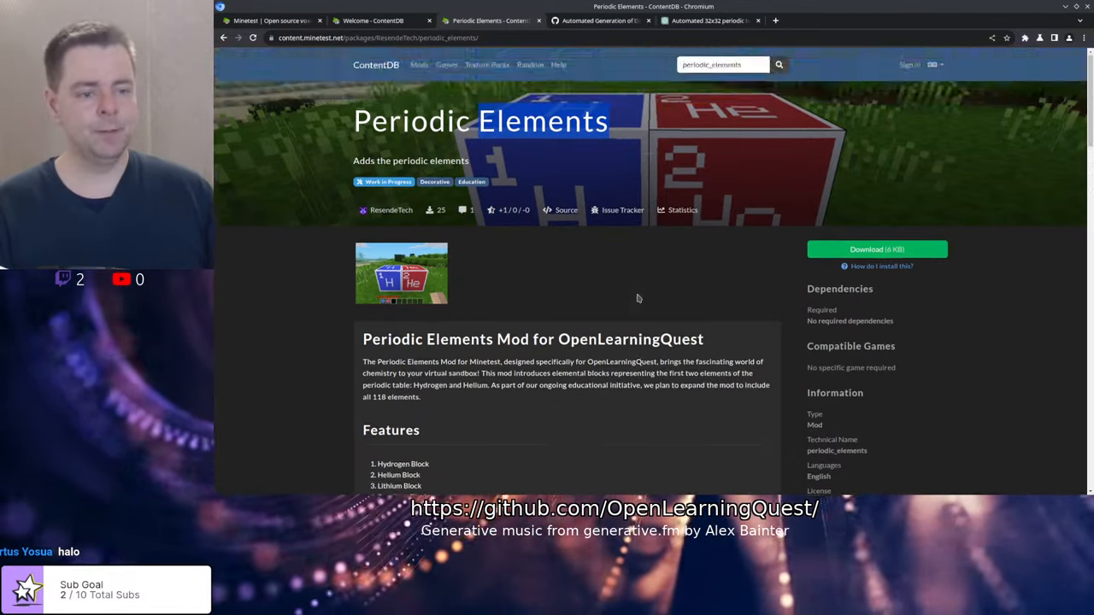
scroll("down", 3)
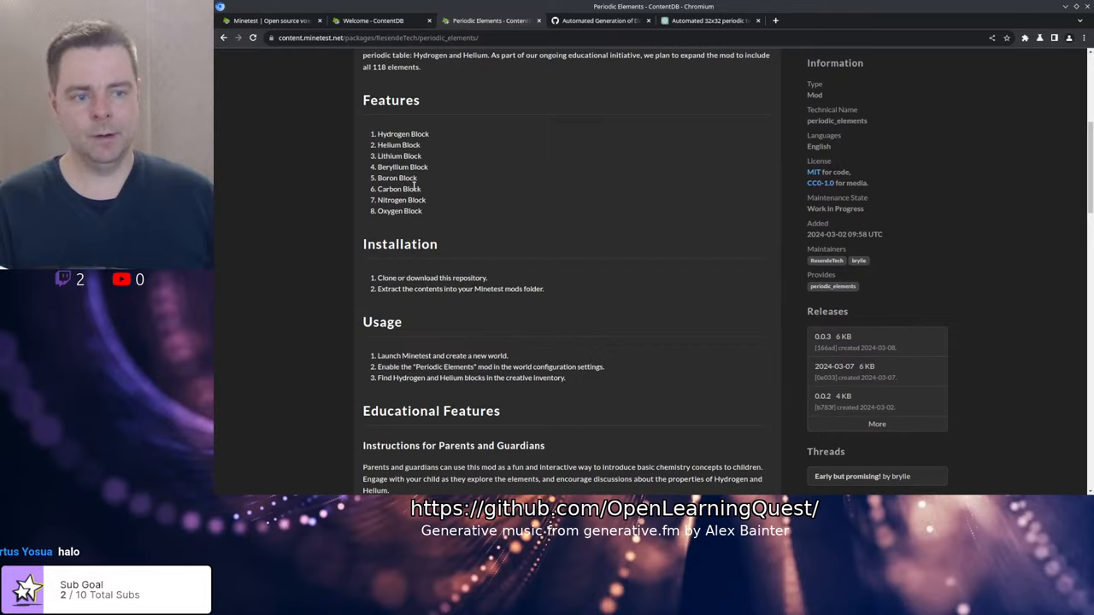
scroll("up", 3)
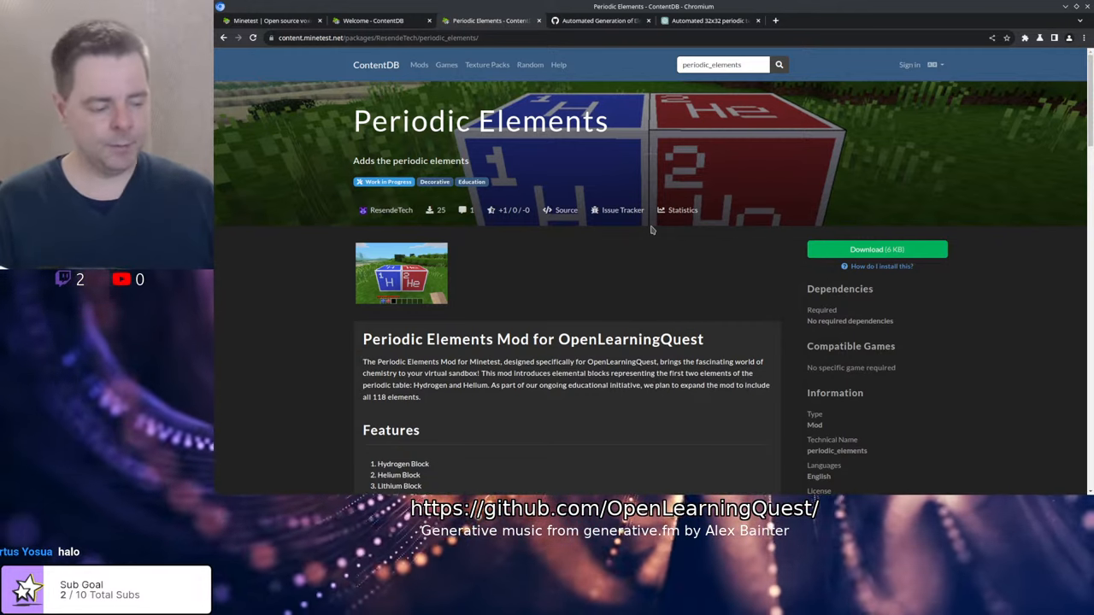
mouse_move(577, 259)
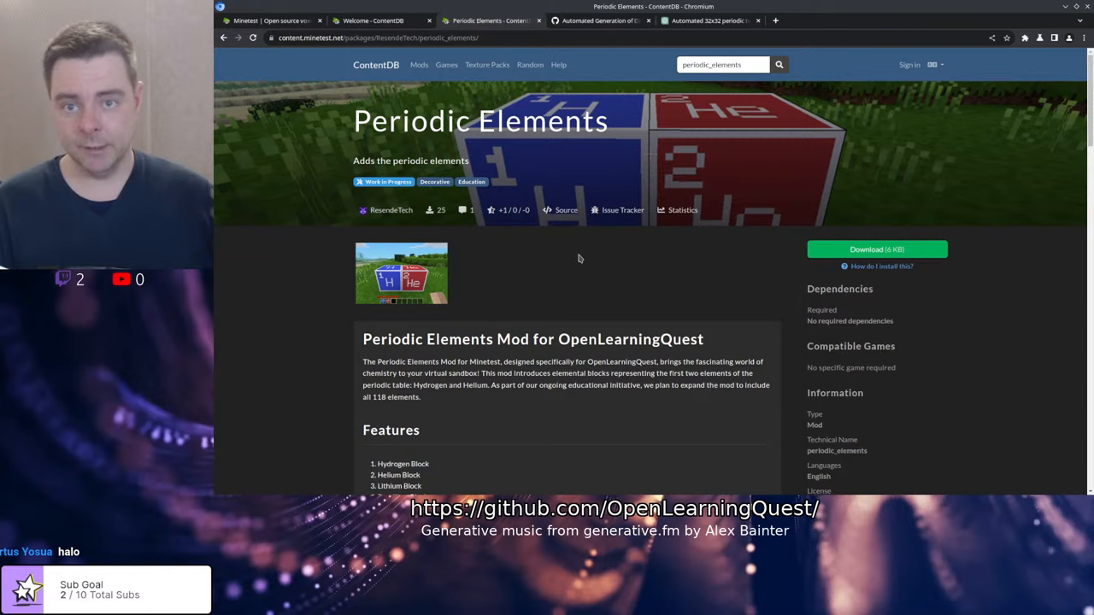
mouse_move(601, 219)
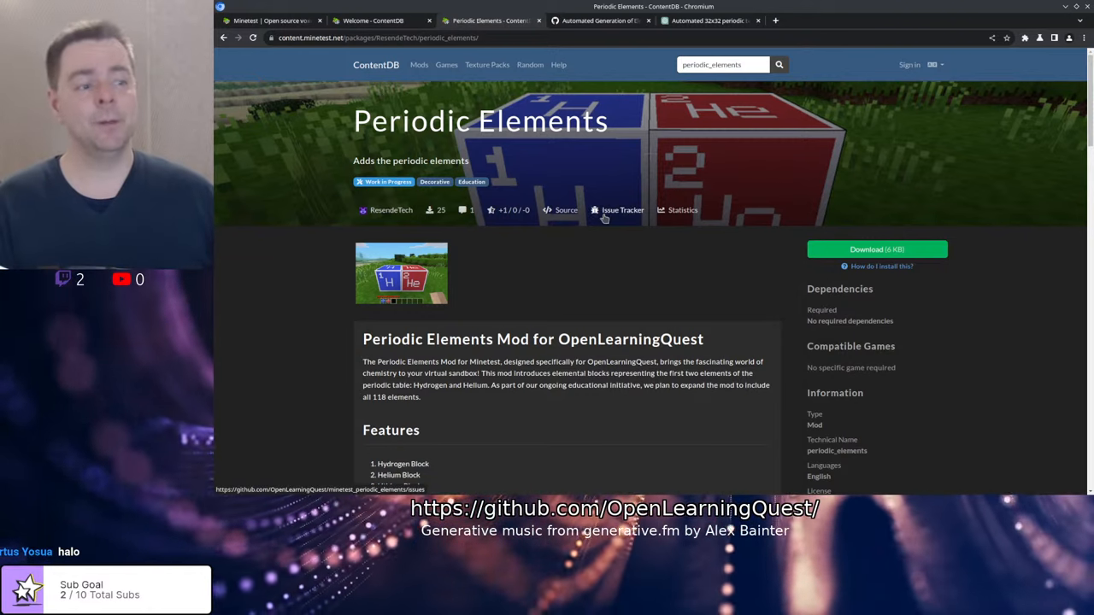
mouse_move(571, 157)
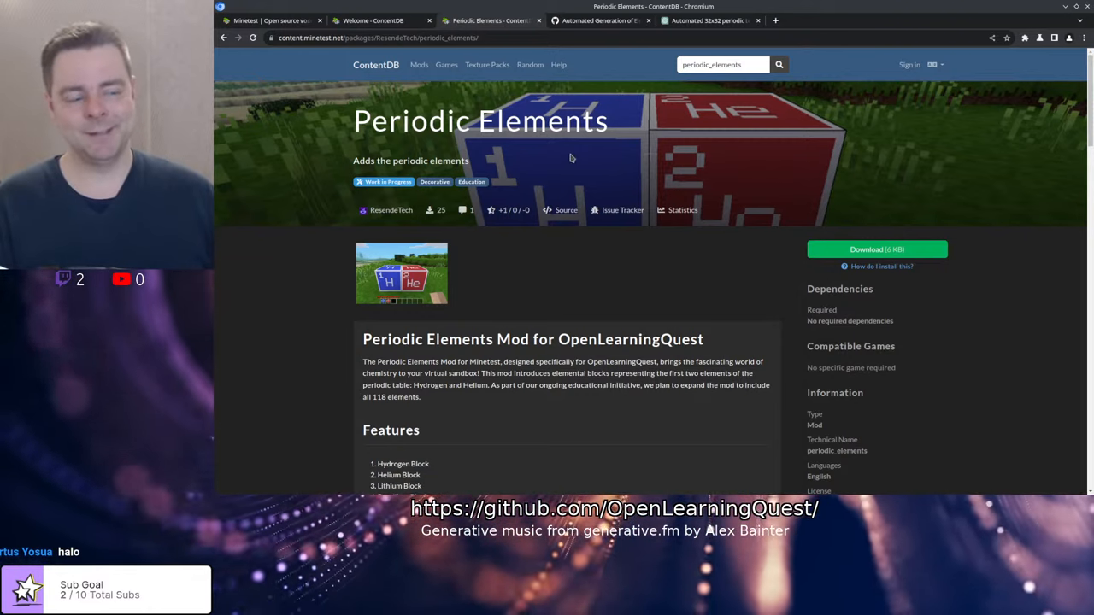
mouse_move(578, 171)
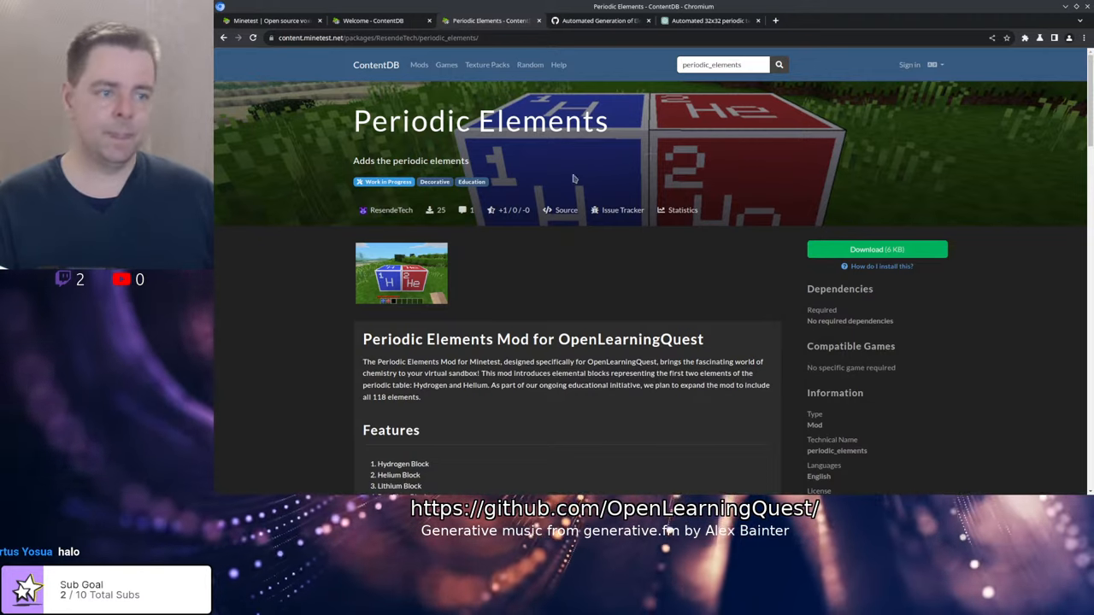
mouse_move(526, 294)
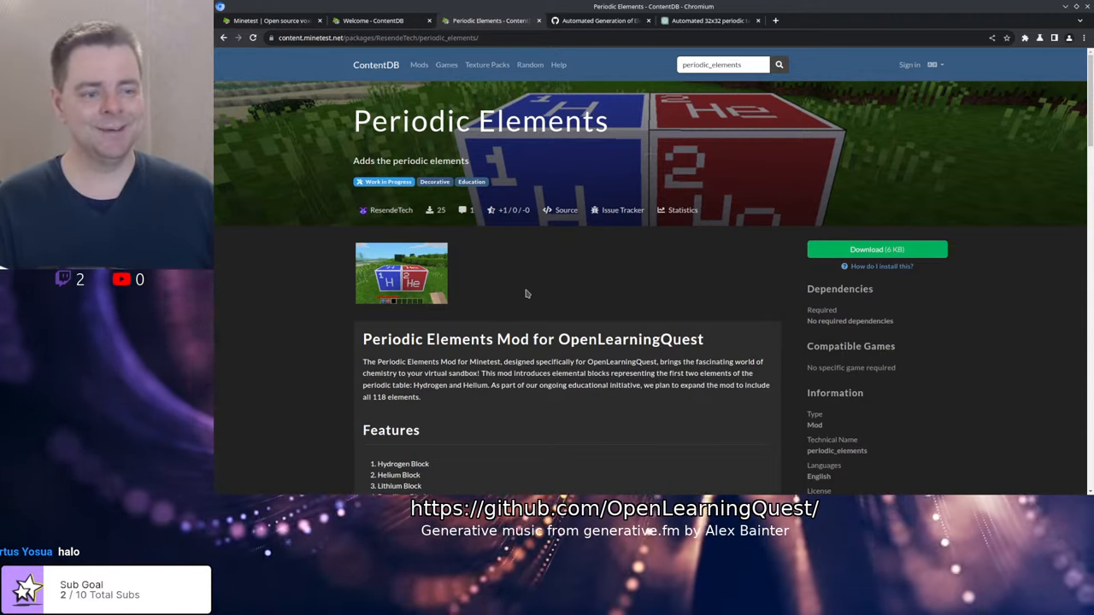
mouse_move(612, 277)
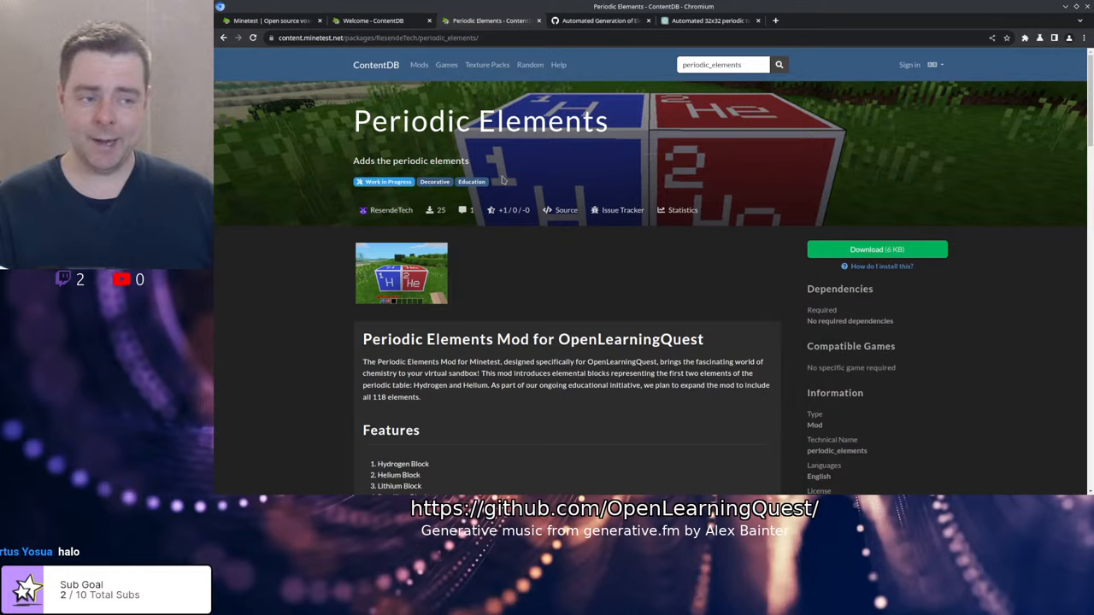
- Switch between the Periodic Elements mod page and pull request #5, ending on the pull request
left_click(598, 20)
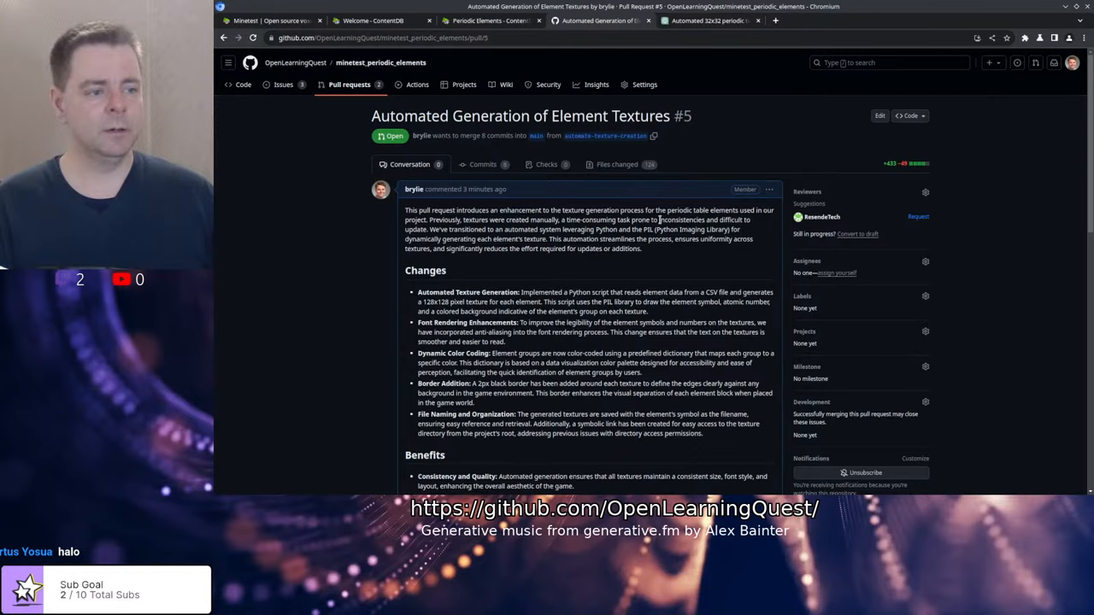
left_click(487, 20)
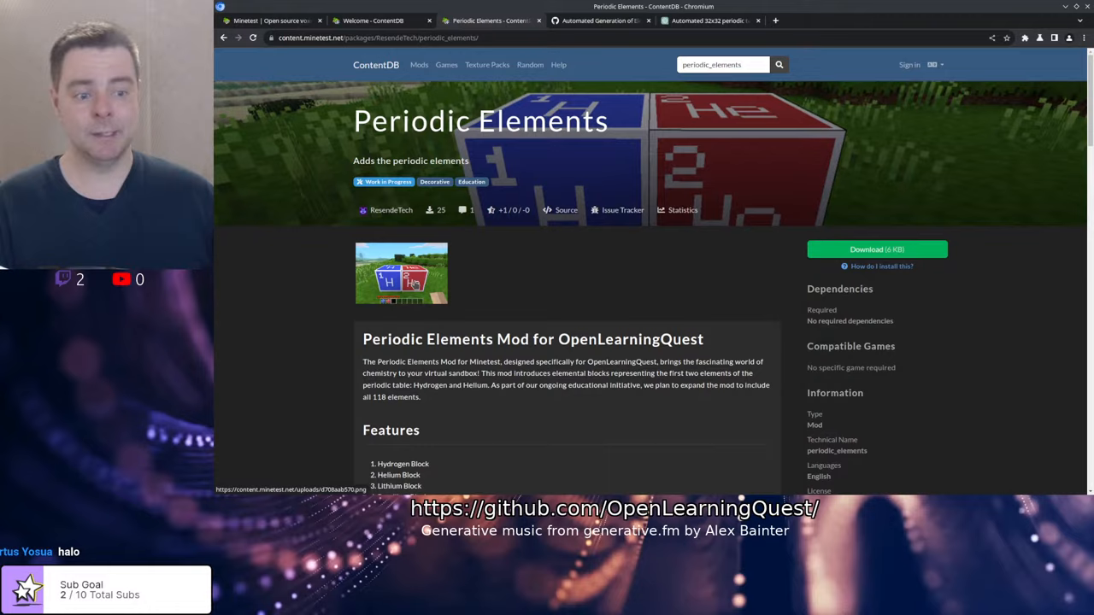
left_click(400, 274)
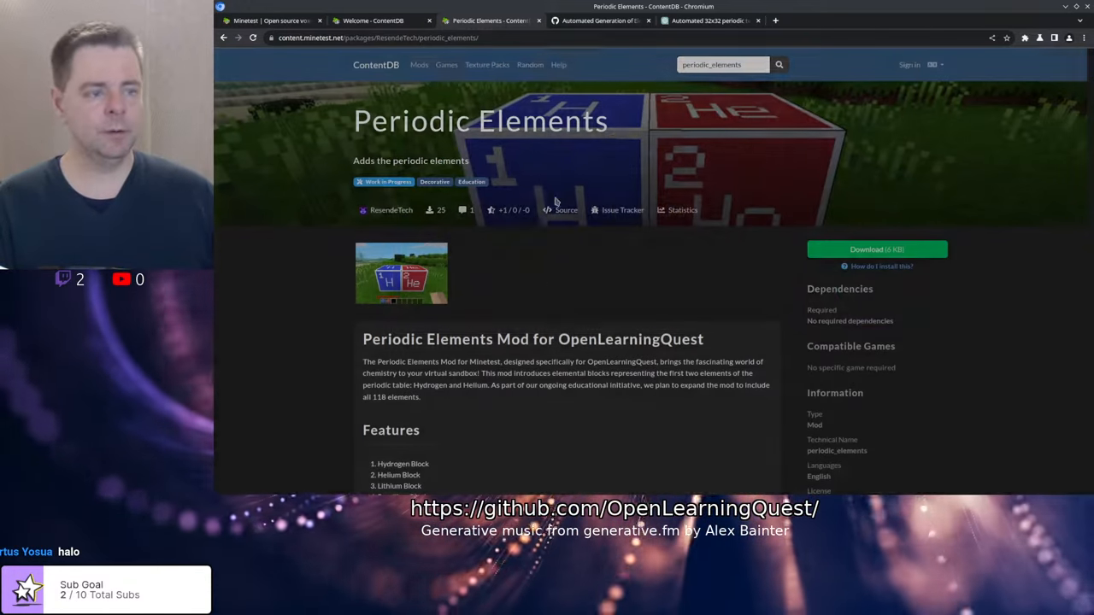
left_click(598, 20)
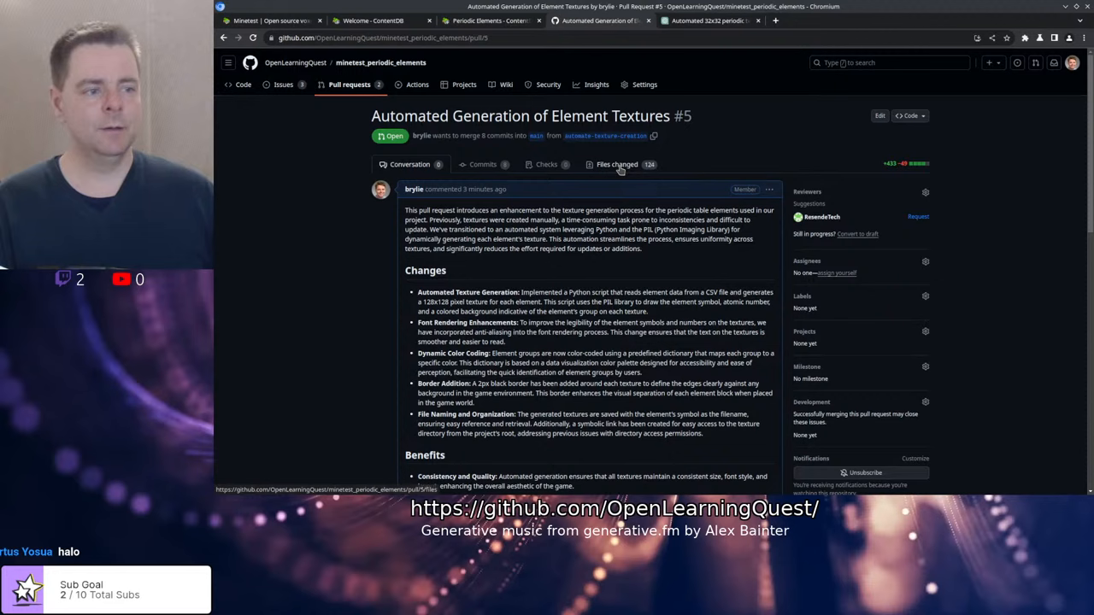
- Show the Files changed view of the pull request with the README.md diff
left_click(616, 164)
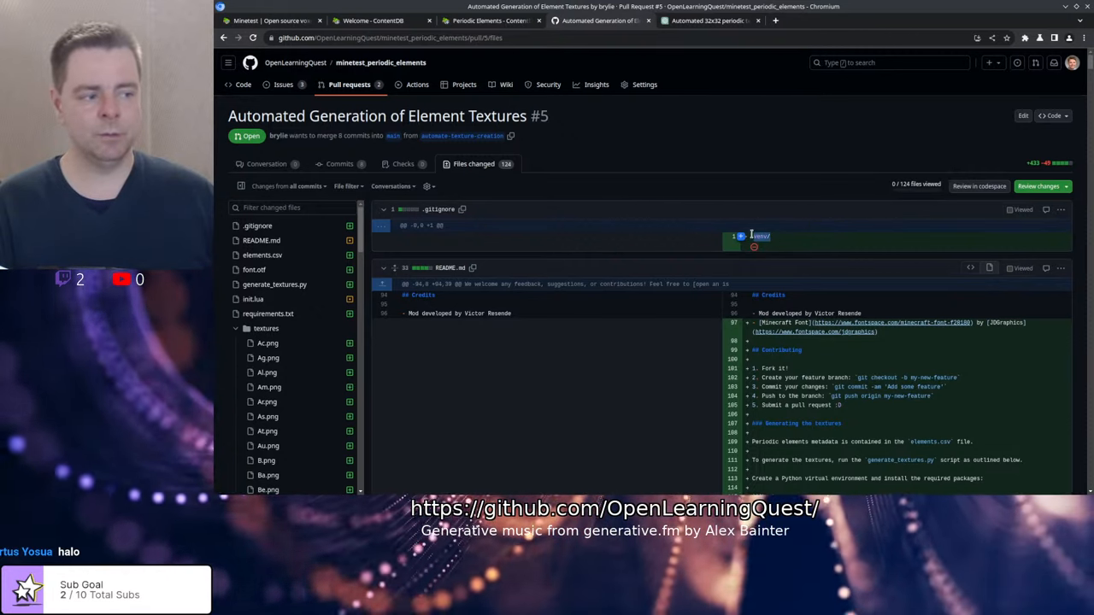
mouse_move(687, 133)
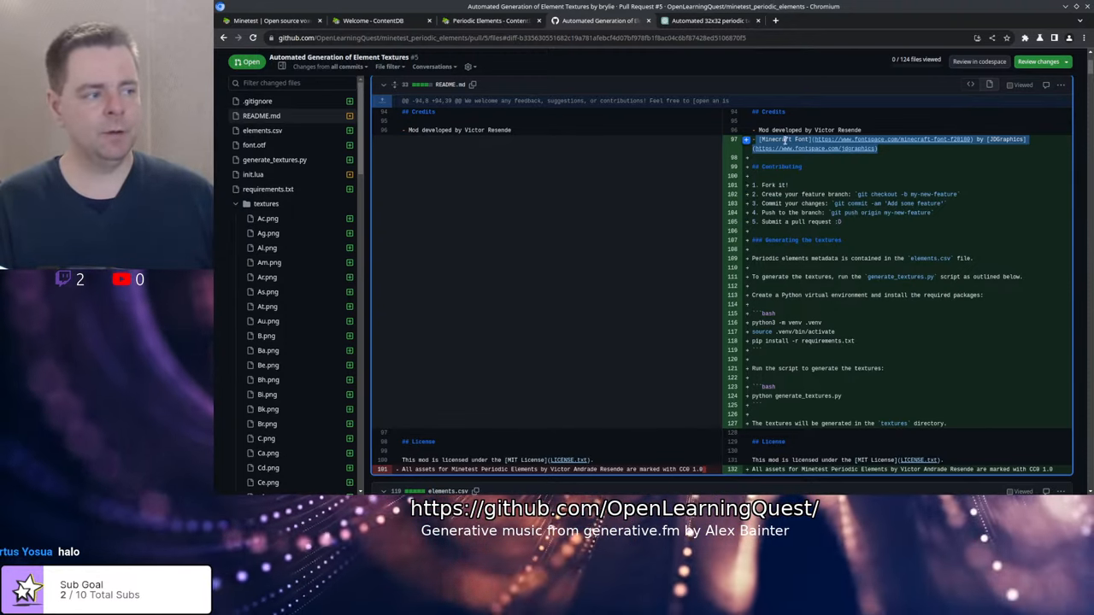
mouse_move(940, 148)
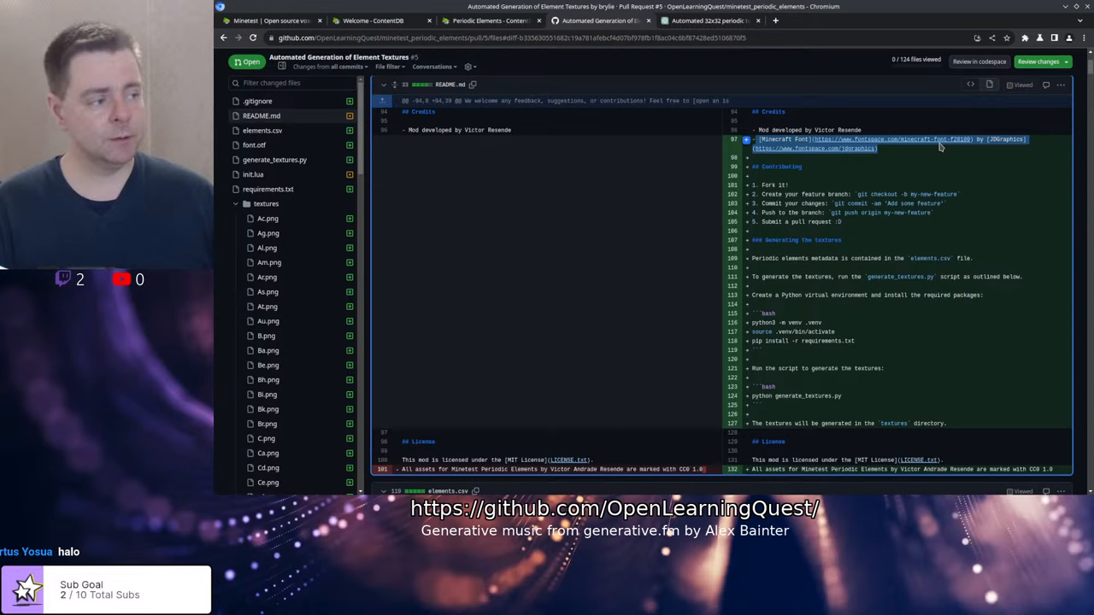
mouse_move(911, 231)
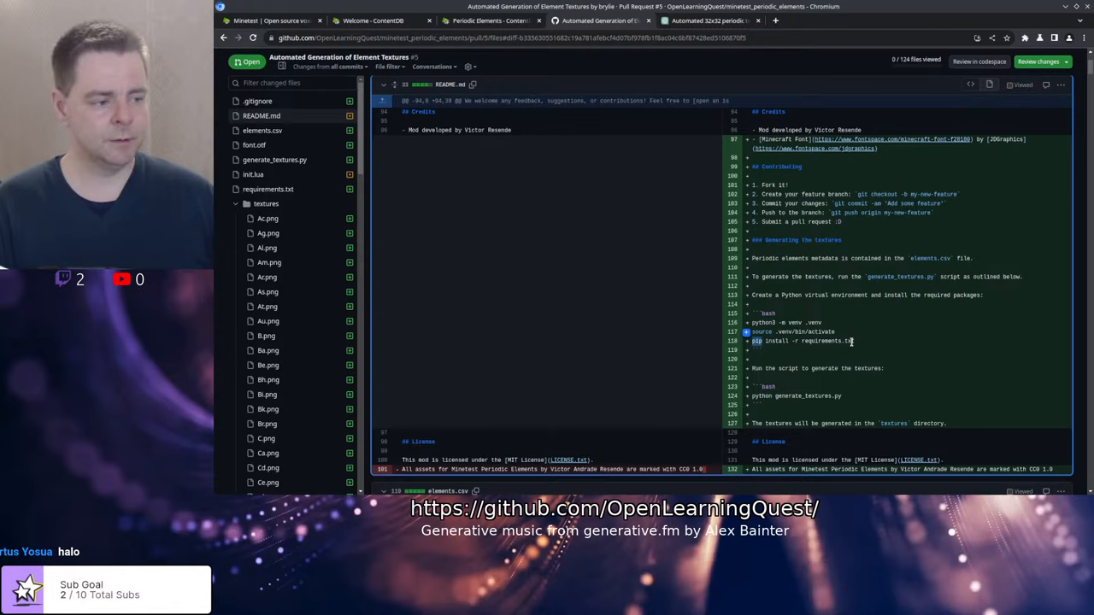
mouse_move(827, 352)
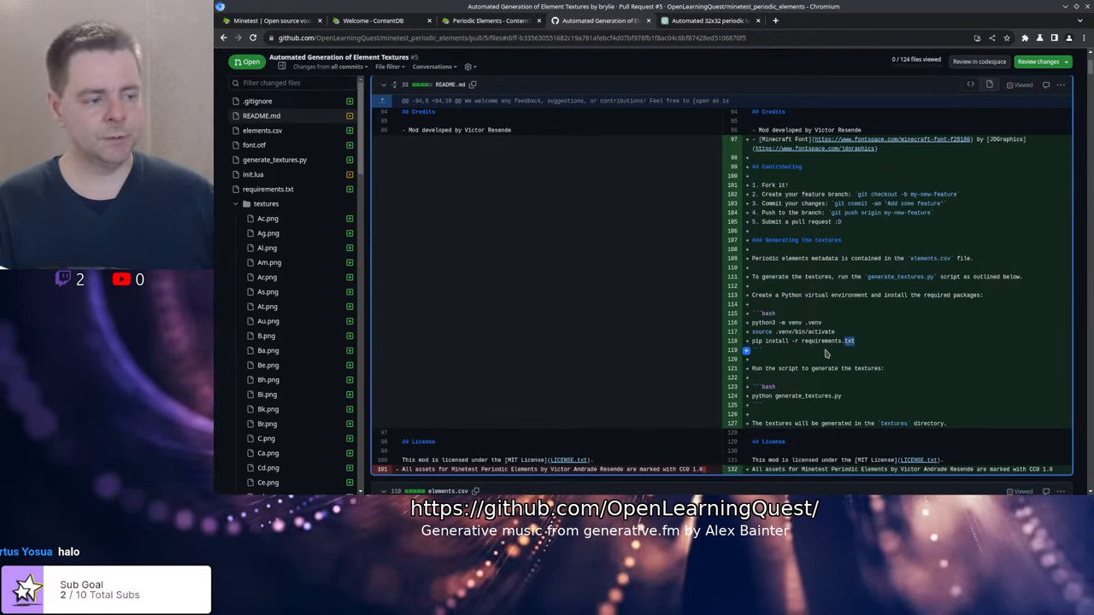
left_click(267, 203)
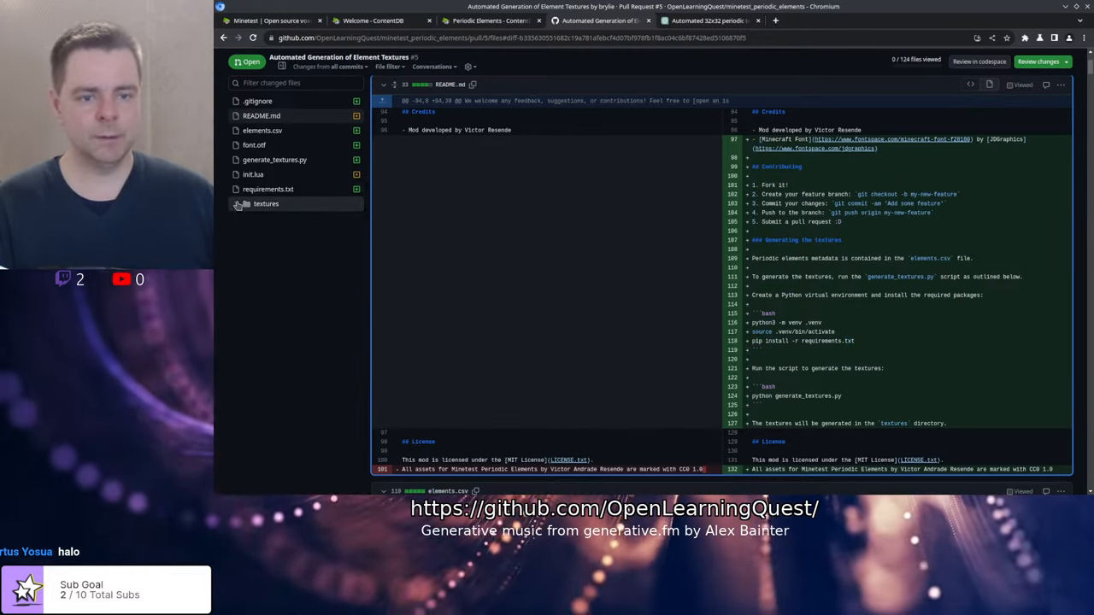
left_click(267, 188)
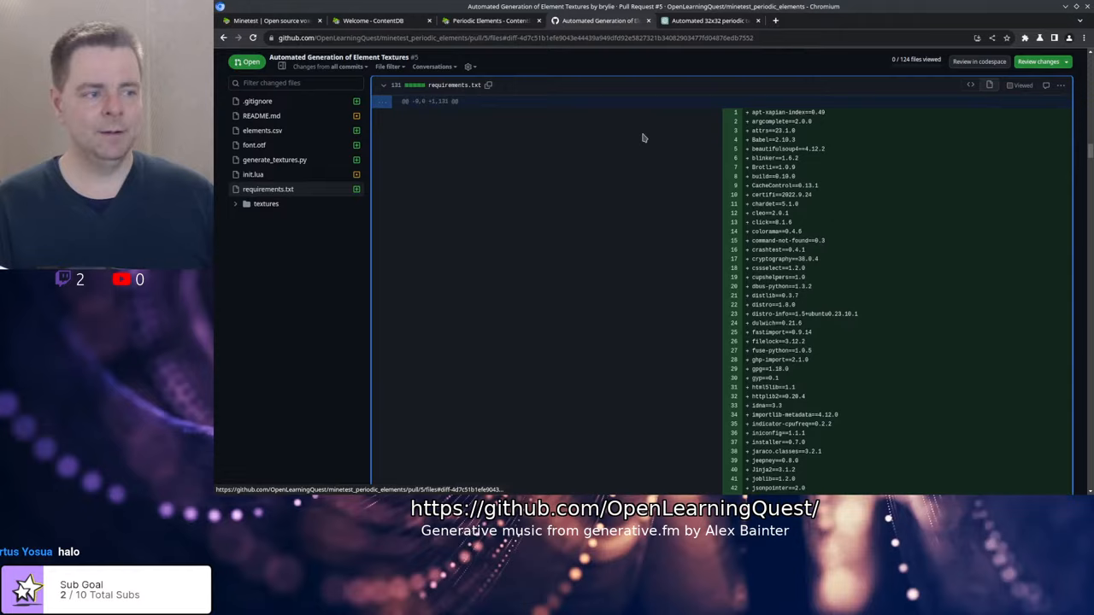
scroll("down", 3)
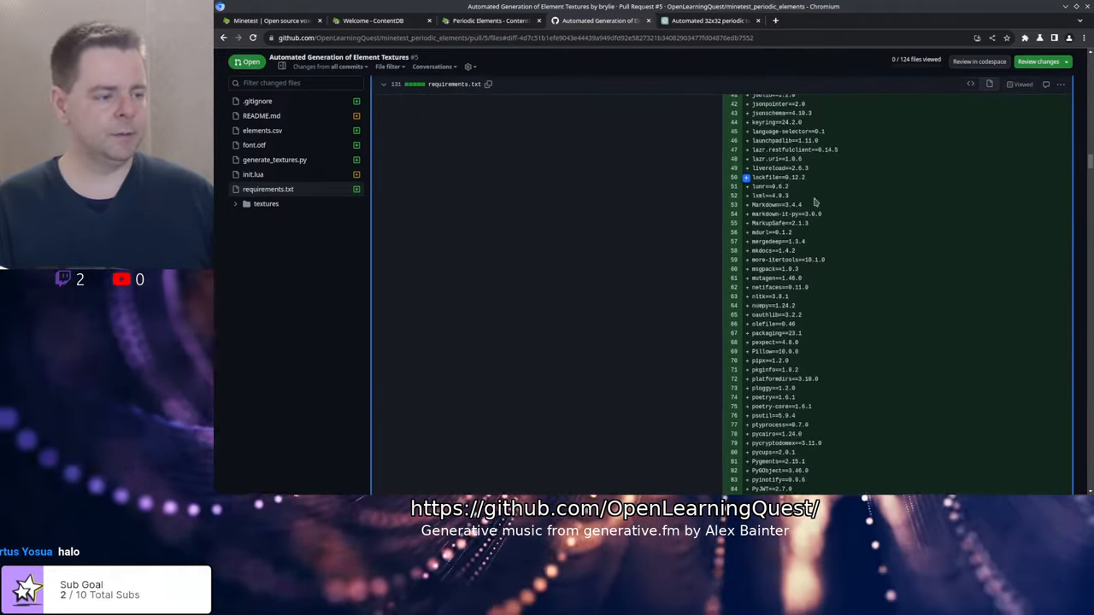
scroll("down", 3)
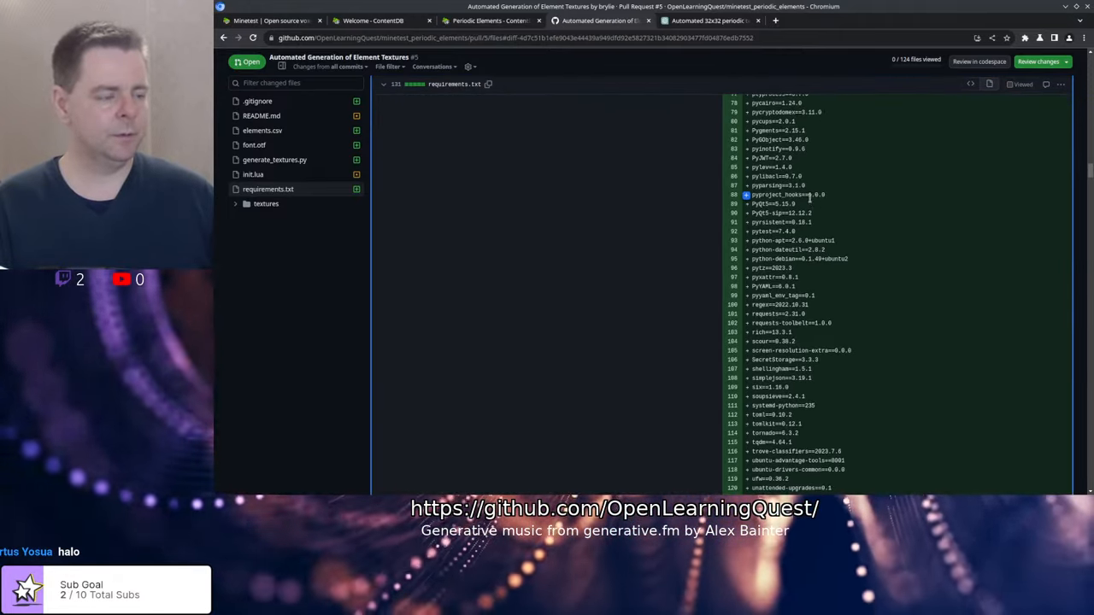
scroll("down", 3)
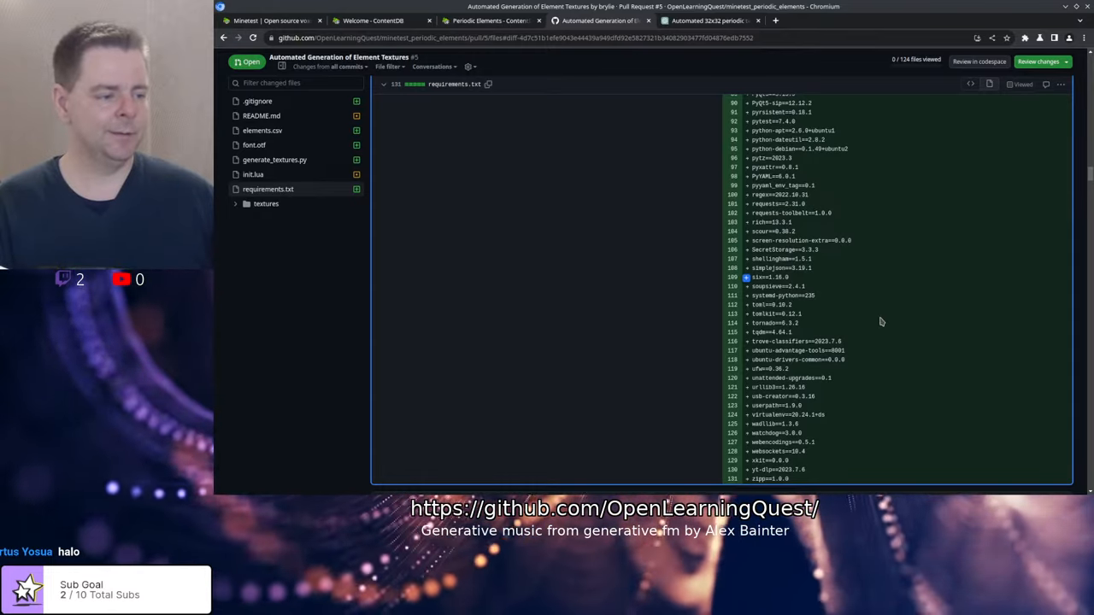
scroll("up", 3)
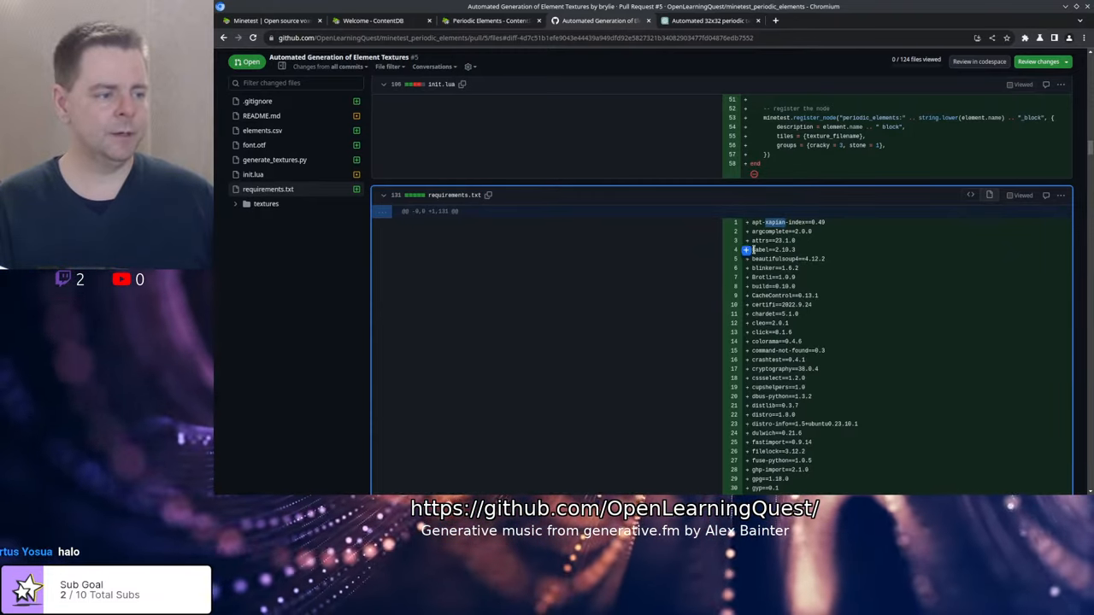
scroll("down", 3)
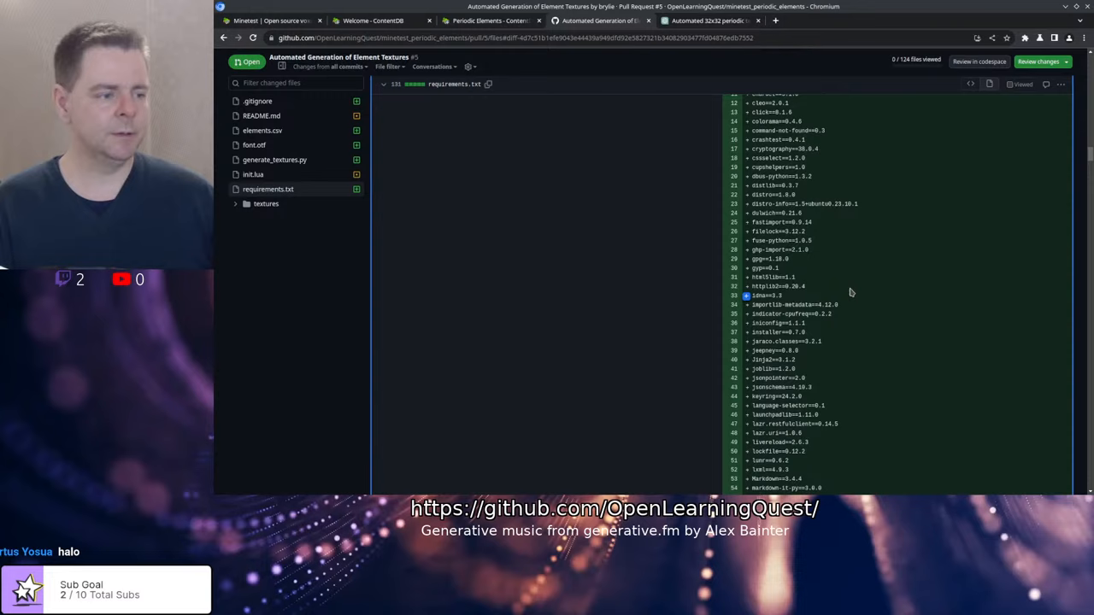
scroll("down", 3)
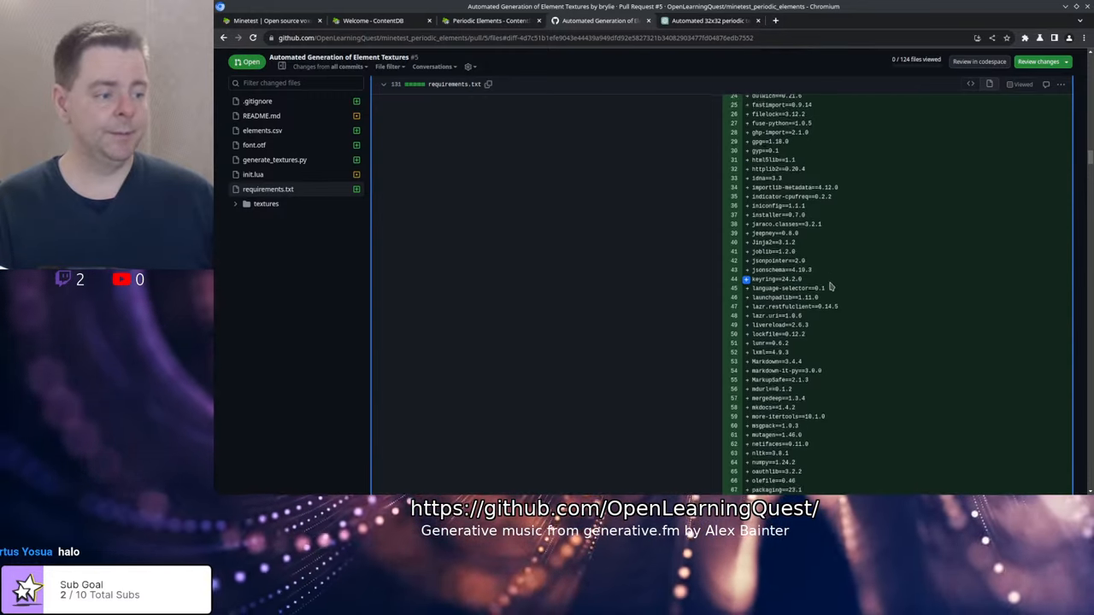
scroll("down", 3)
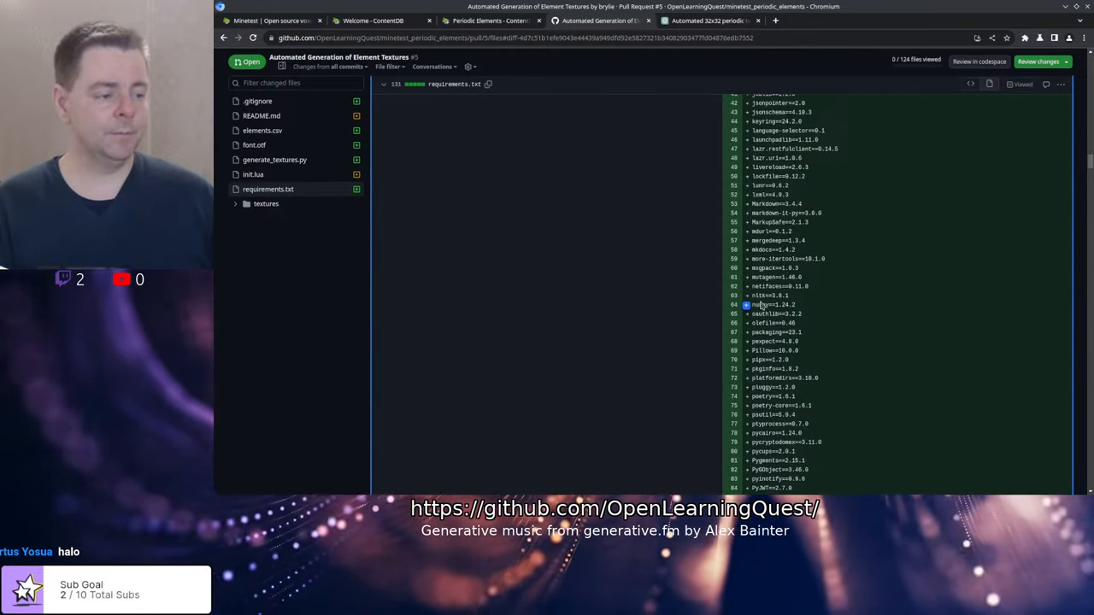
scroll("down", 3)
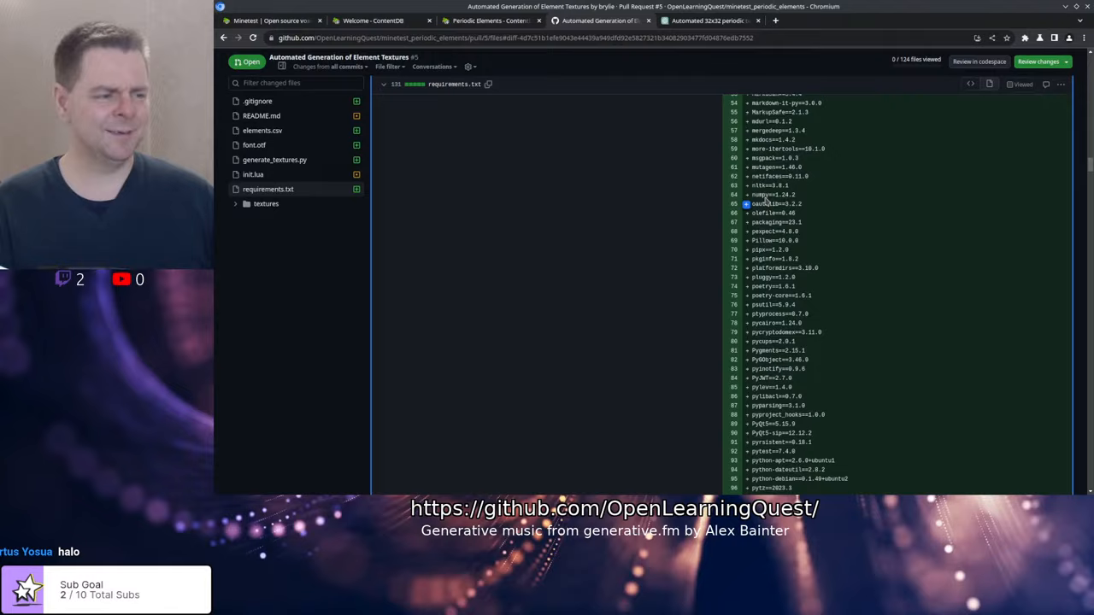
scroll("down", 3)
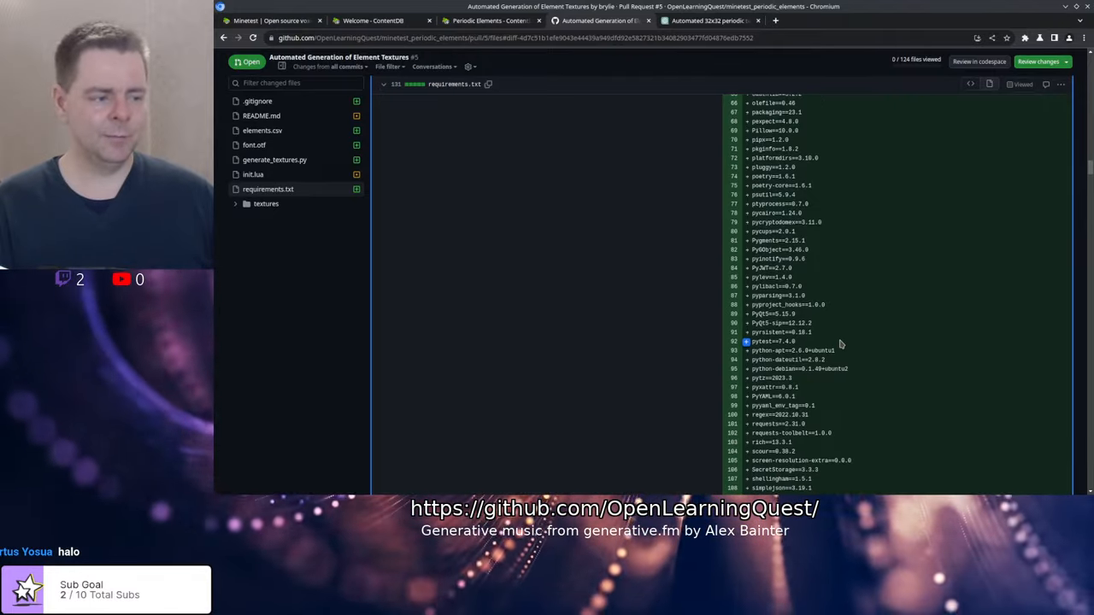
scroll("down", 3)
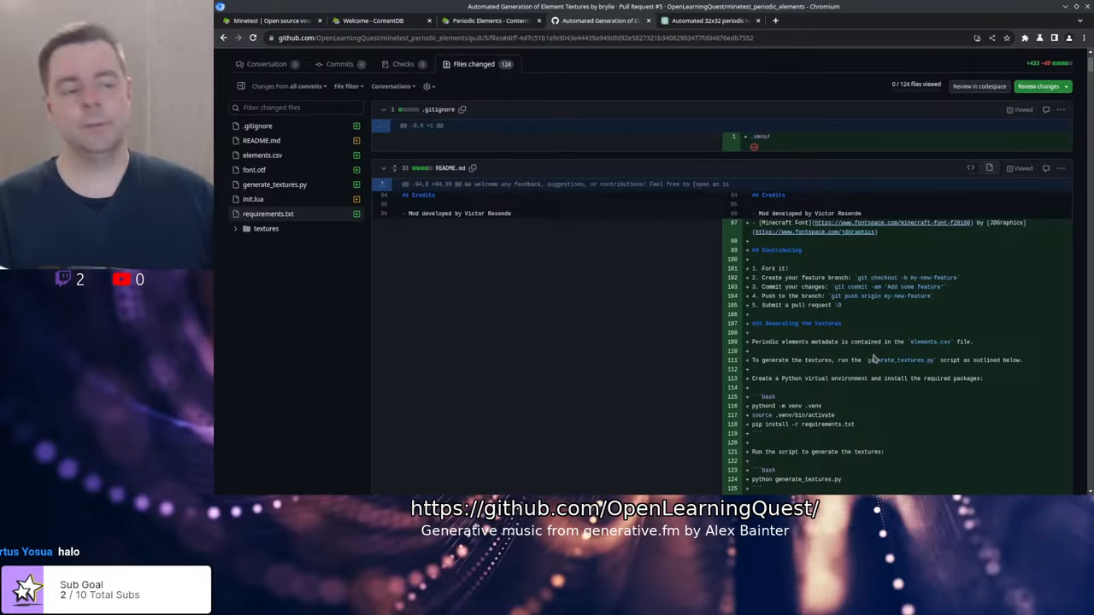
scroll("up", 3)
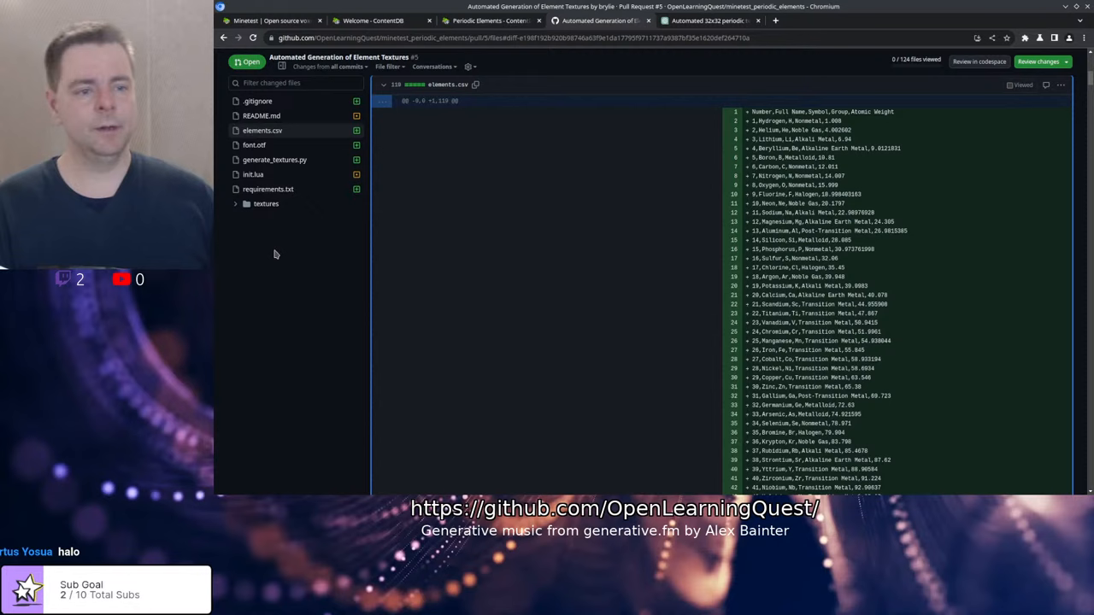
mouse_move(681, 152)
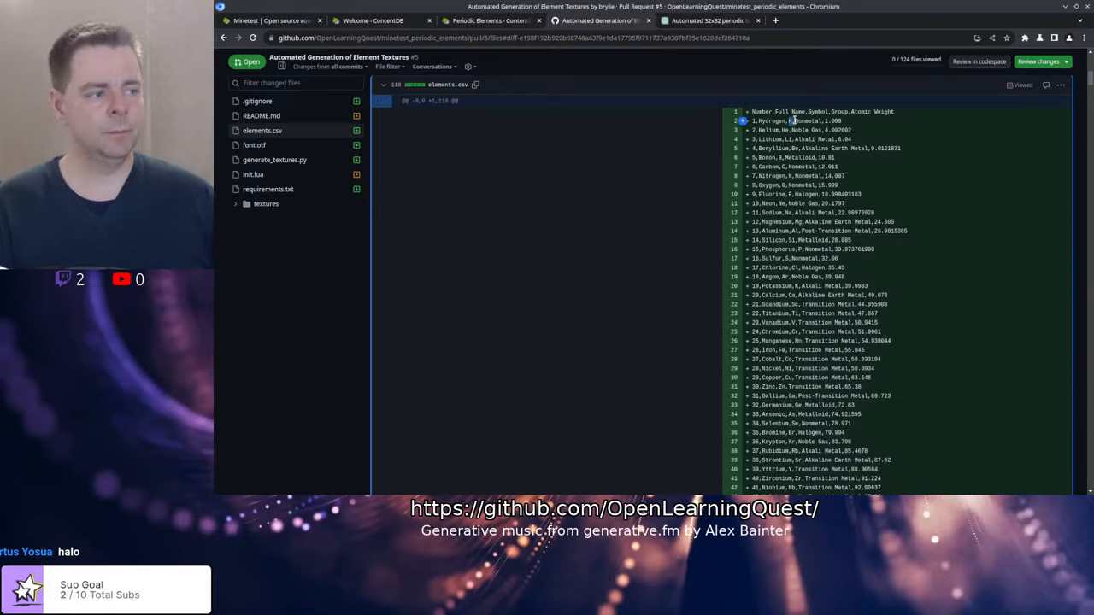
double_click(803, 119)
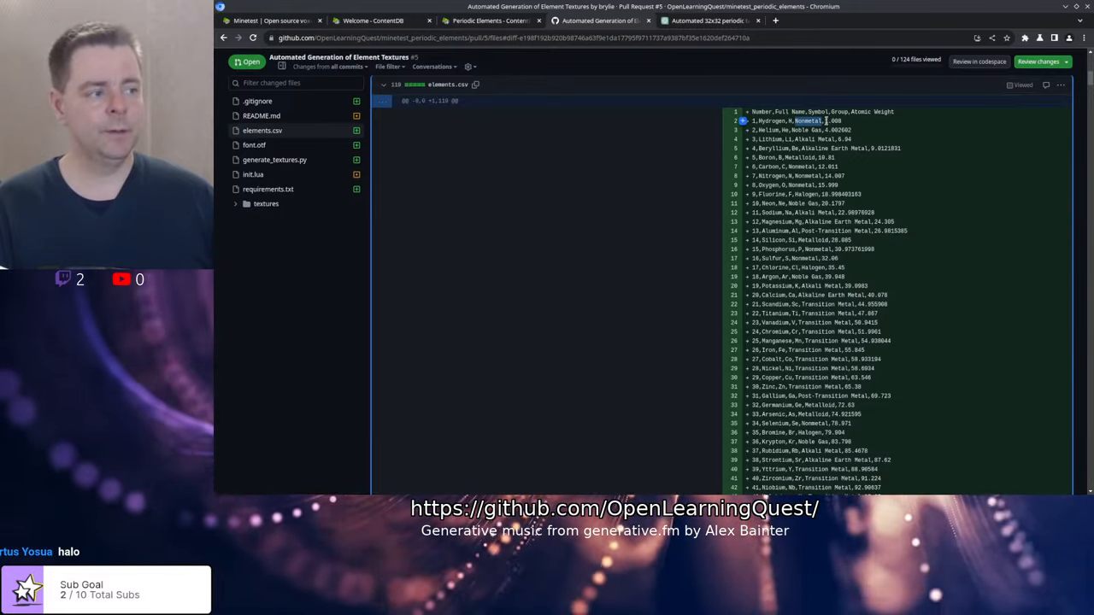
scroll("down", 3)
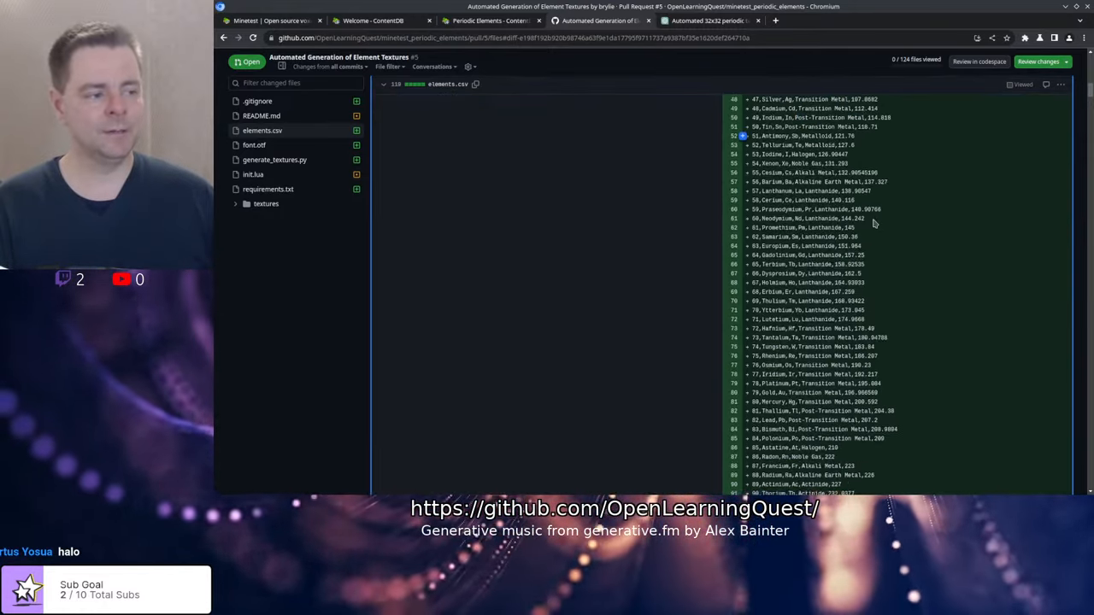
scroll("up", 3)
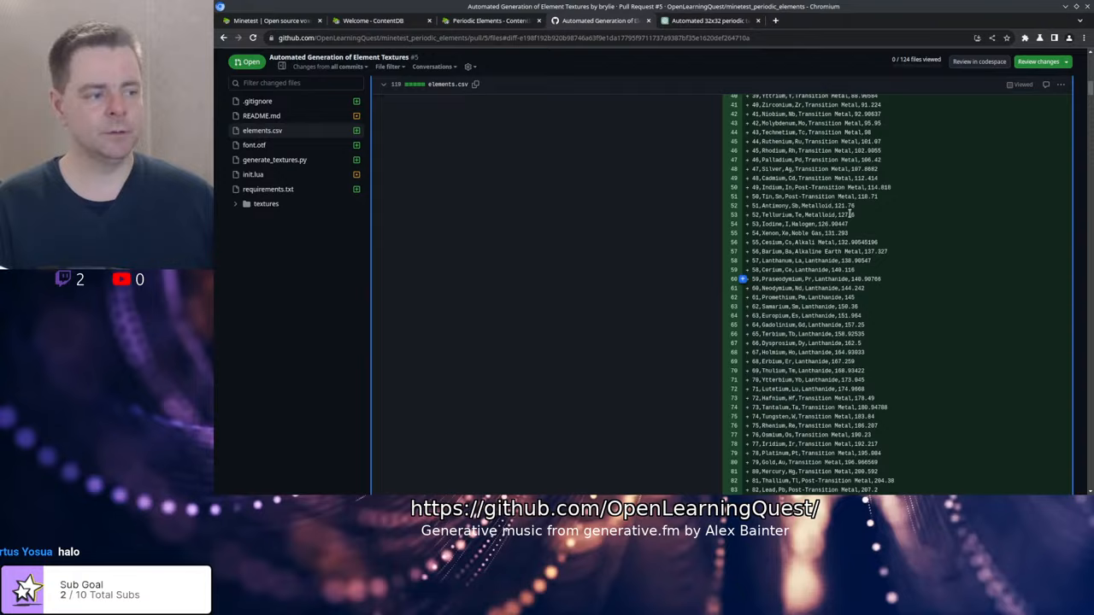
scroll("up", 3)
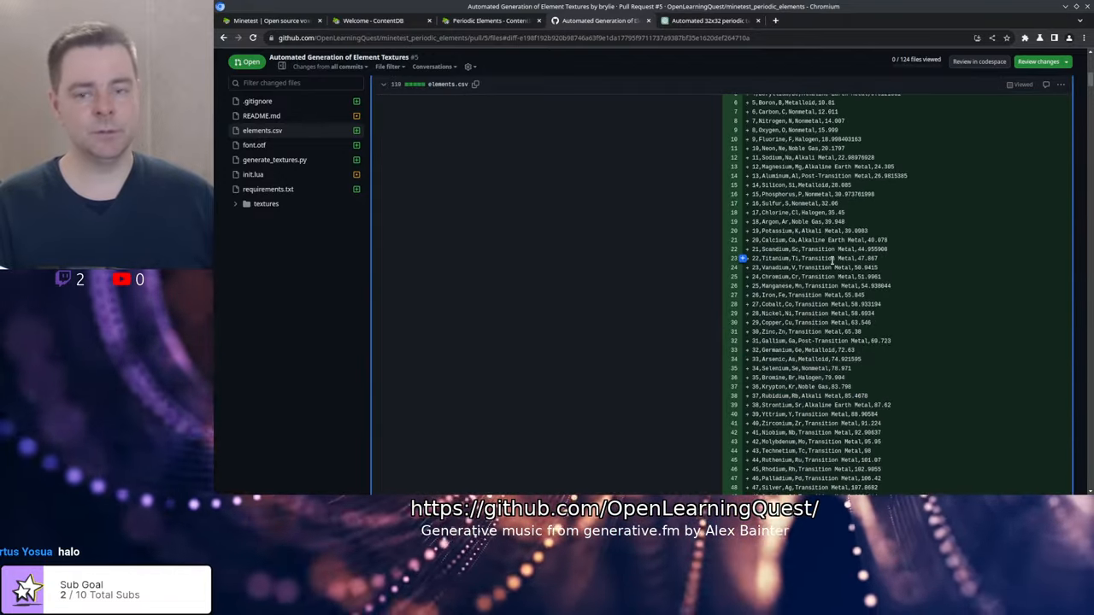
scroll("down", 3)
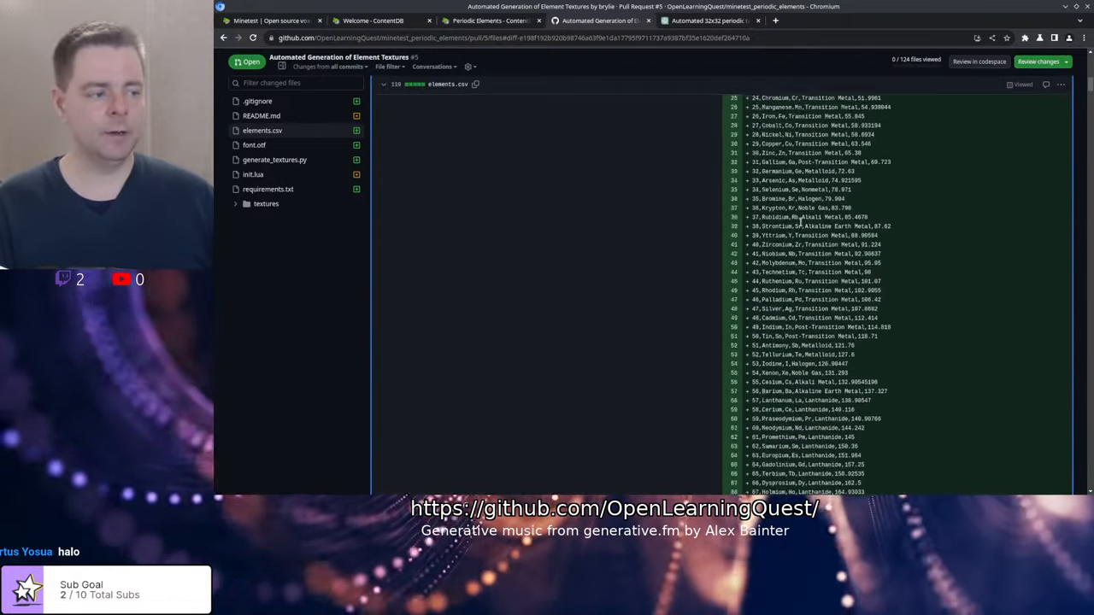
scroll("down", 3)
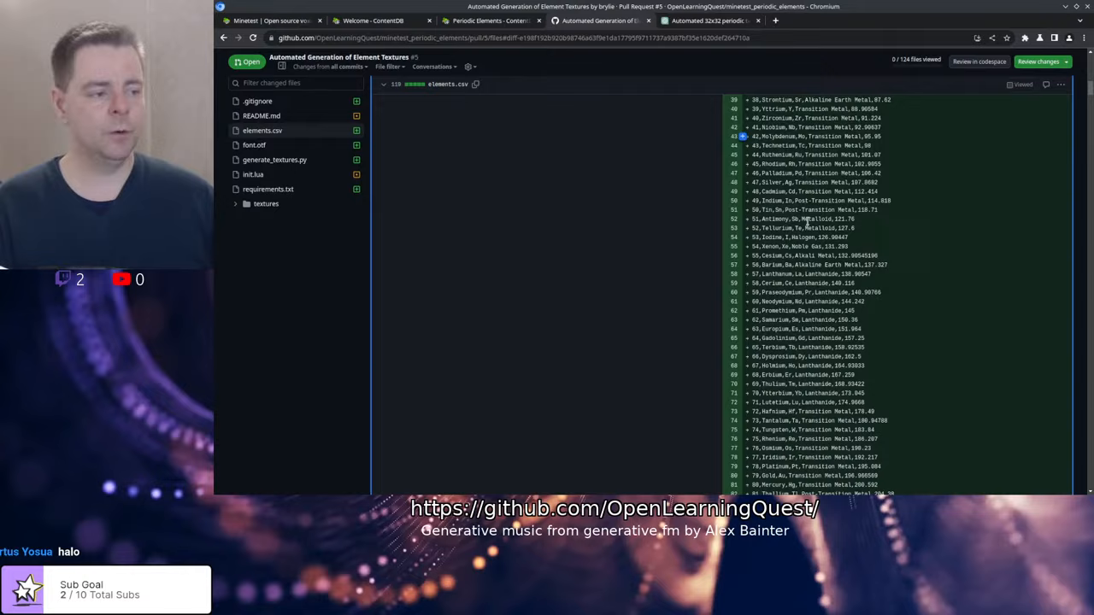
scroll("up", 3)
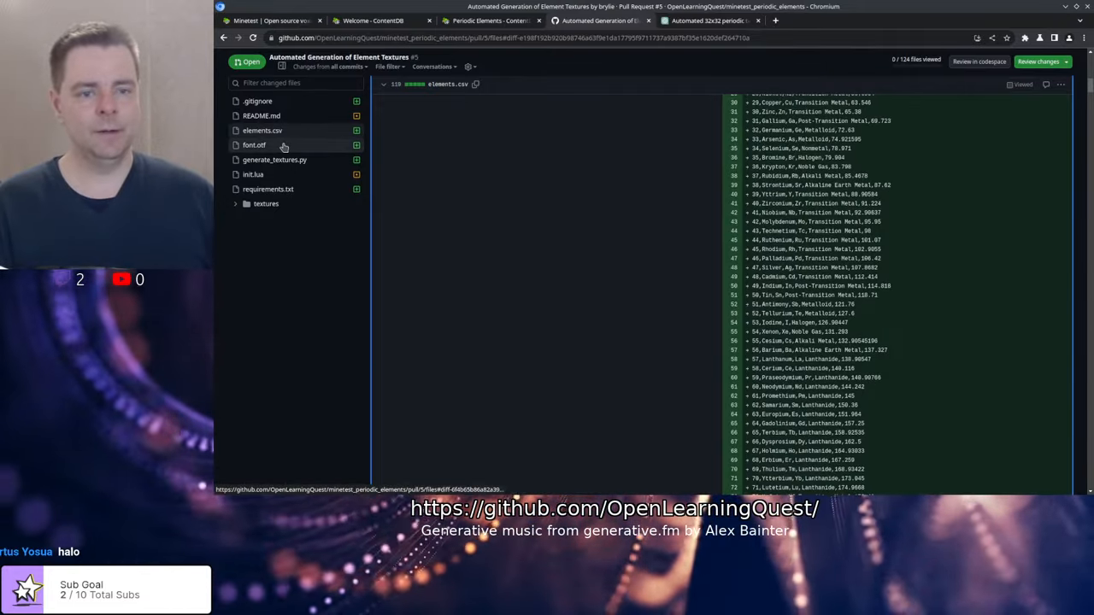
- View the generate_textures.py diff, then switch to the mod's ContentDB page
left_click(253, 144)
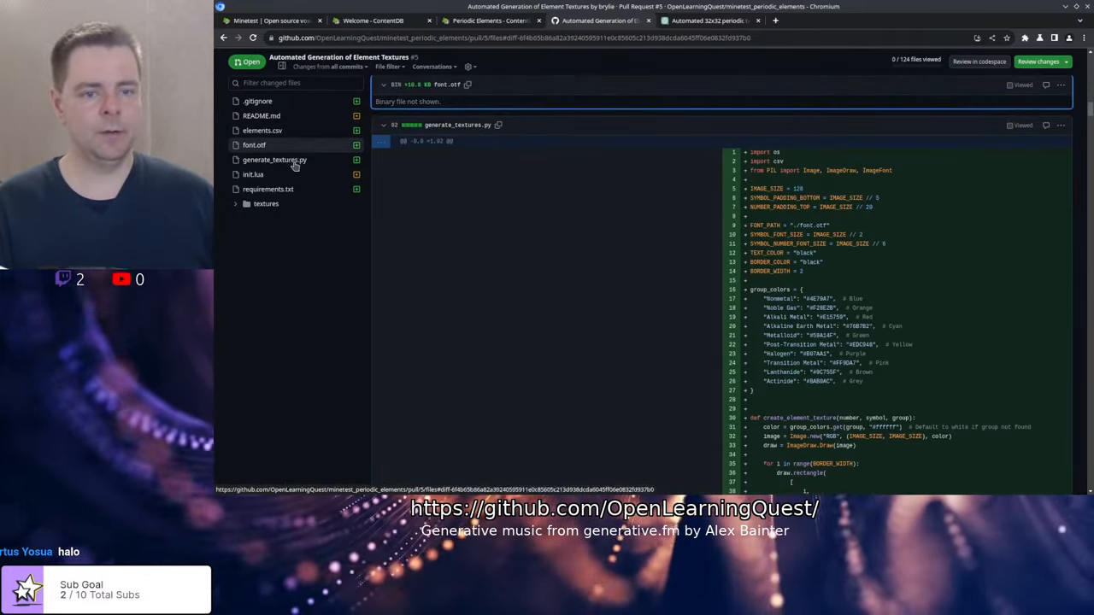
scroll("up", 3)
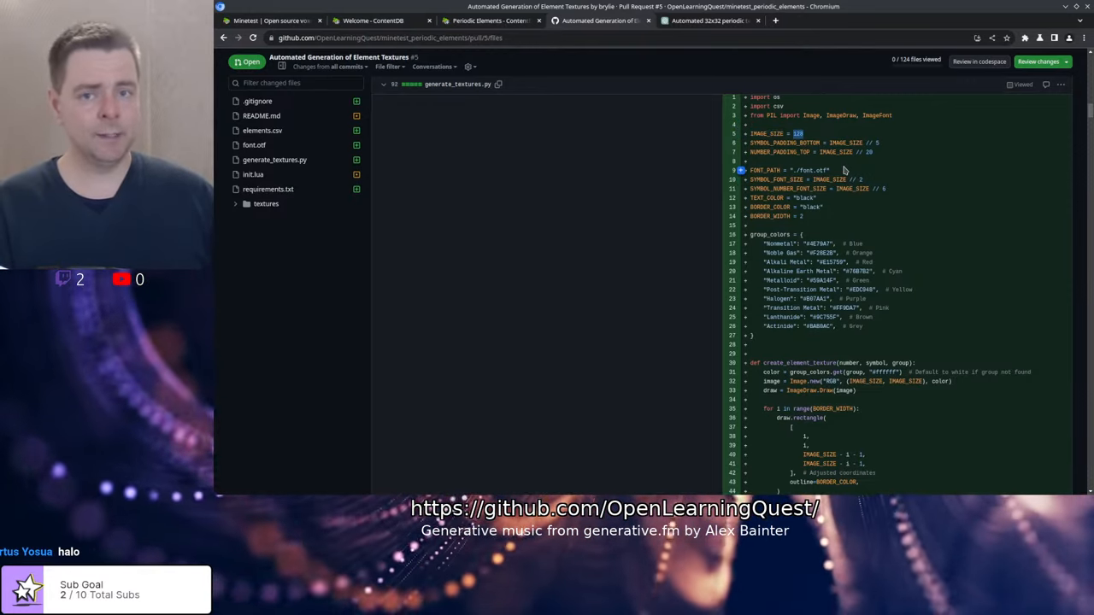
left_click(488, 21)
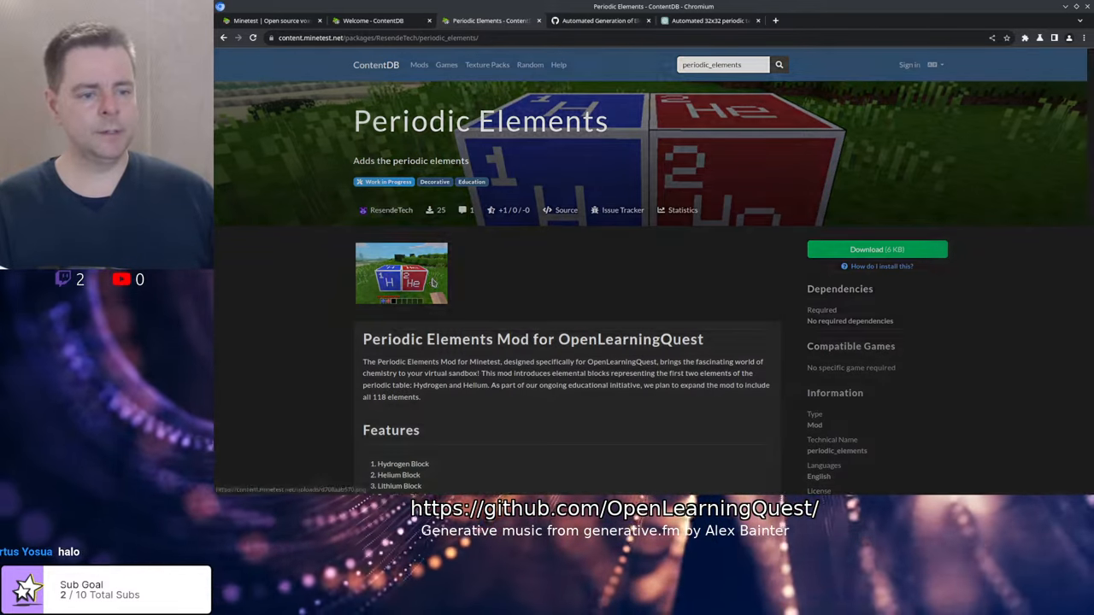
- Enlarge the hydrogen and helium block screenshot, then return to the pull request
left_click(400, 274)
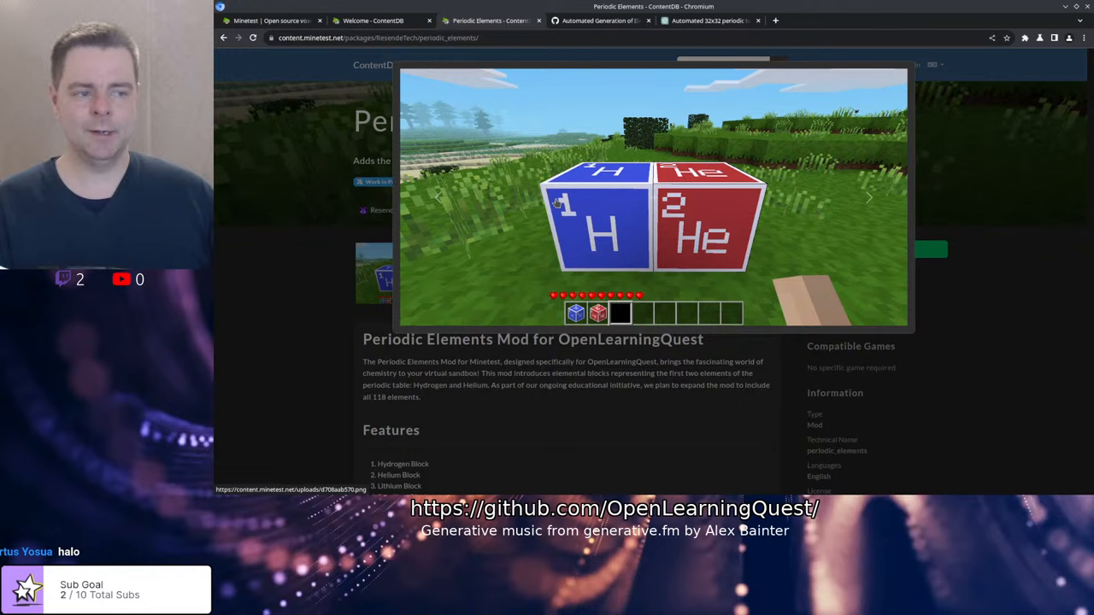
mouse_move(561, 218)
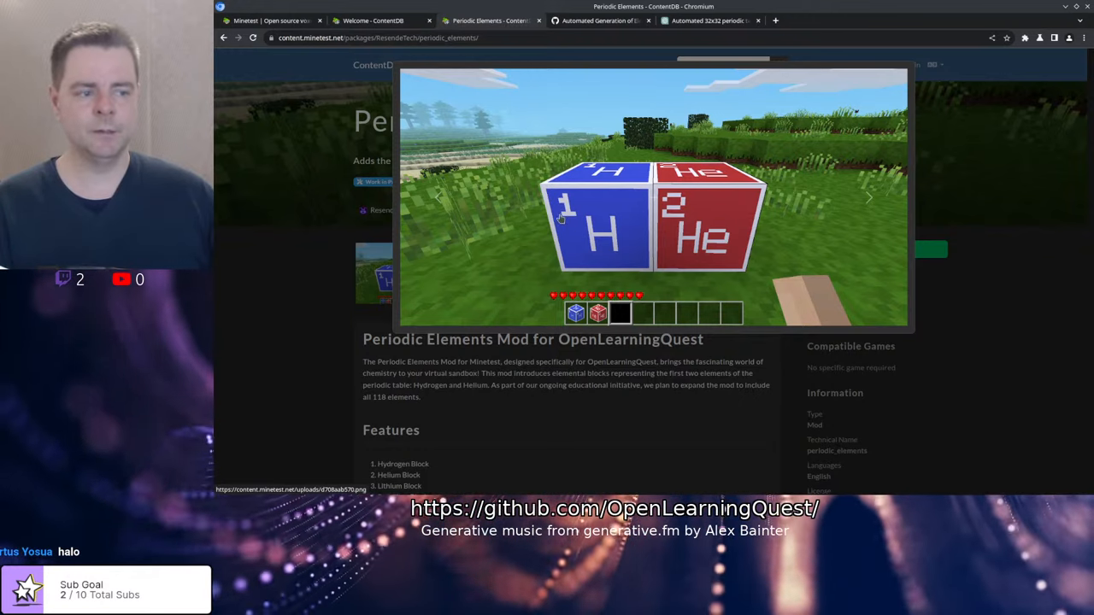
mouse_move(615, 240)
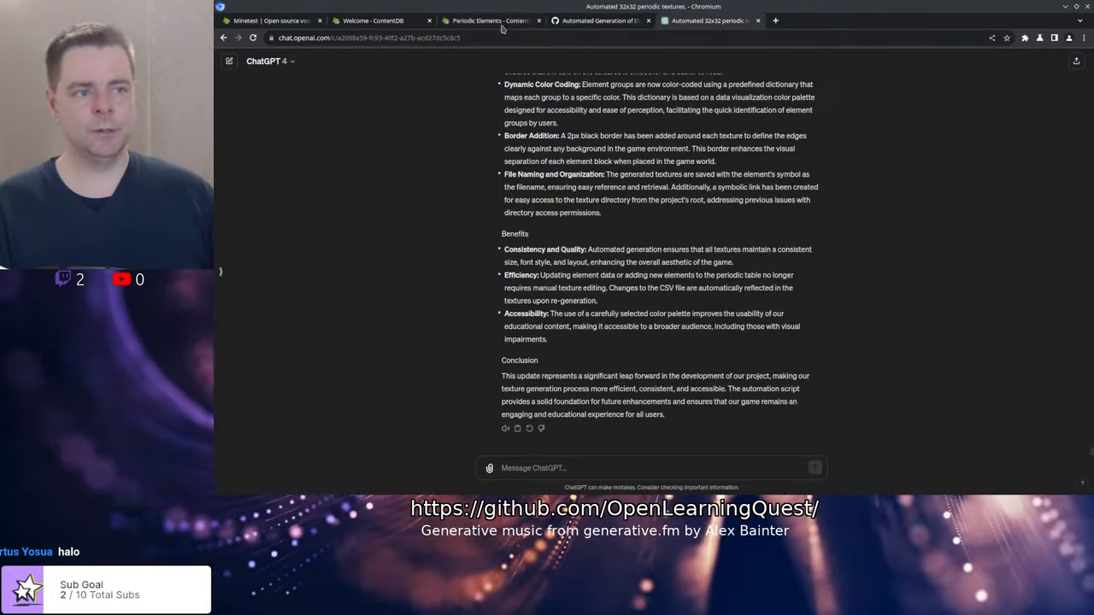
left_click(598, 20)
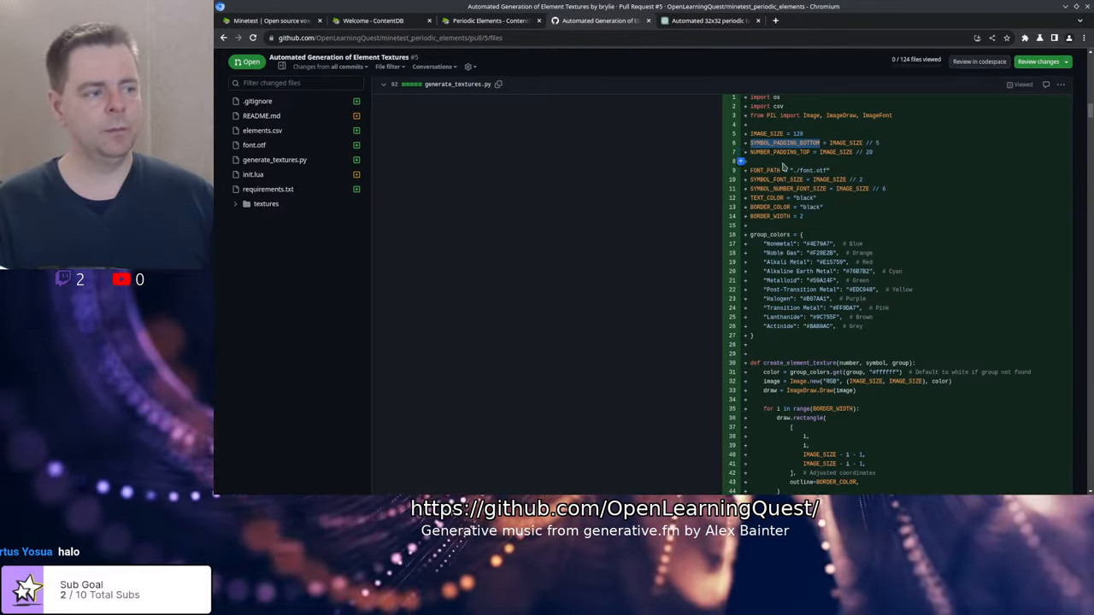
- Switch back to the enlarged block screenshot on the ContentDB mod page
left_click(487, 20)
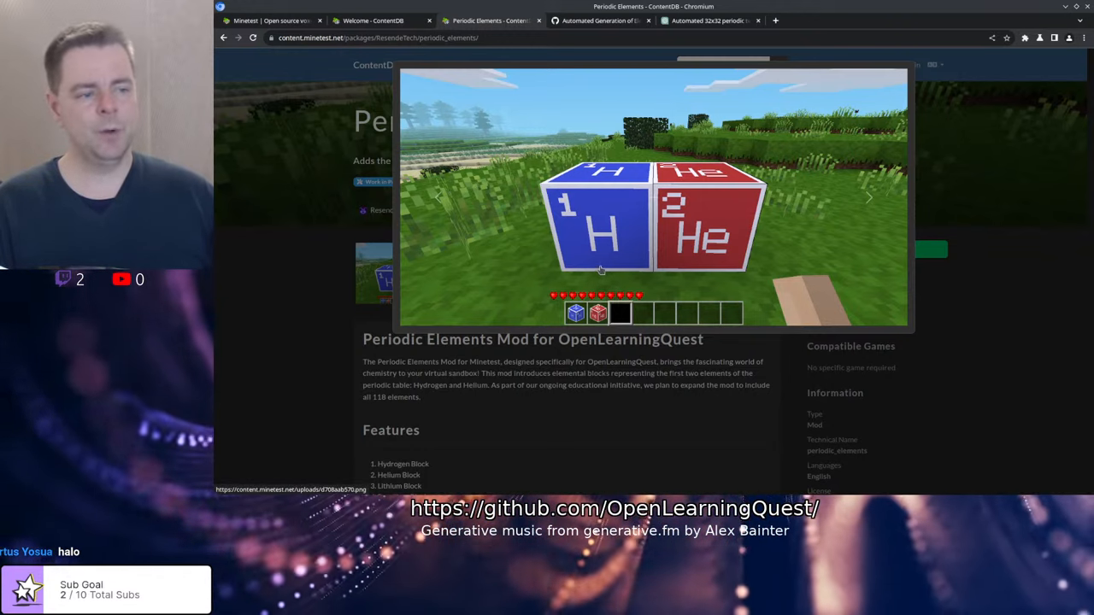
mouse_move(582, 103)
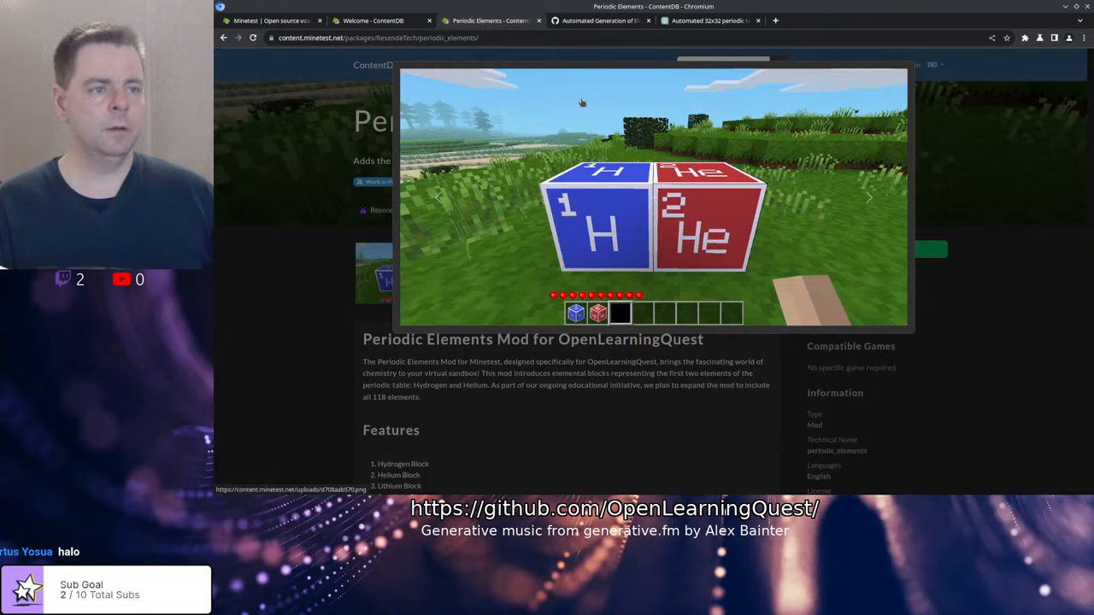
- Return to the generate_textures.py diff in the pull request
left_click(599, 21)
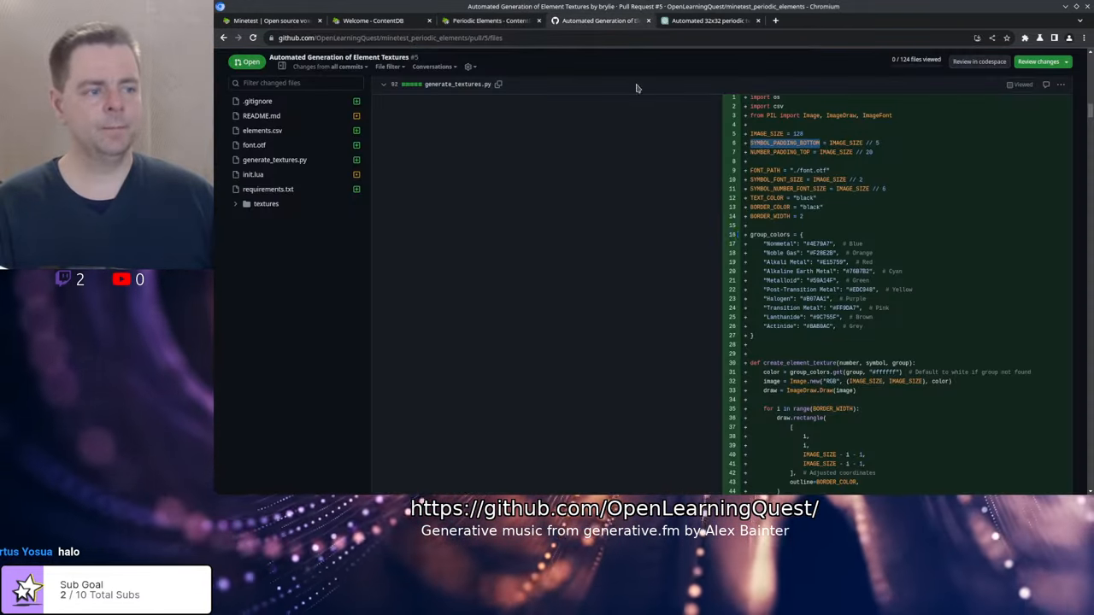
scroll("down", 3)
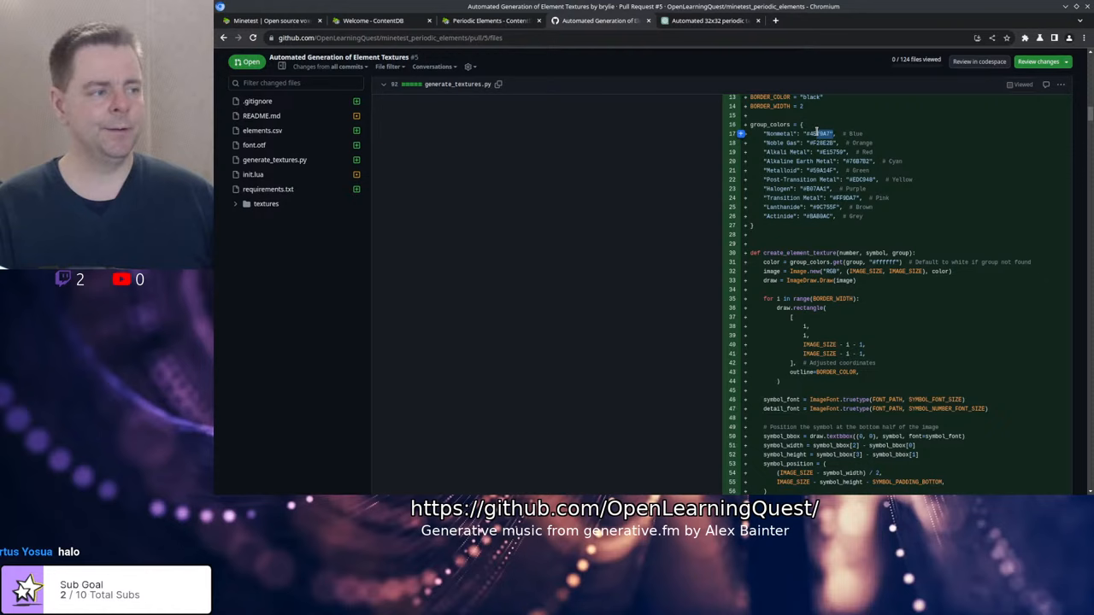
scroll("up", 3)
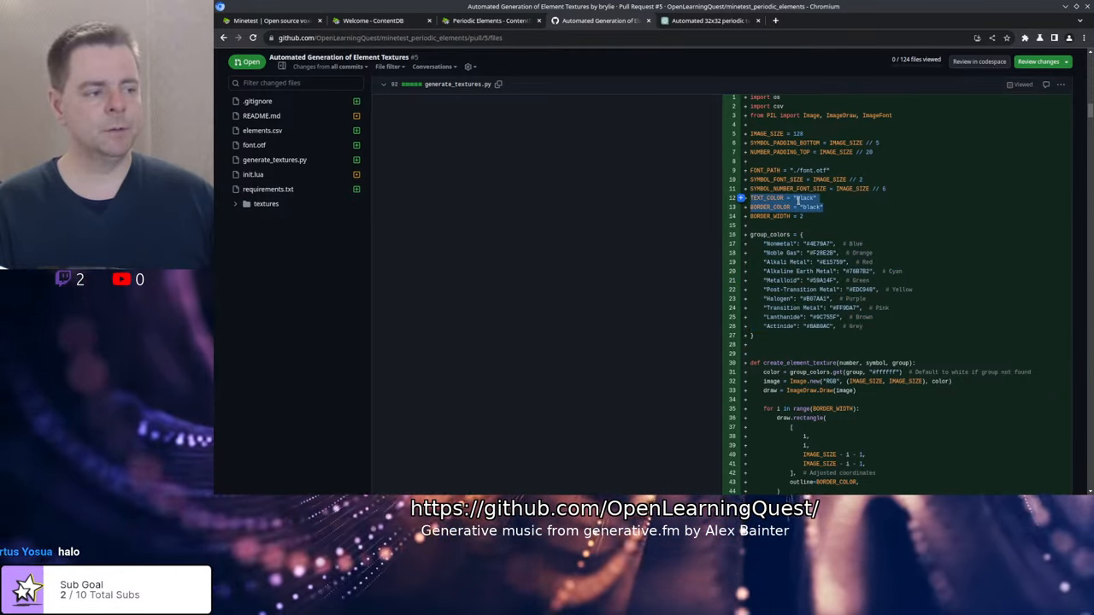
- Bring the enlarged hydrogen and helium screenshot back up for comparison
left_click(492, 20)
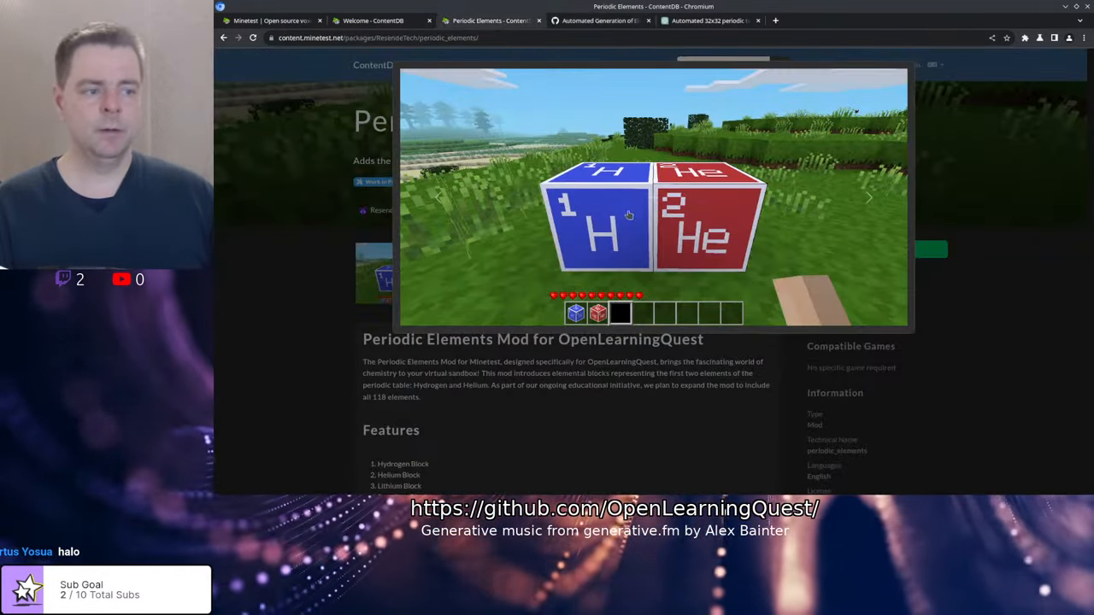
mouse_move(564, 202)
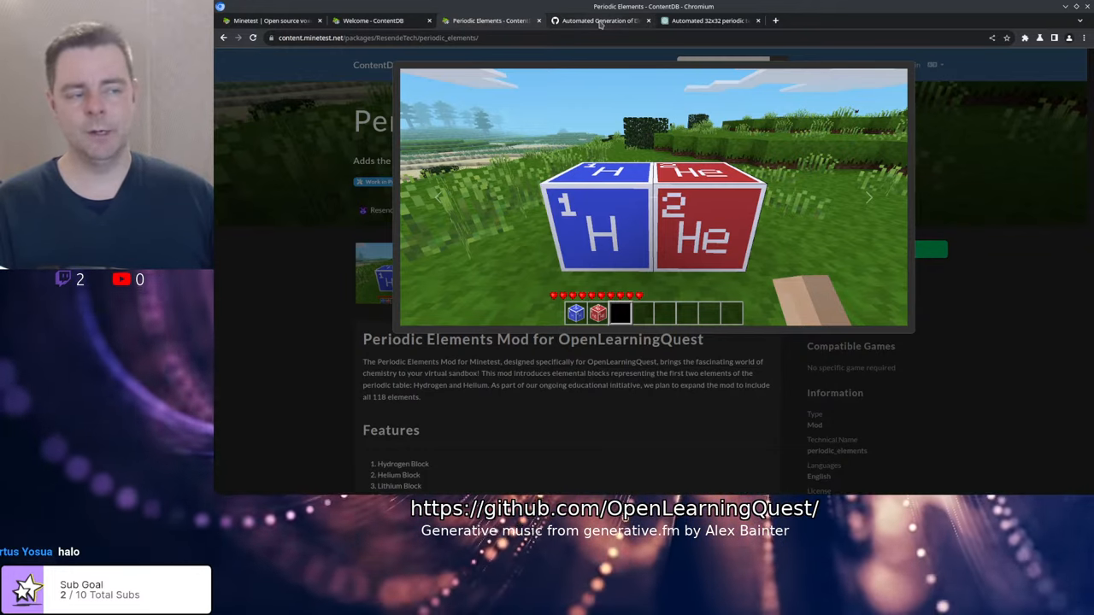
left_click(599, 21)
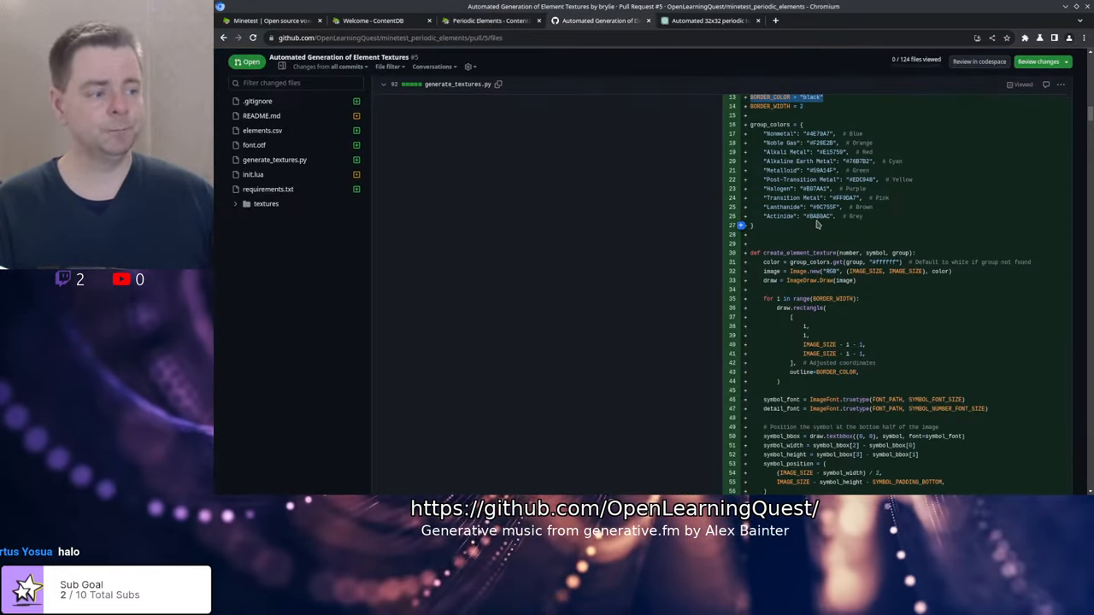
scroll("down", 3)
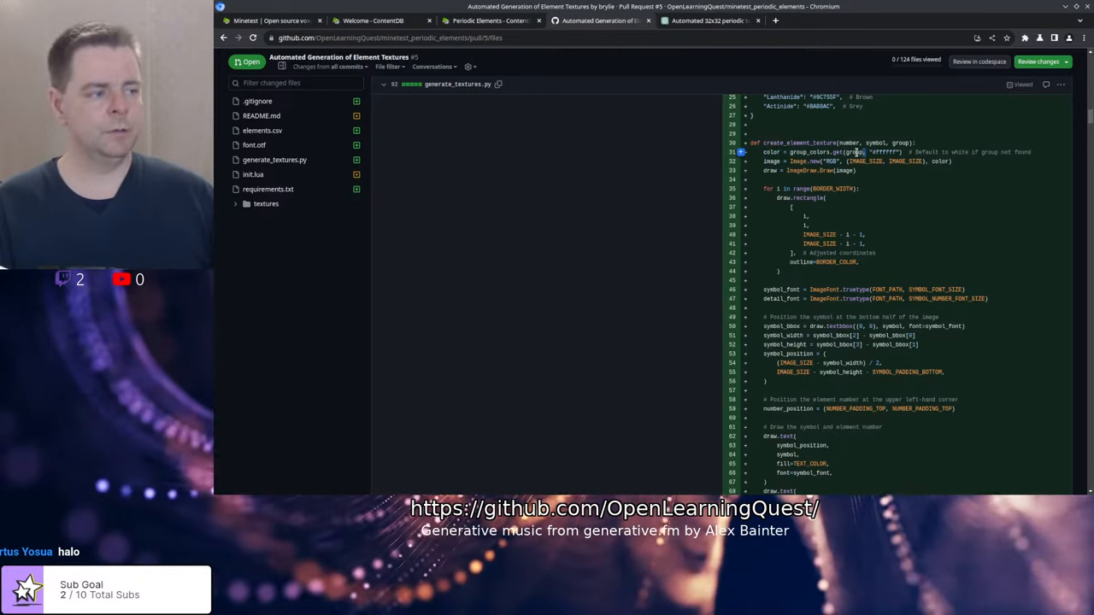
scroll("up", 3)
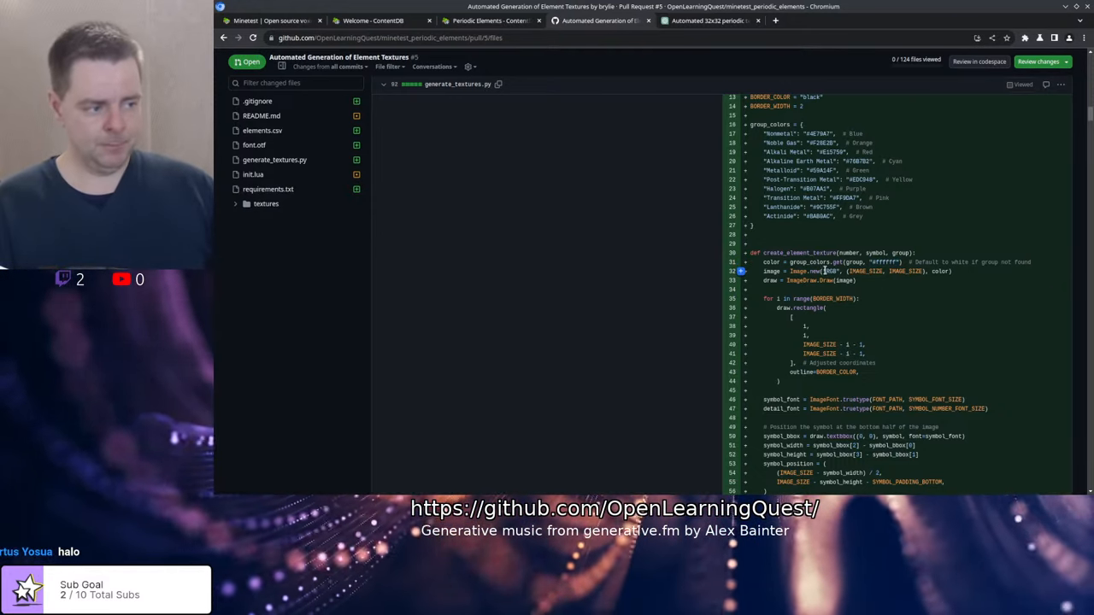
double_click(904, 272)
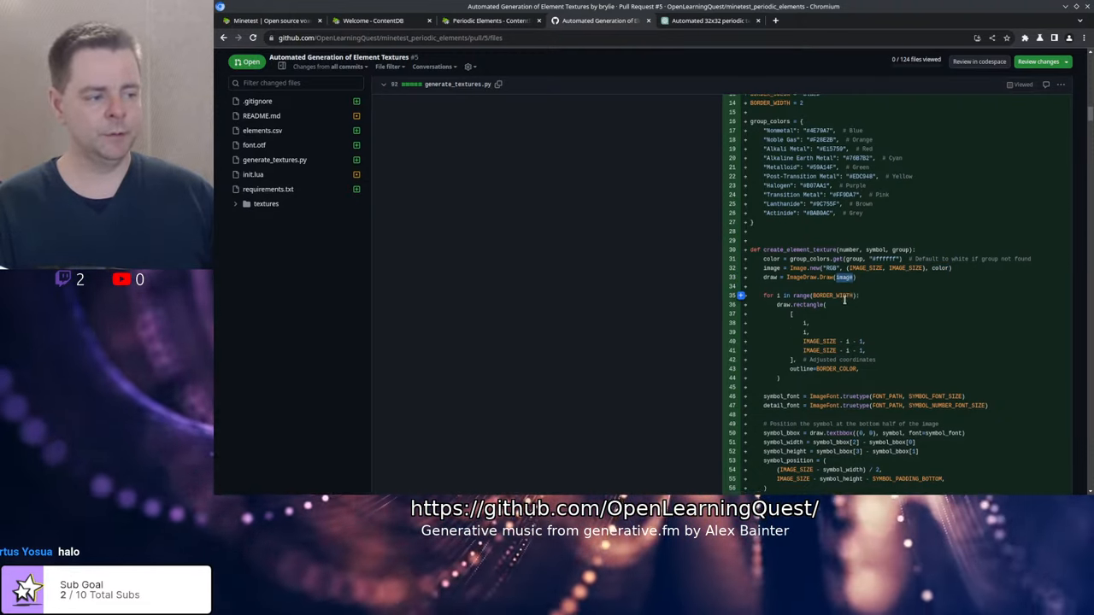
scroll("down", 3)
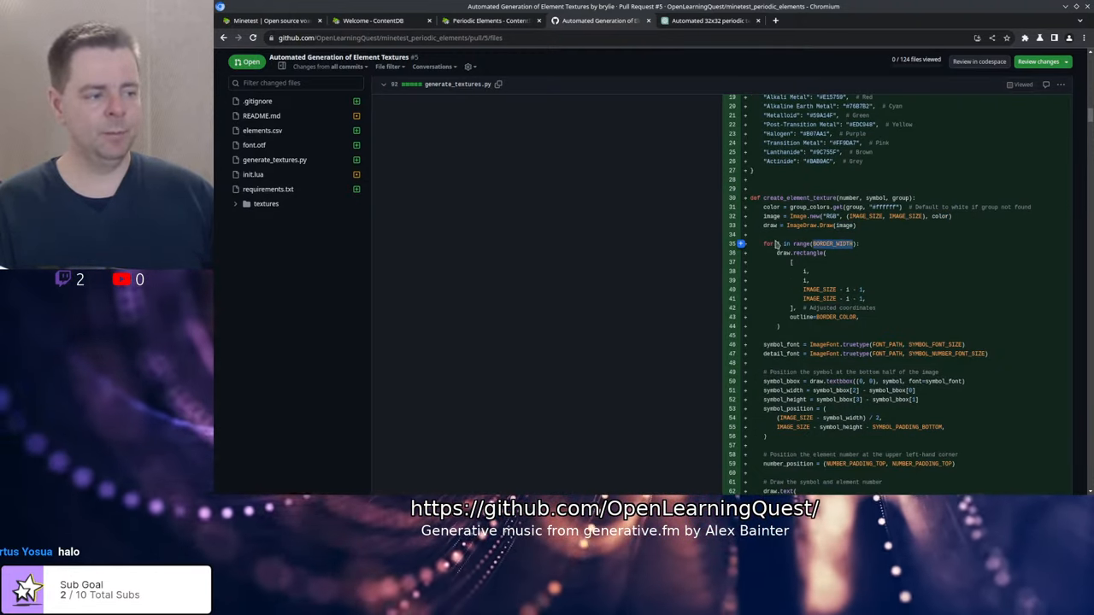
scroll("down", 3)
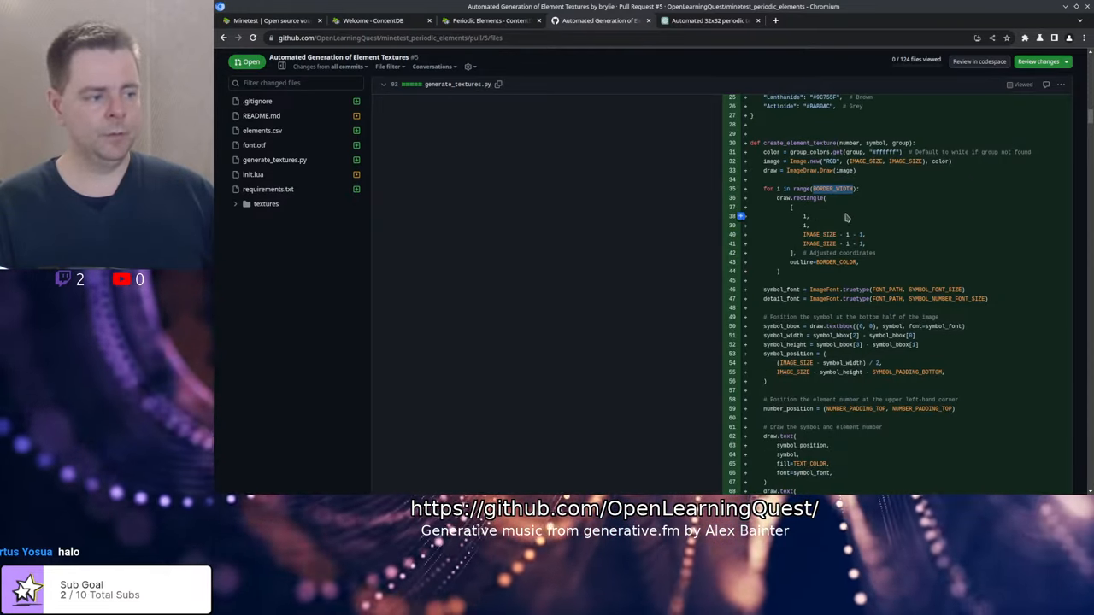
mouse_move(858, 264)
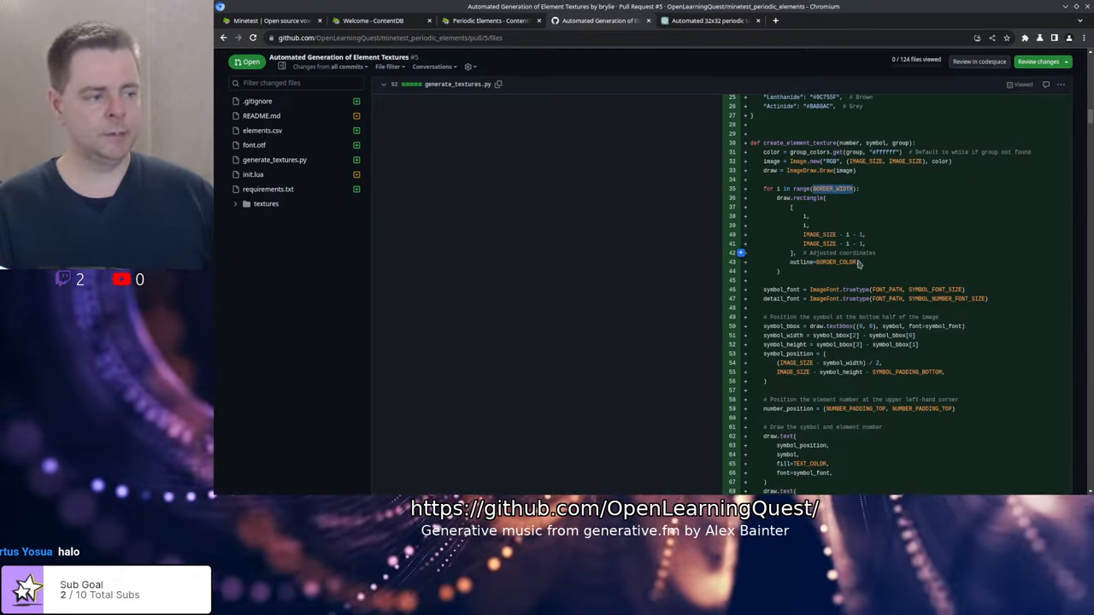
scroll("down", 3)
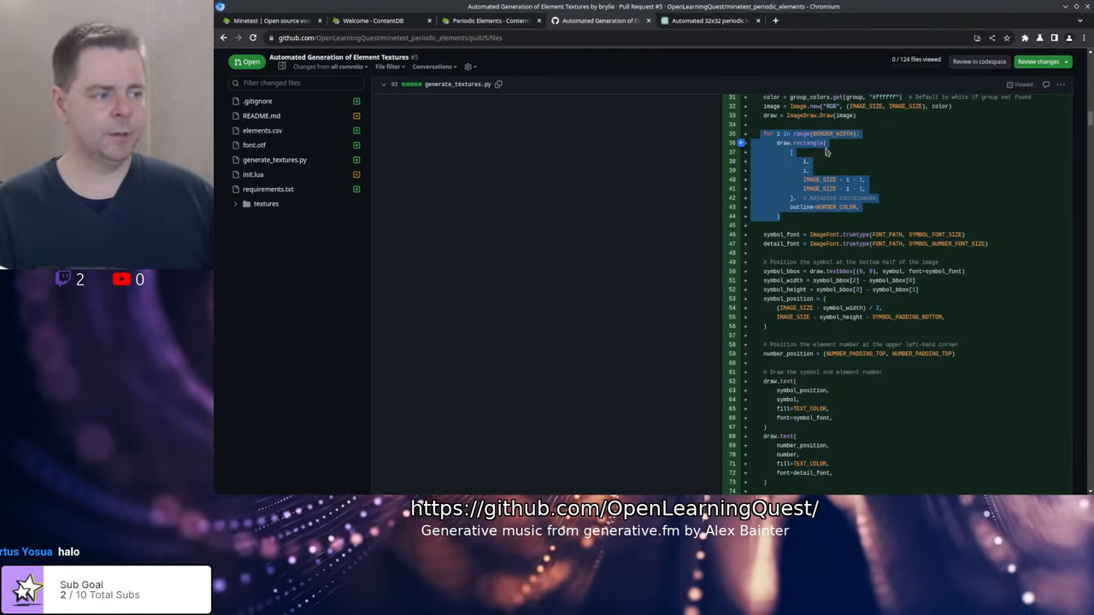
scroll("down", 3)
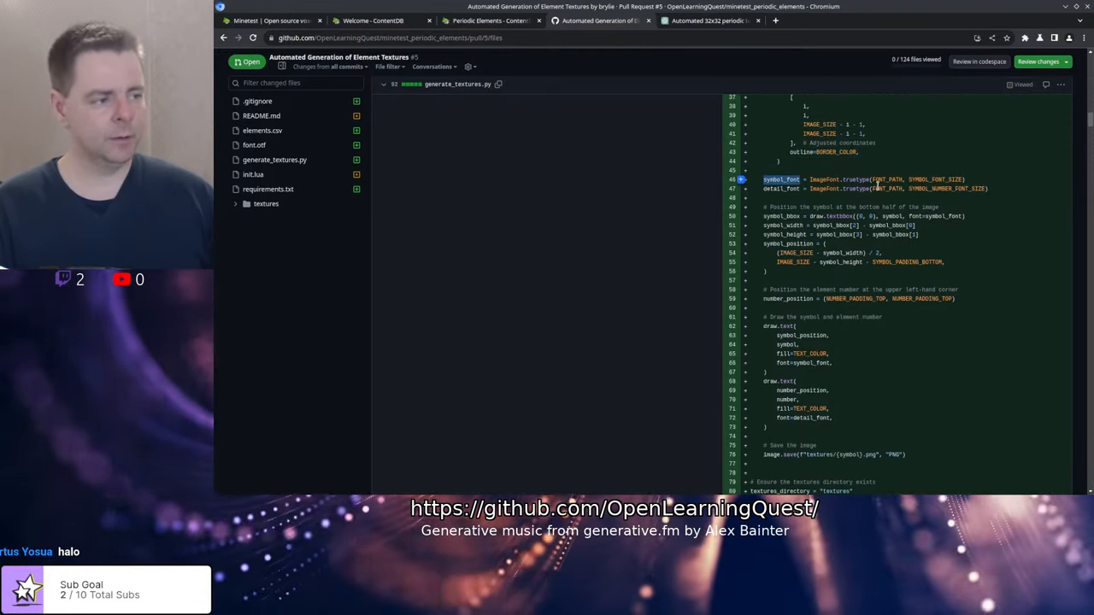
double_click(824, 179)
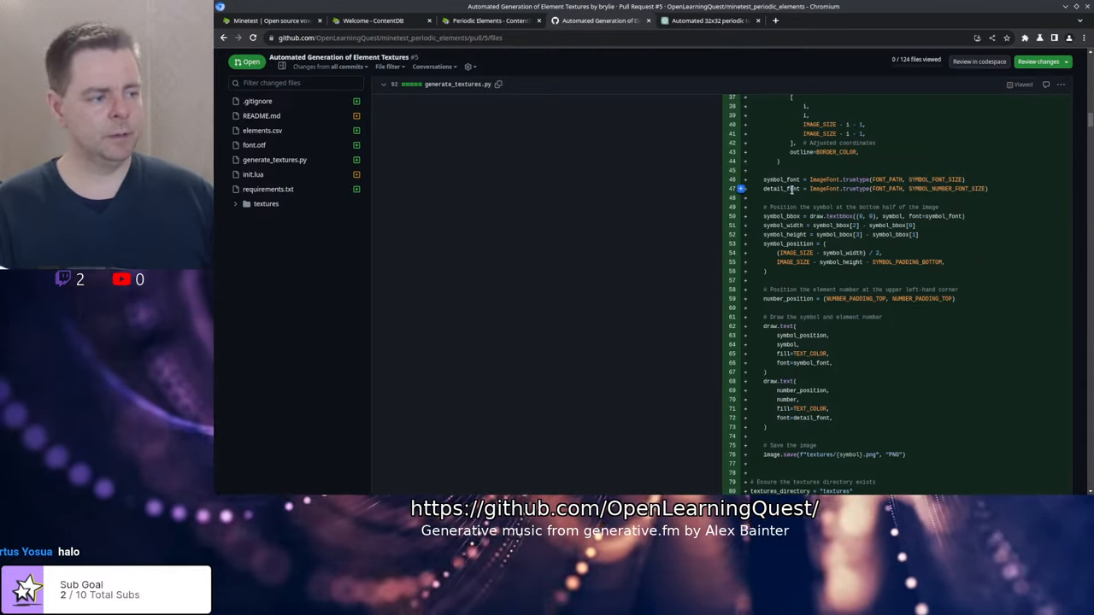
double_click(780, 179)
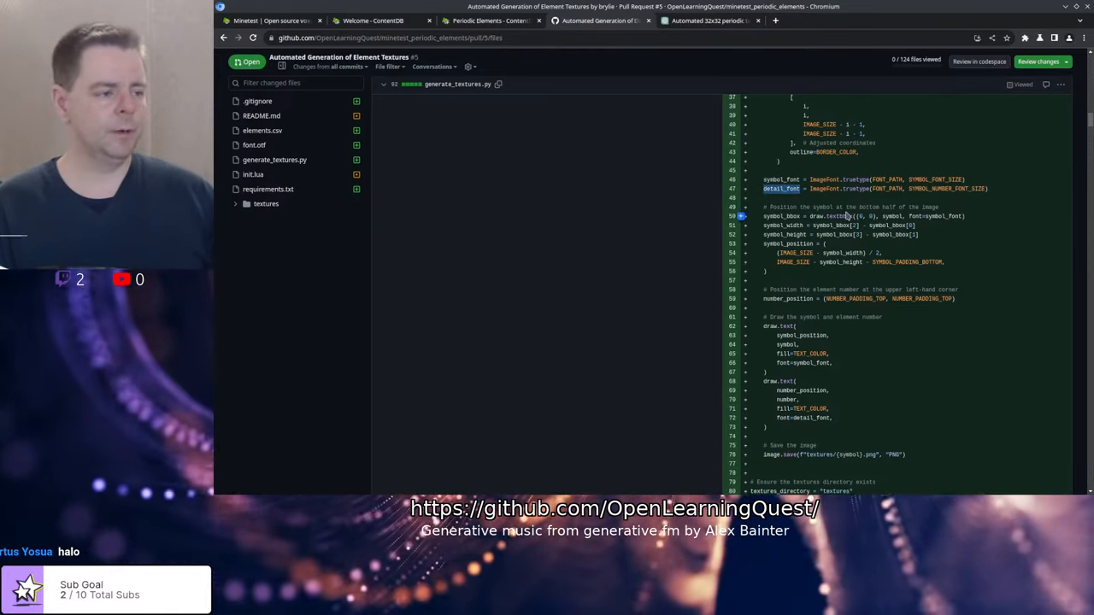
scroll("down", 3)
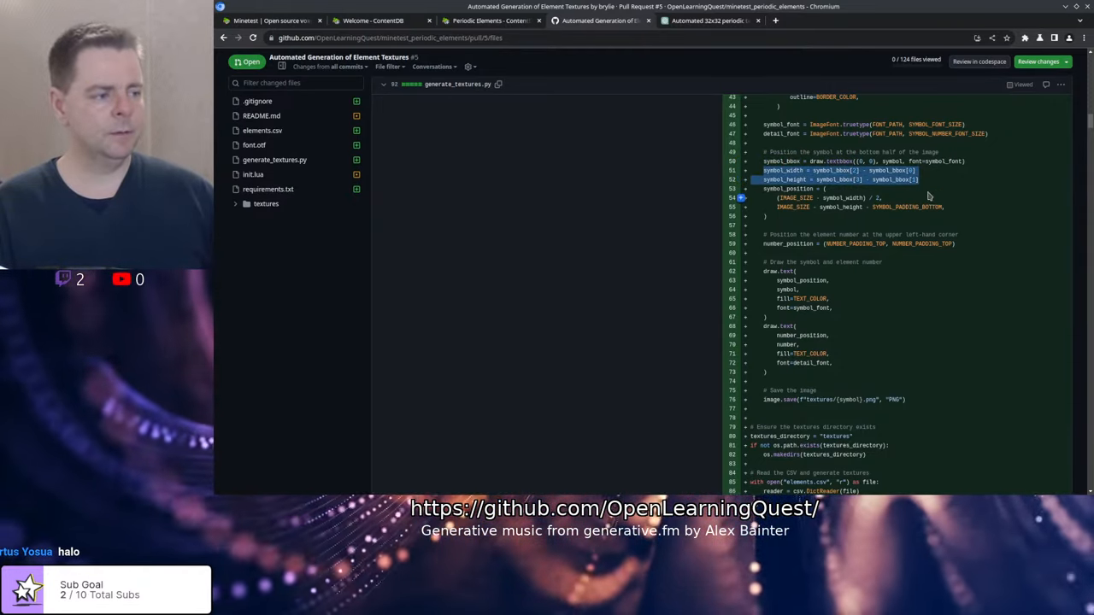
scroll("down", 3)
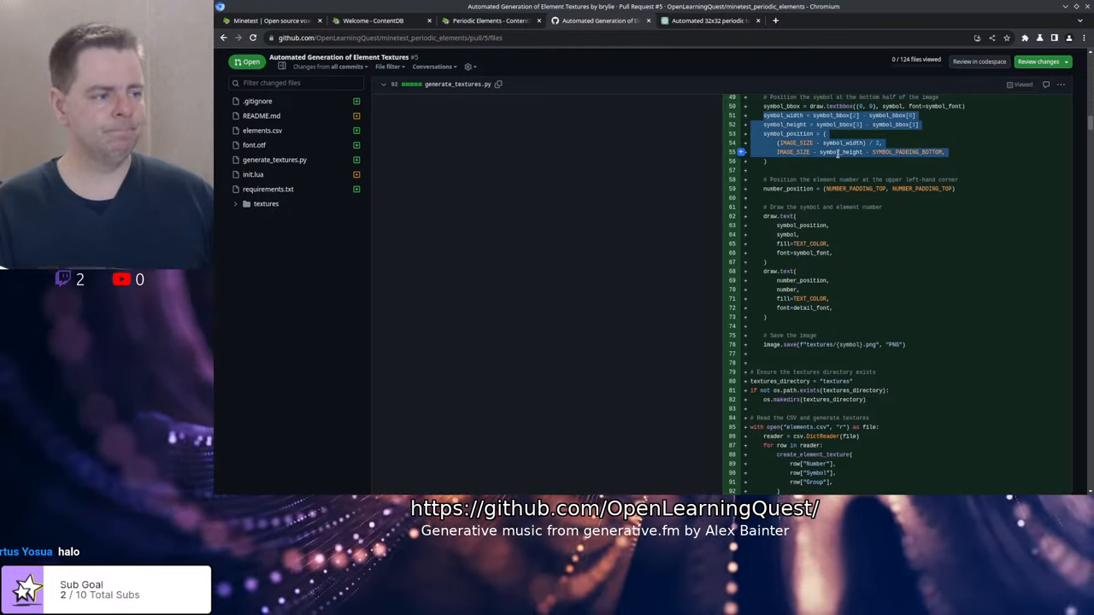
scroll("down", 3)
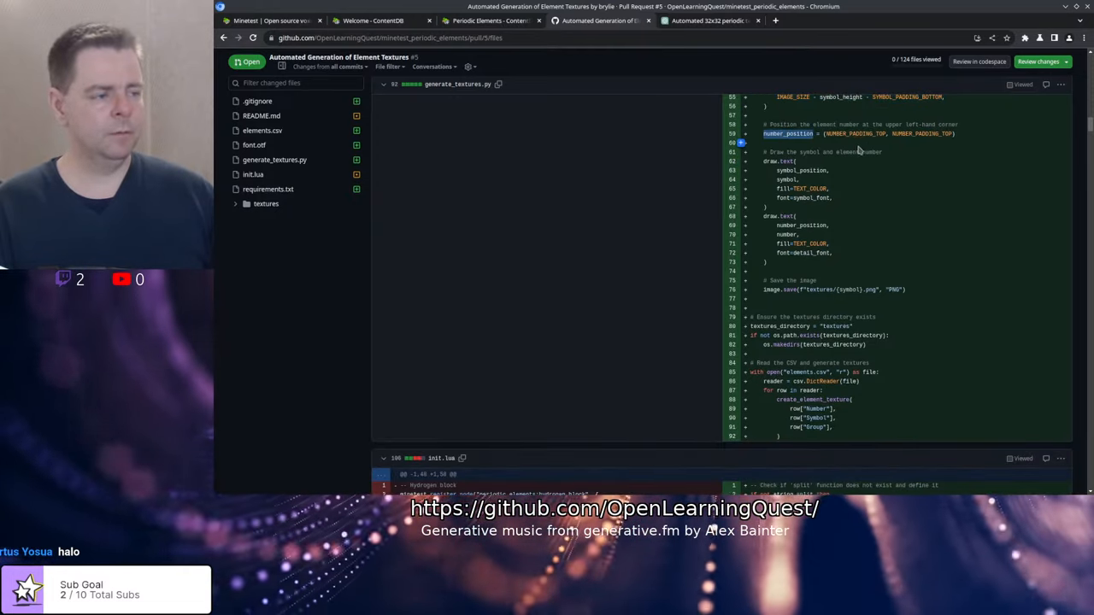
scroll("up", 3)
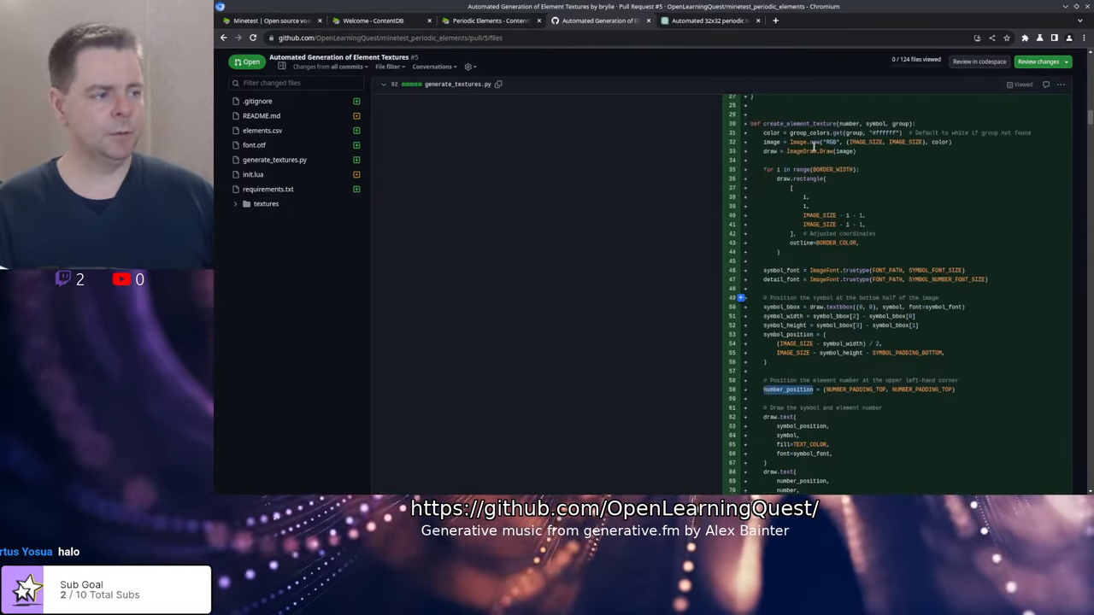
scroll("up", 3)
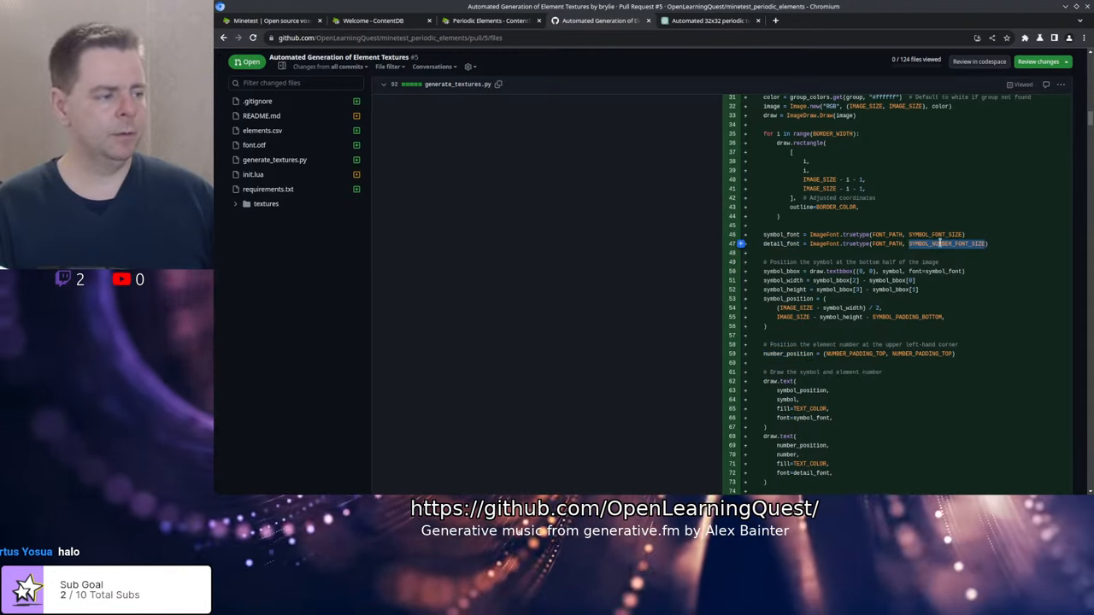
scroll("down", 3)
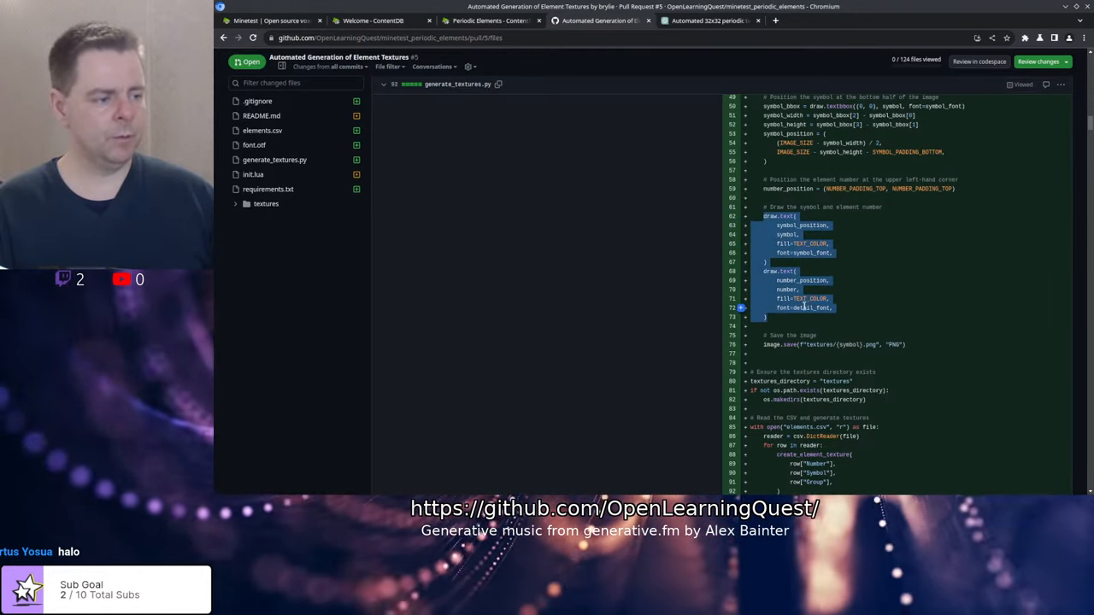
scroll("down", 3)
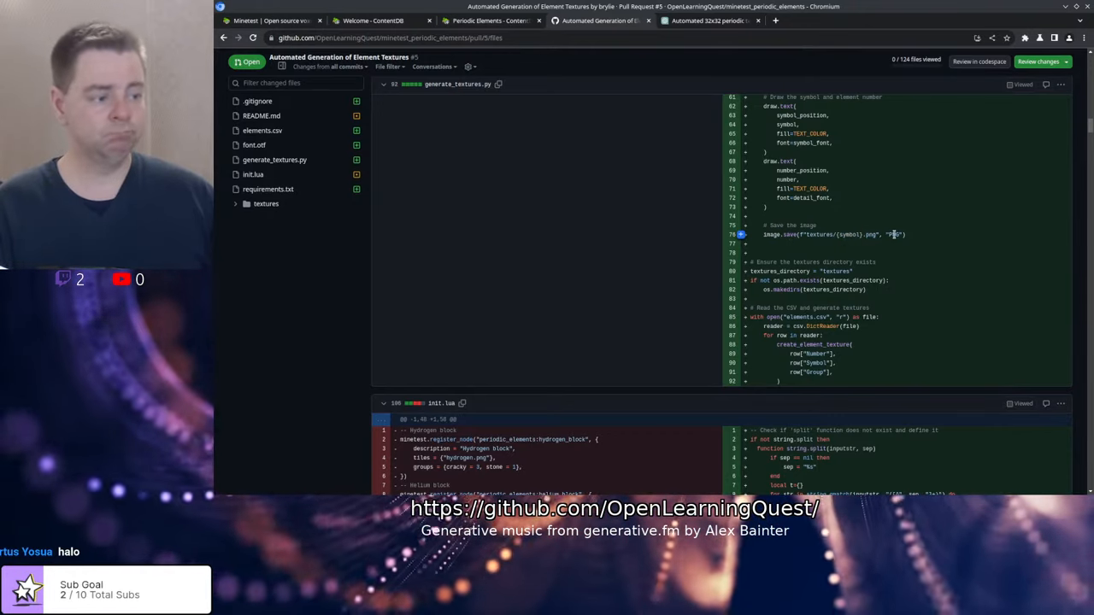
scroll("down", 3)
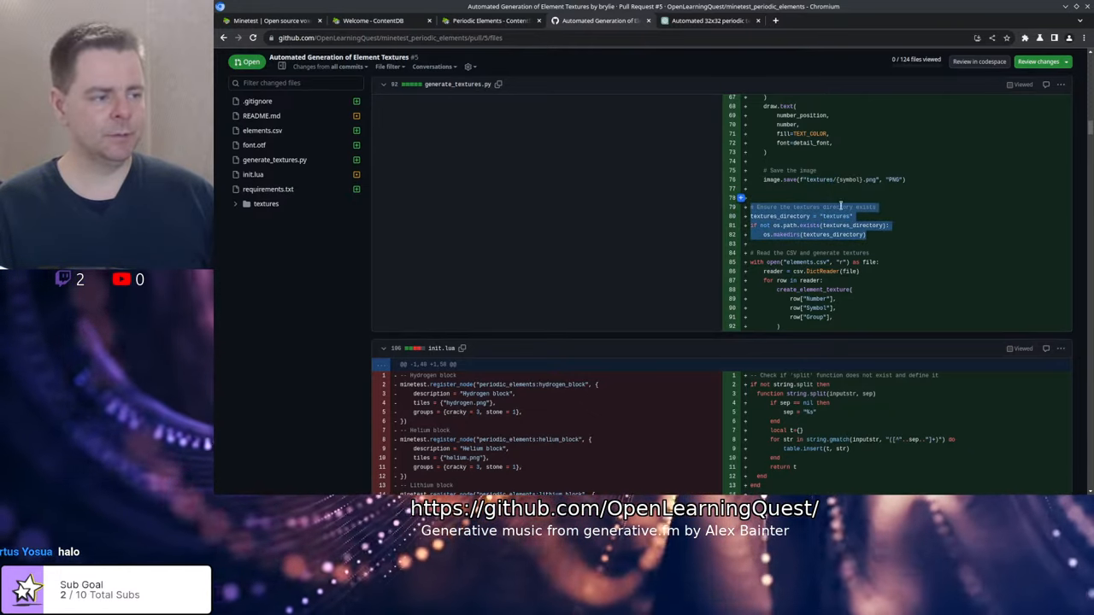
scroll("up", 3)
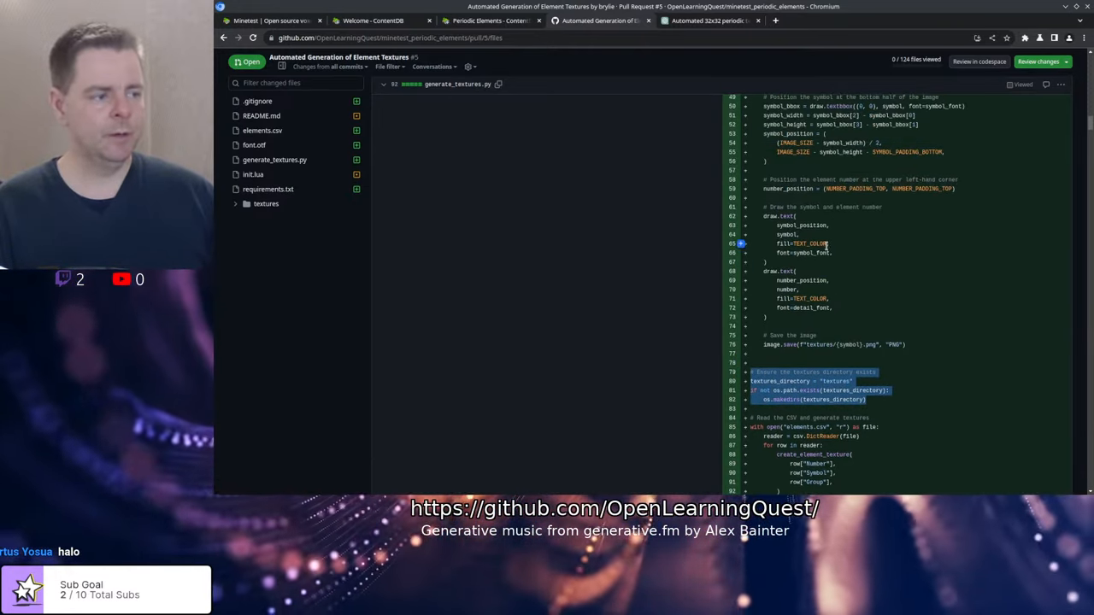
scroll("down", 3)
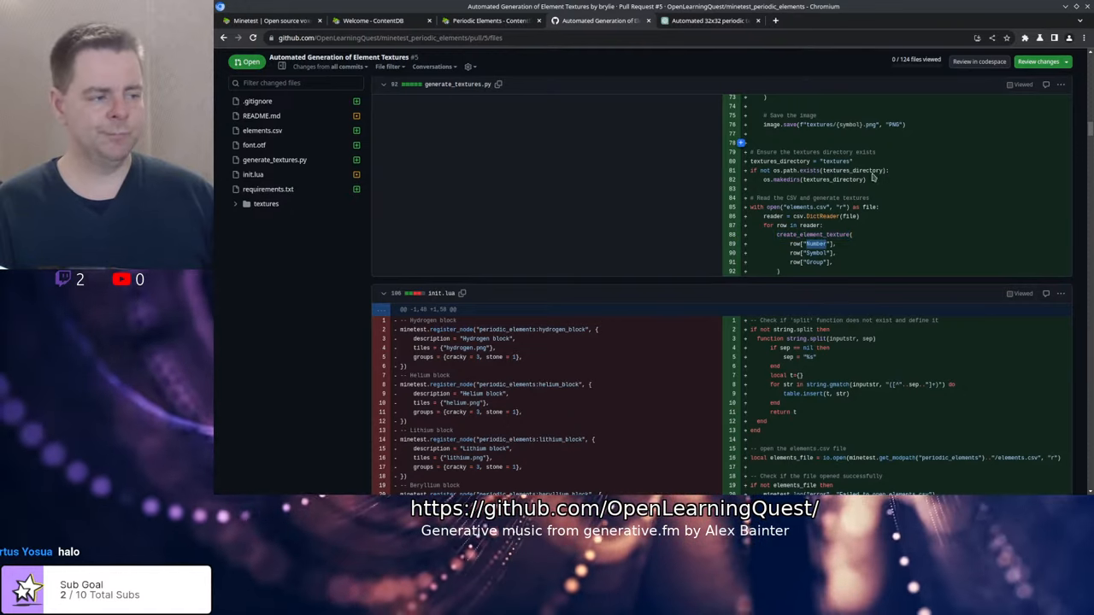
scroll("up", 3)
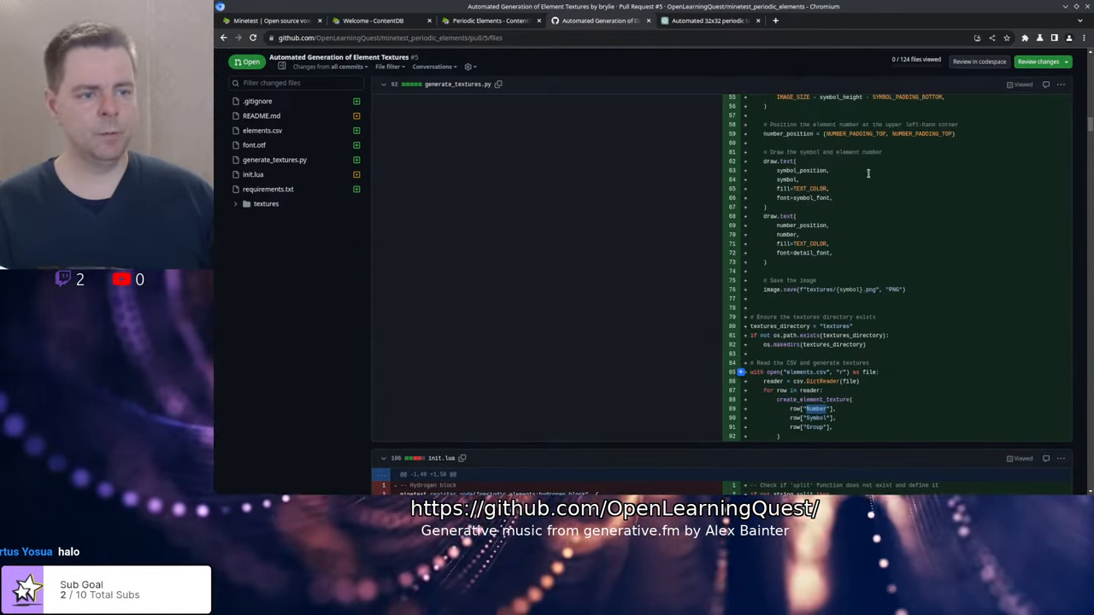
scroll("up", 3)
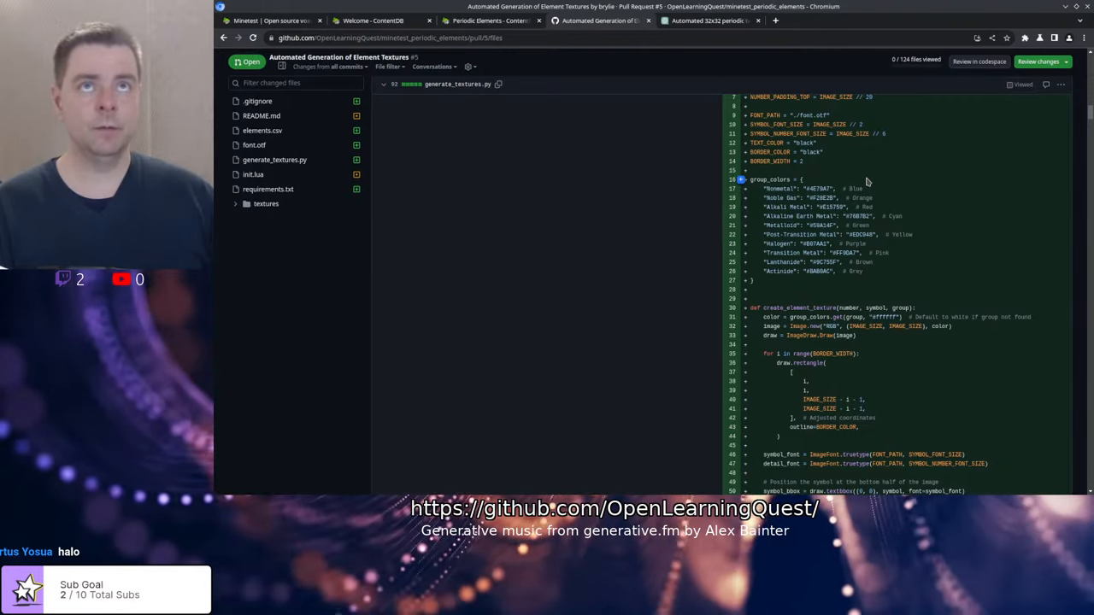
mouse_move(852, 206)
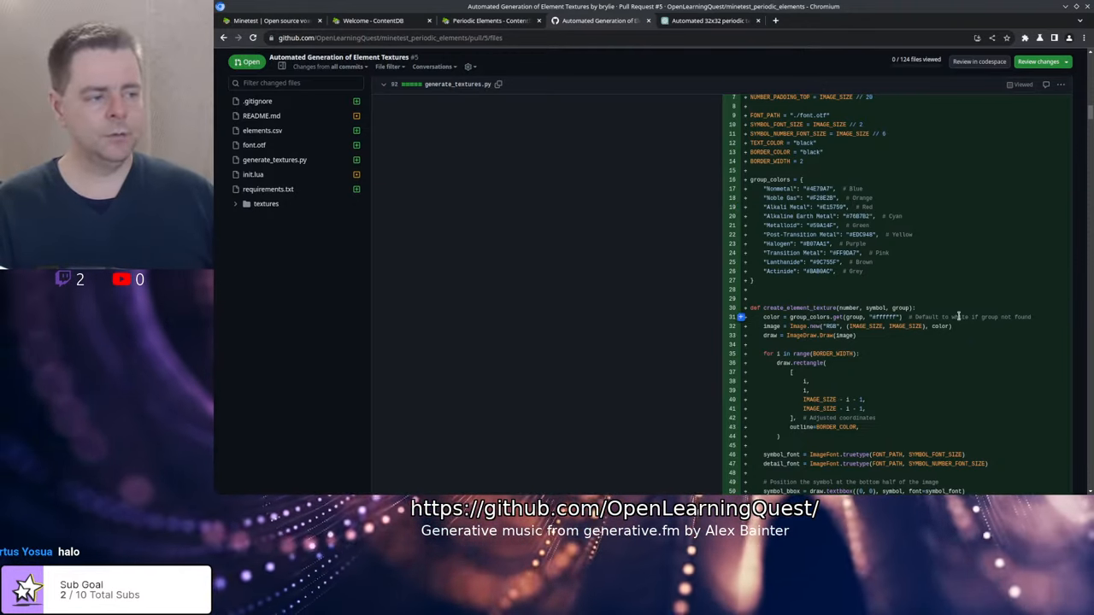
scroll("down", 3)
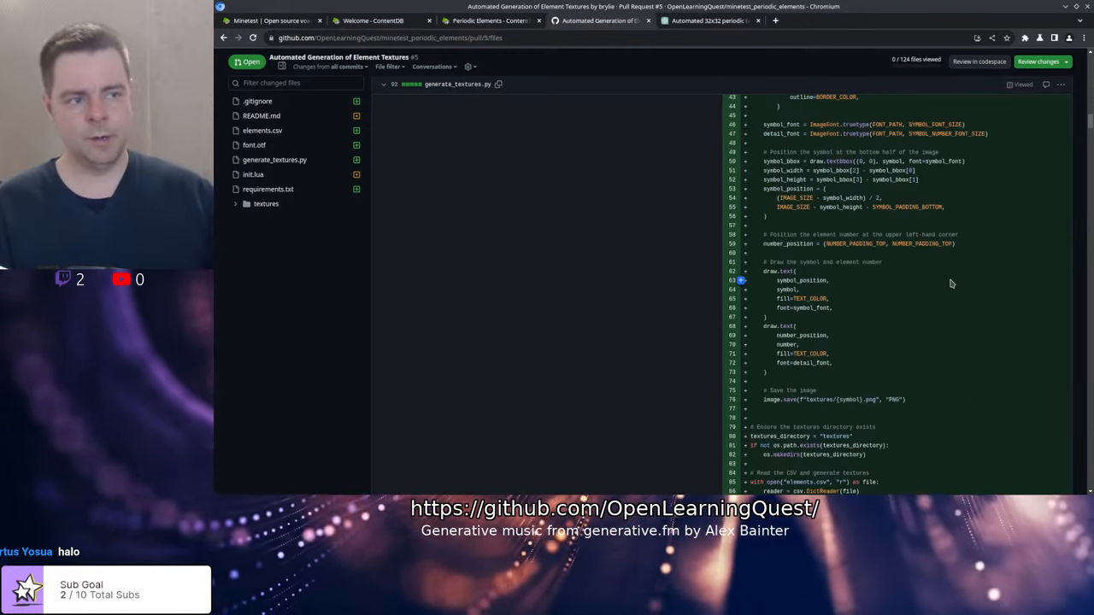
scroll("down", 3)
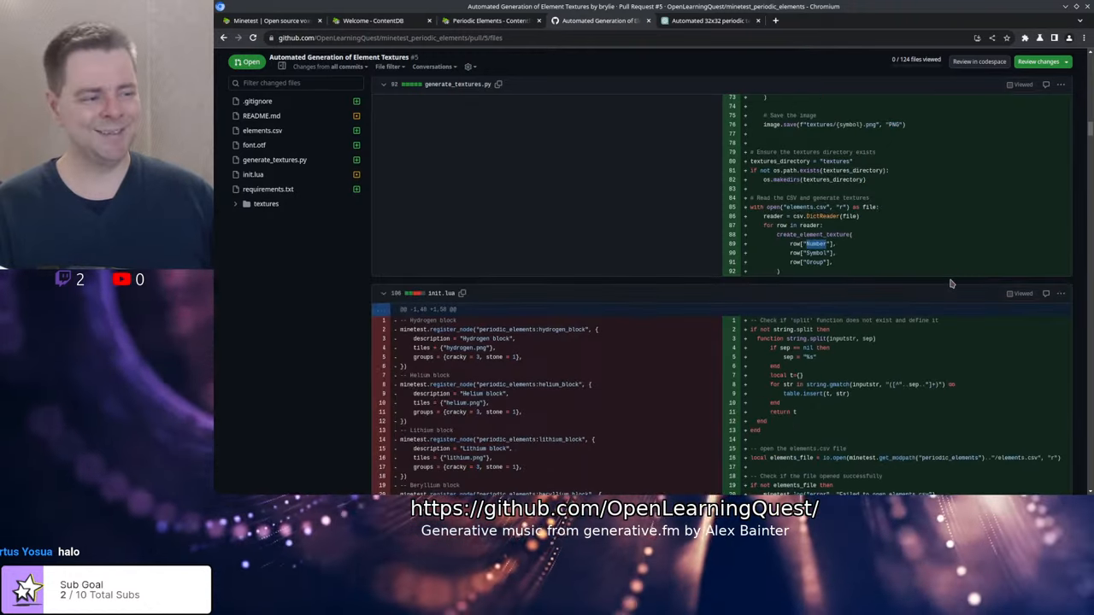
scroll("down", 3)
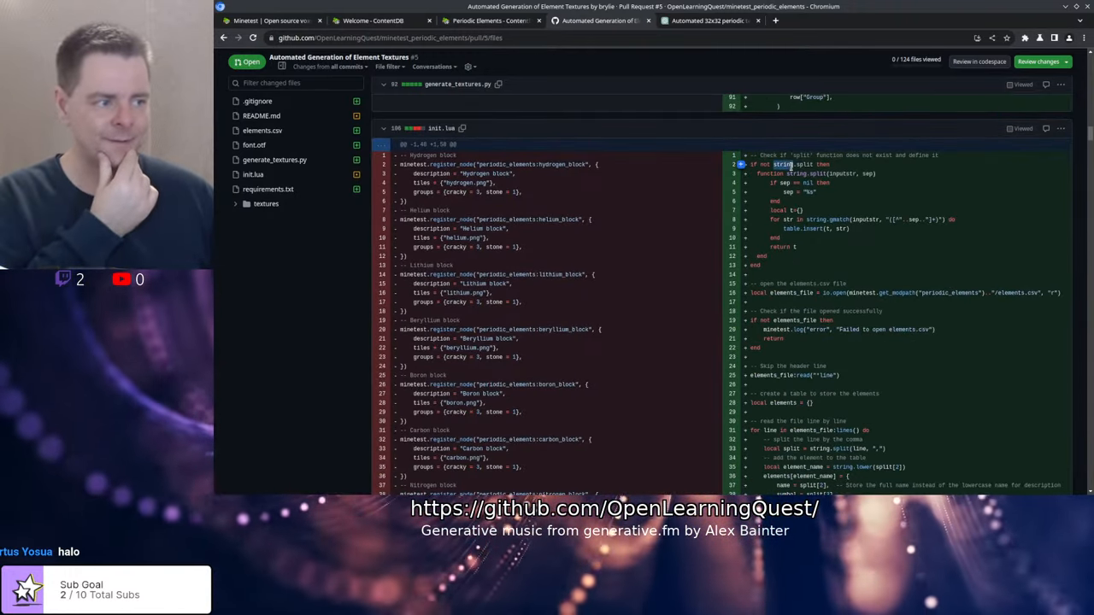
scroll("down", 3)
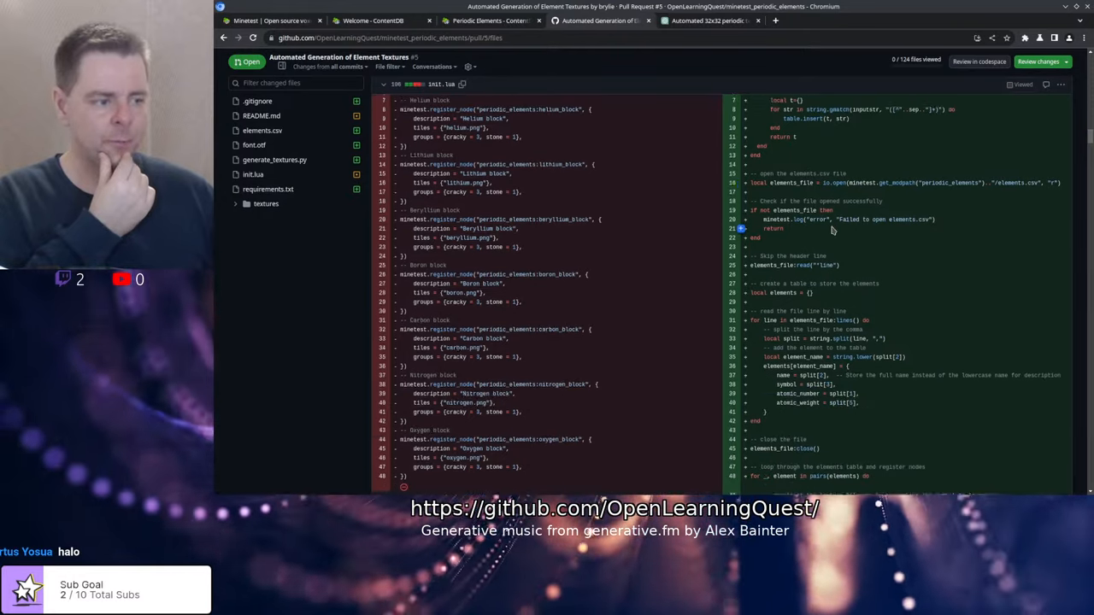
scroll("up", 3)
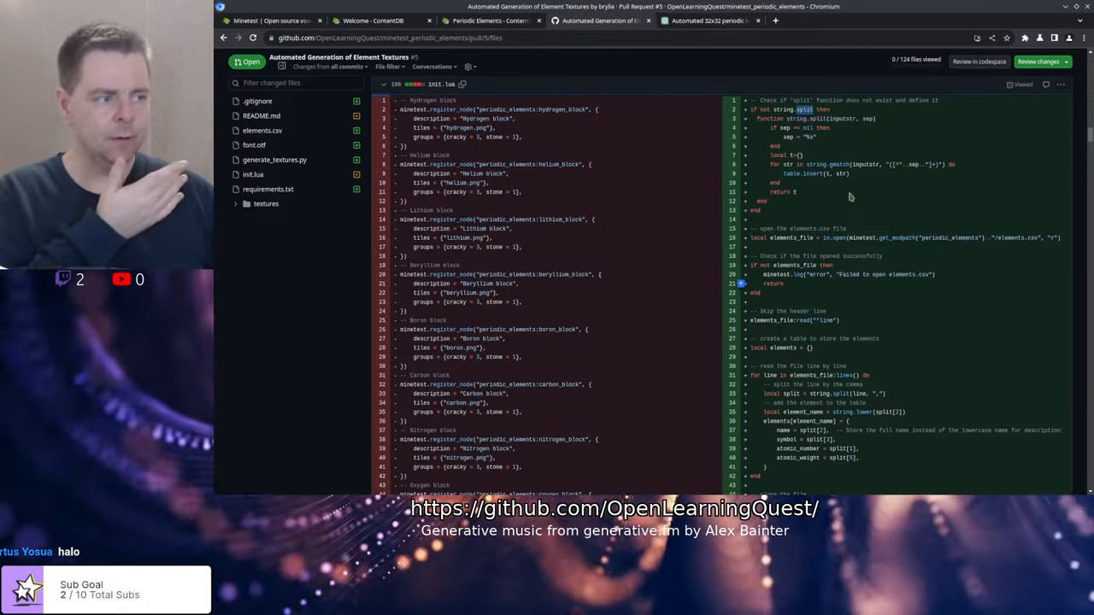
scroll("down", 3)
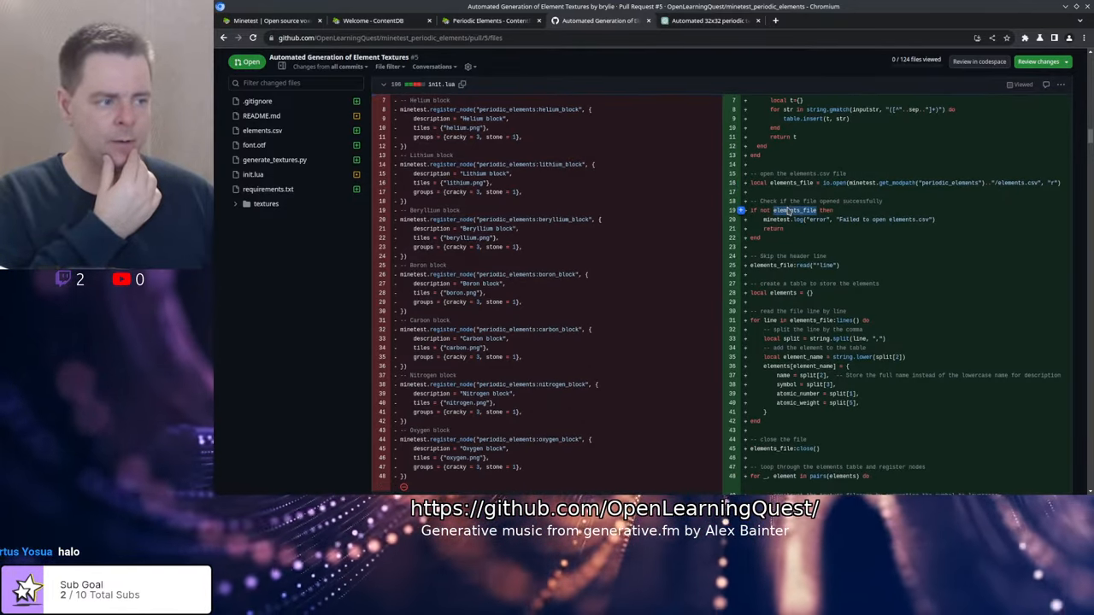
scroll("down", 3)
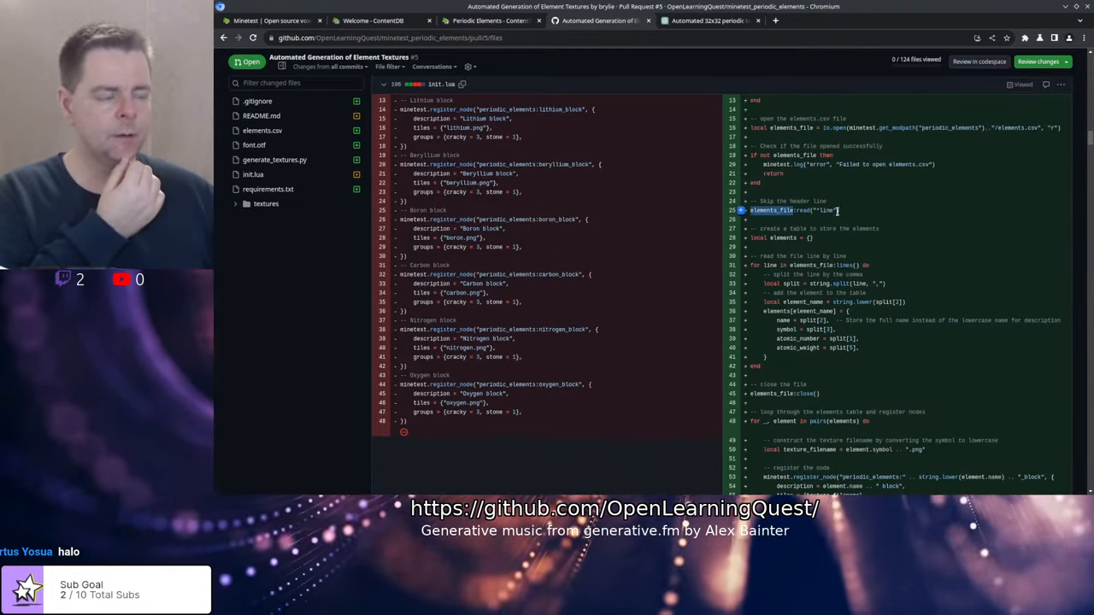
scroll("down", 3)
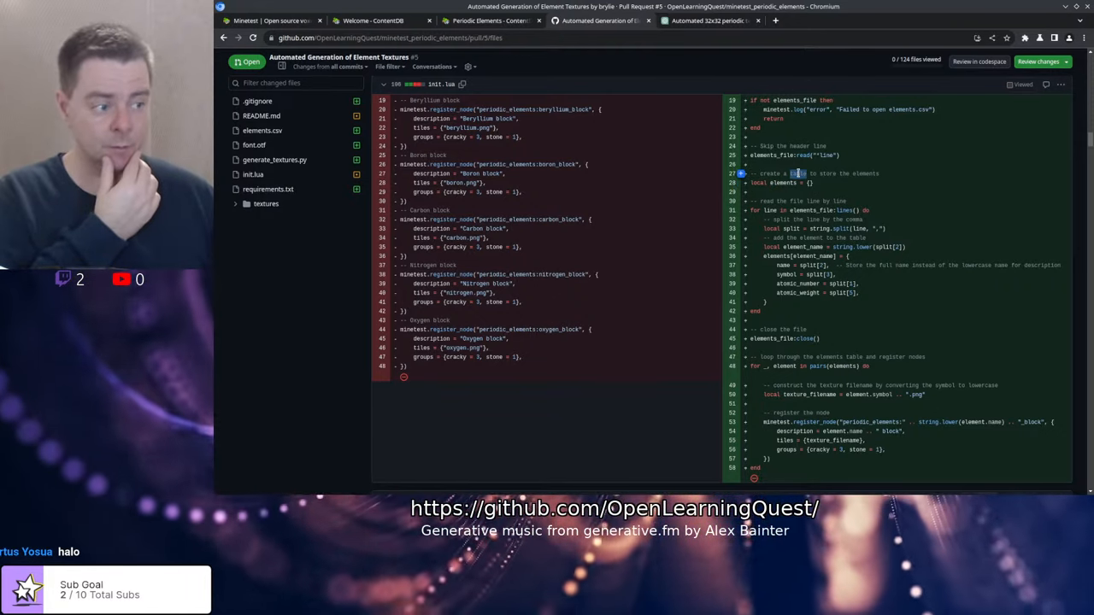
scroll("down", 3)
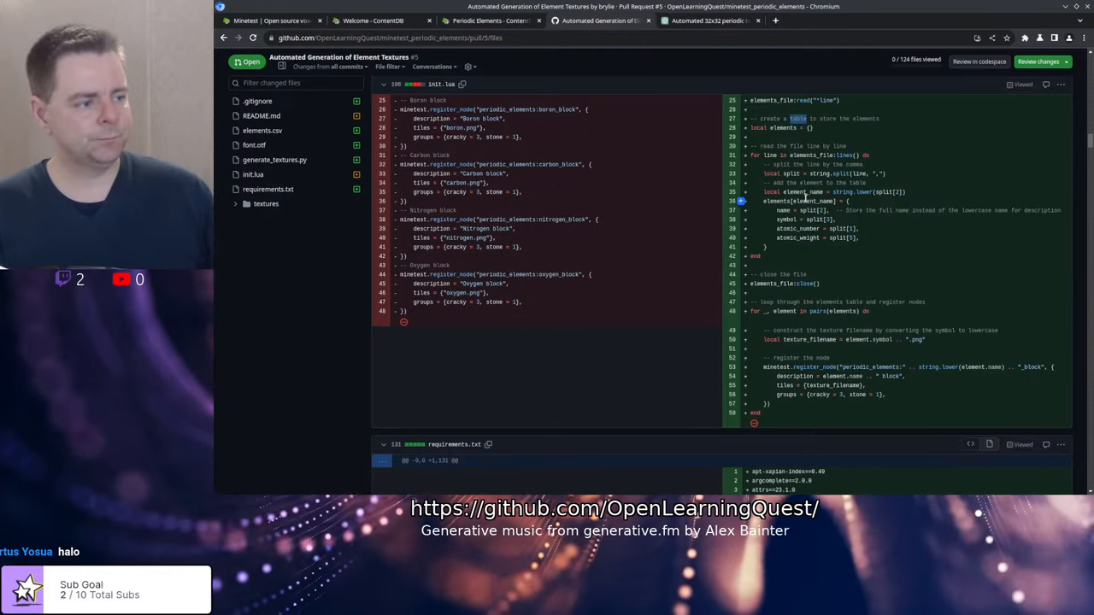
scroll("down", 3)
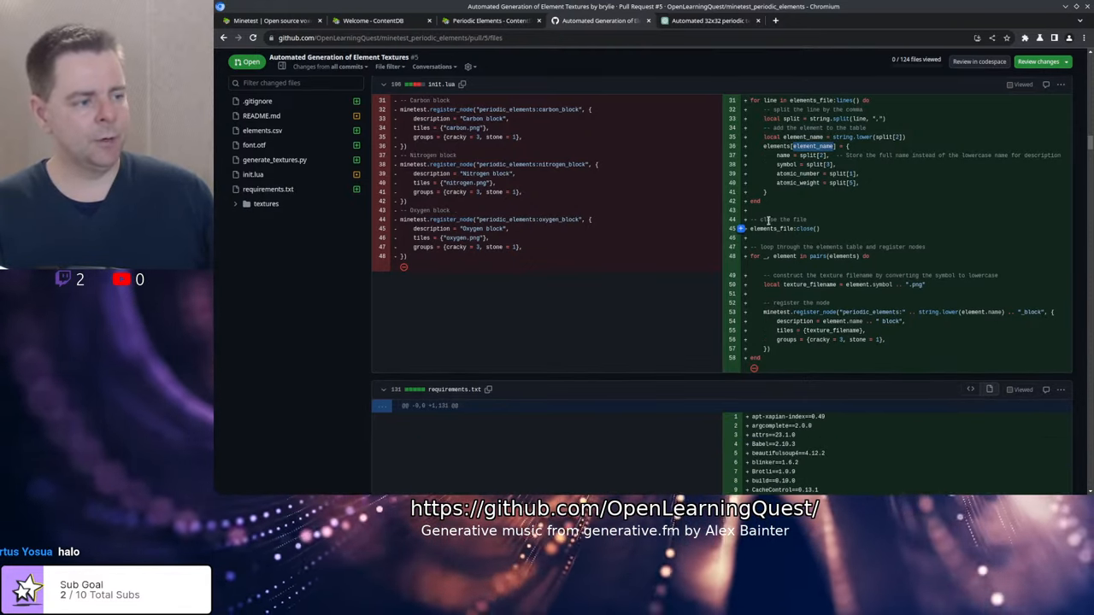
double_click(783, 230)
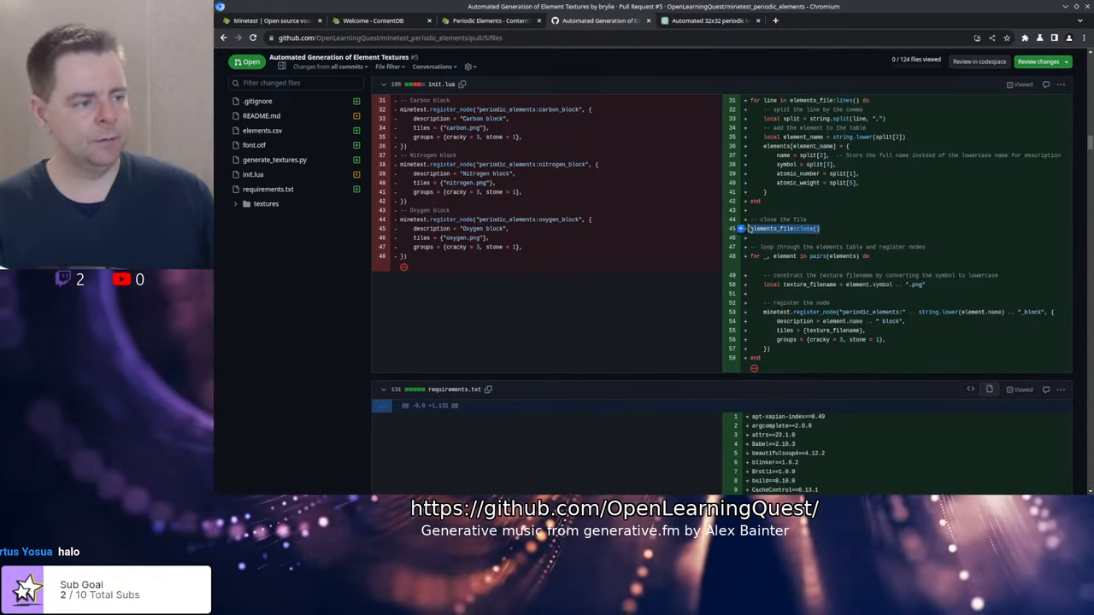
scroll("down", 3)
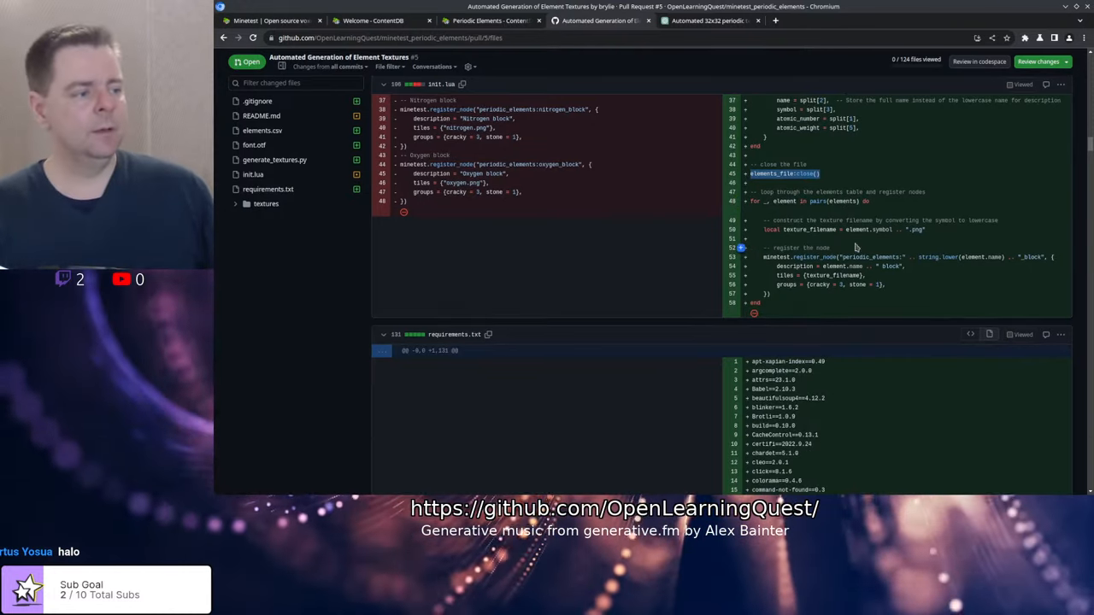
mouse_move(845, 209)
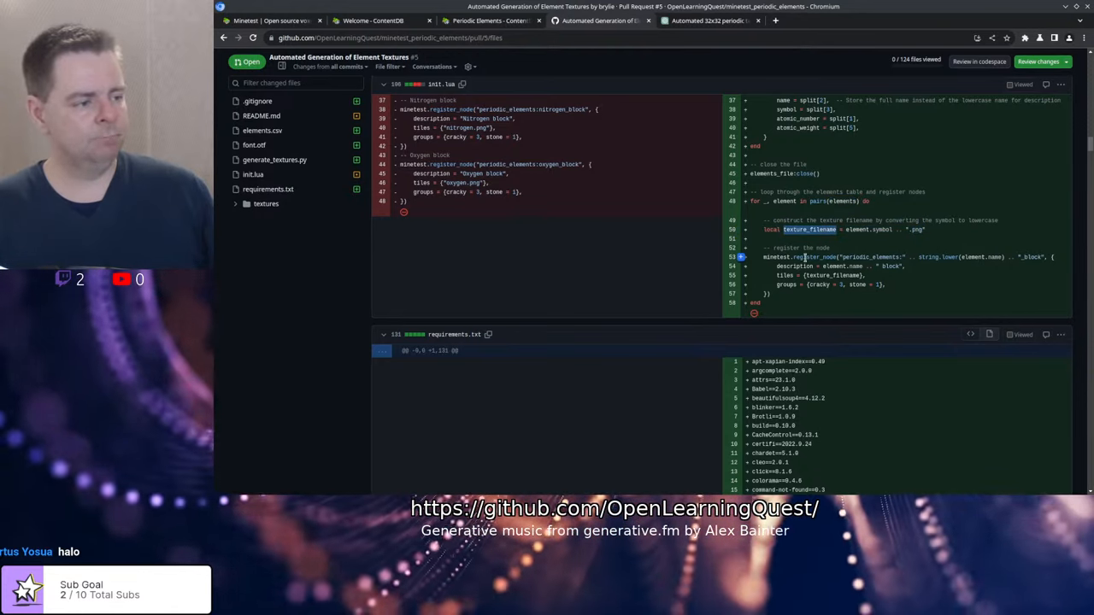
double_click(869, 256)
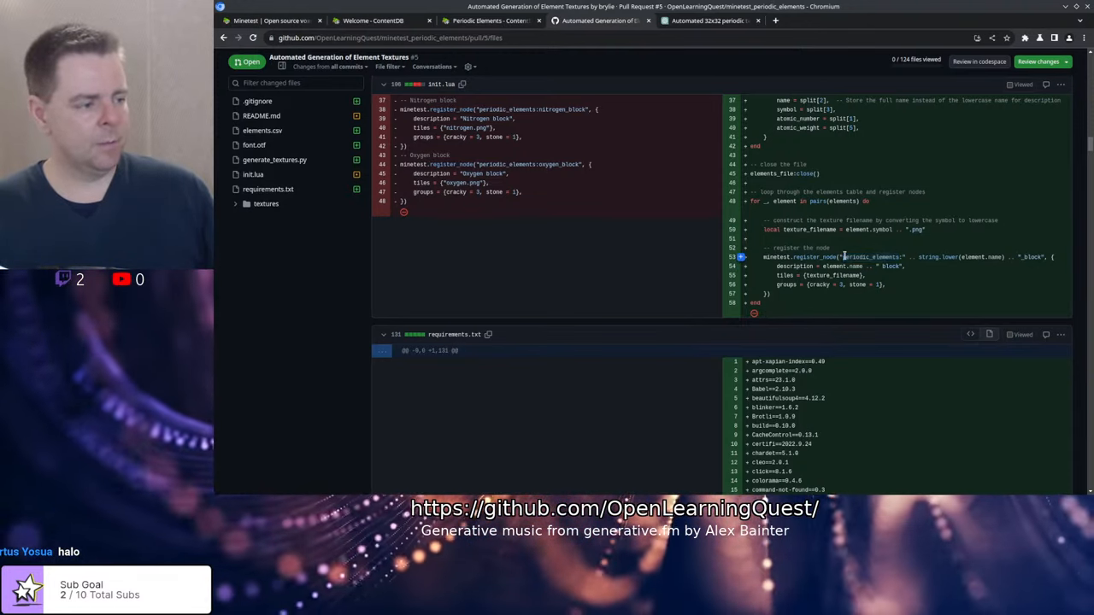
double_click(871, 256)
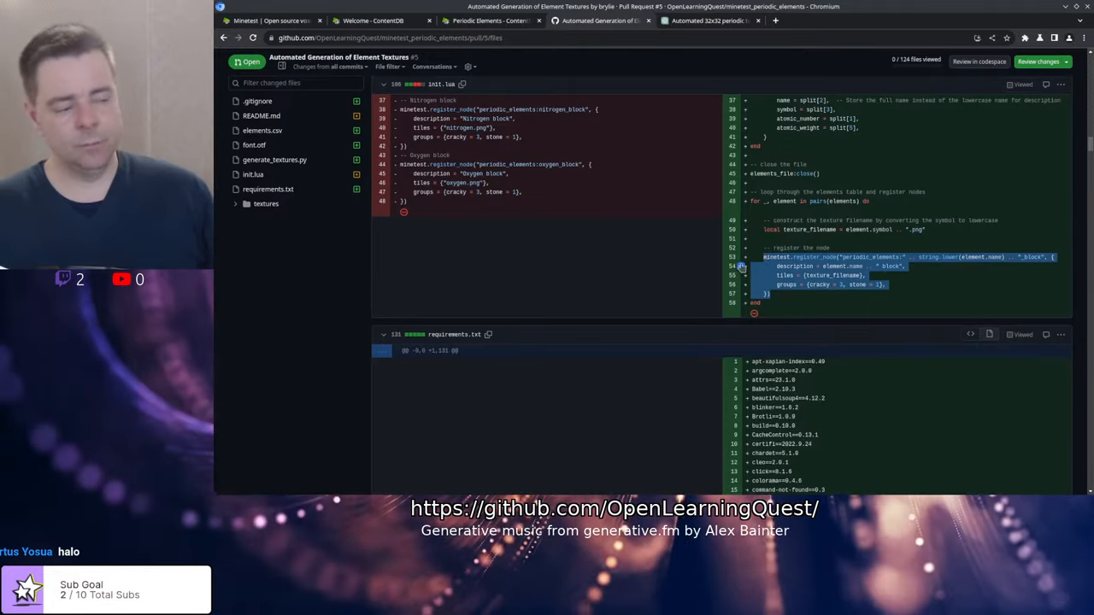
- Scroll past init.lua to the generated element texture PNG previews
scroll("down", 3)
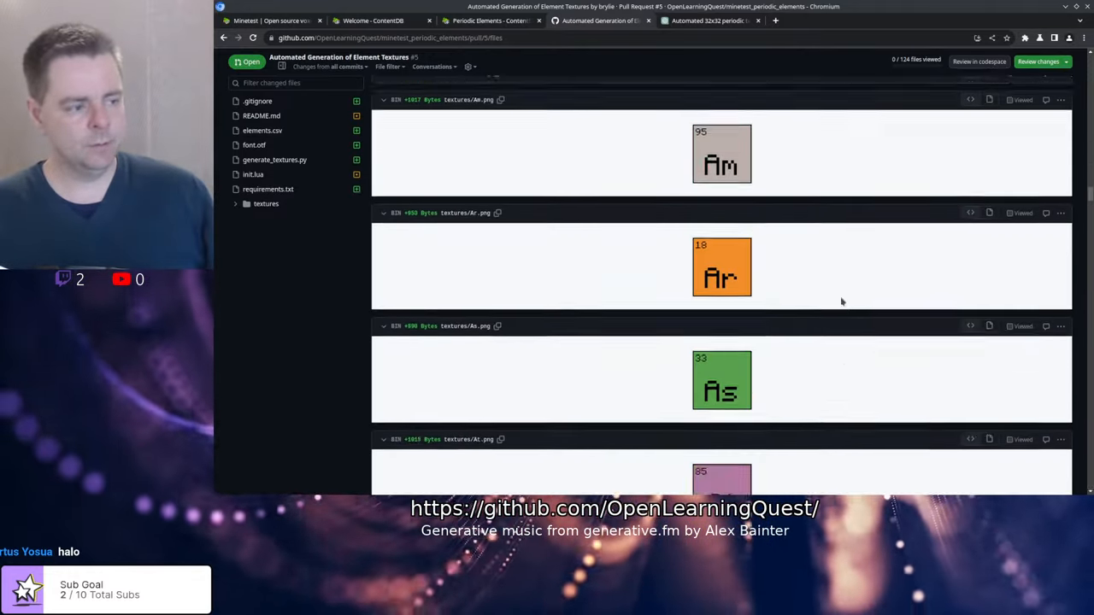
scroll("down", 3)
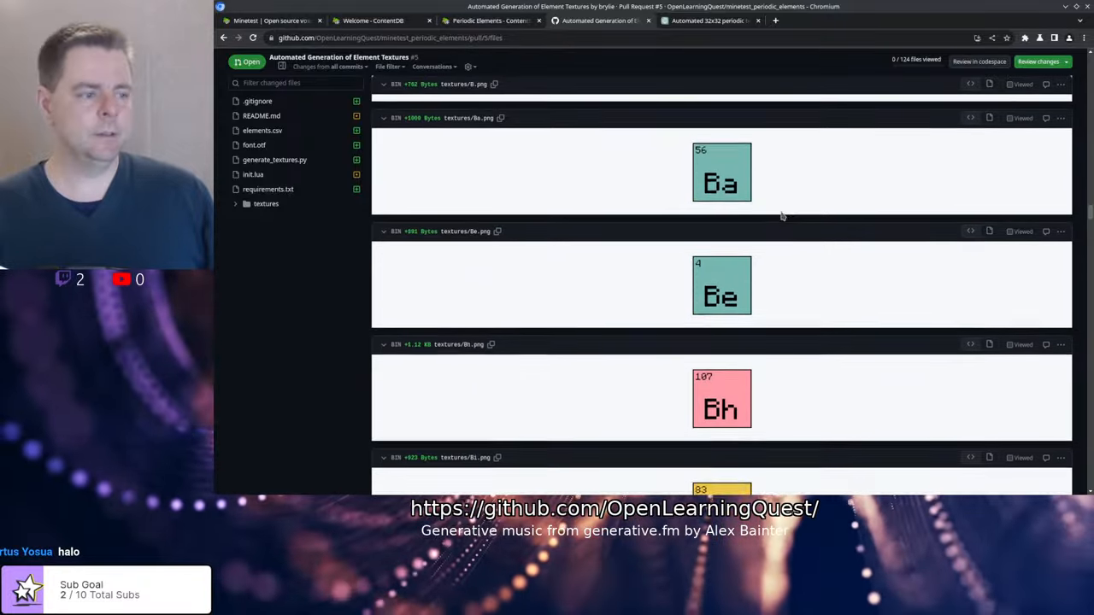
scroll("down", 3)
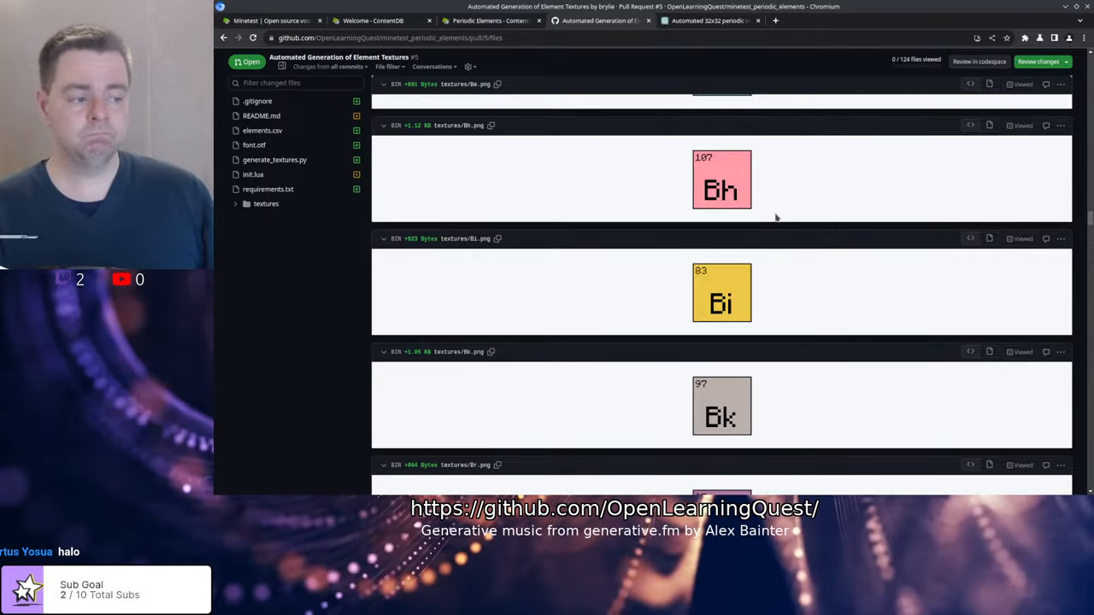
scroll("down", 3)
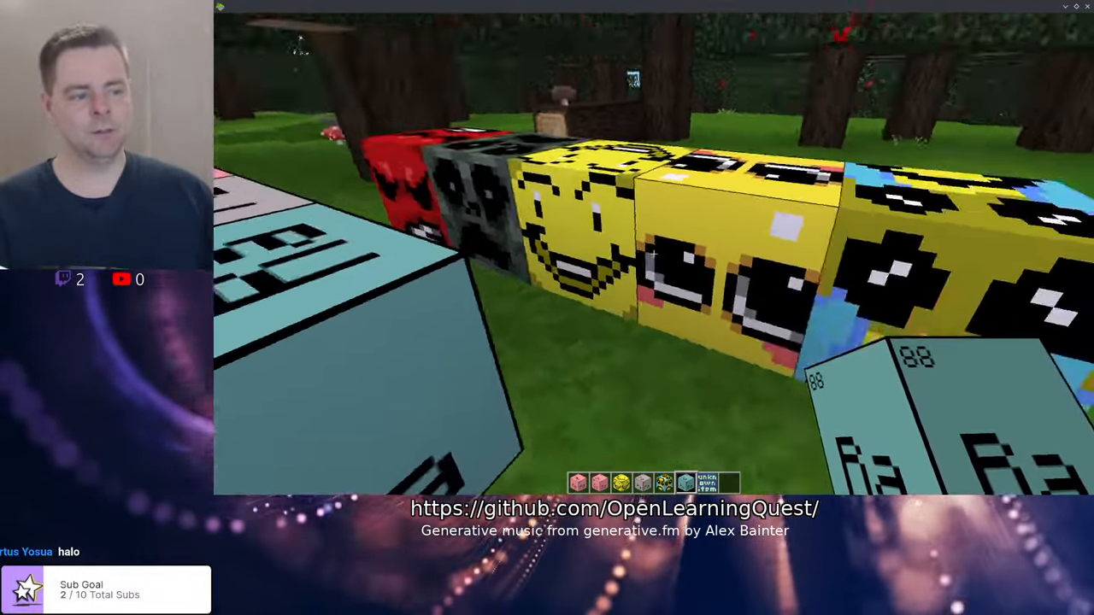
mouse_move(653, 253)
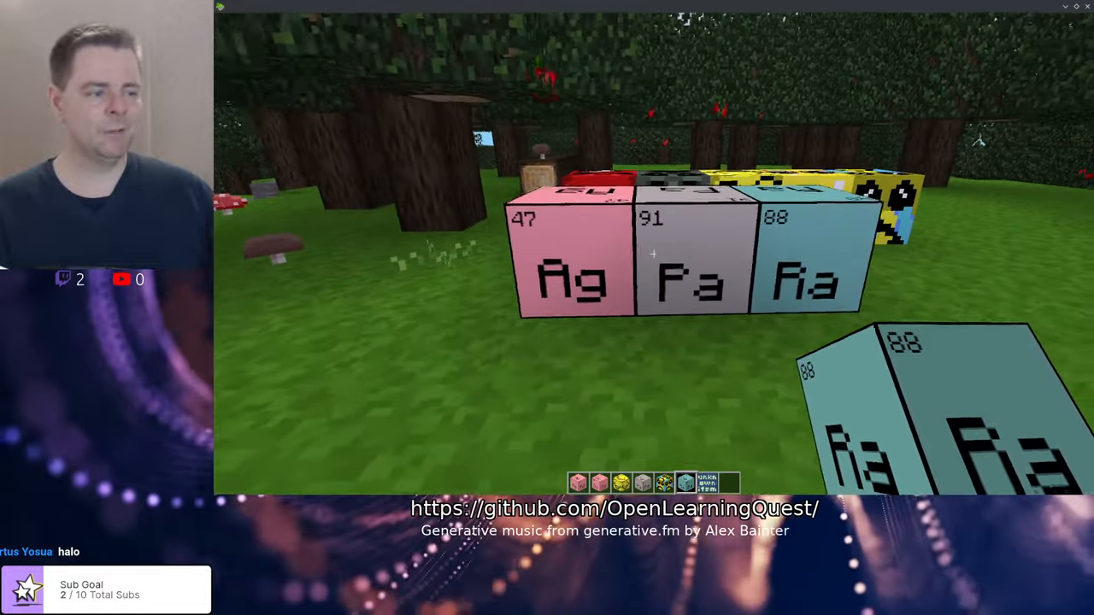
mouse_move(653, 256)
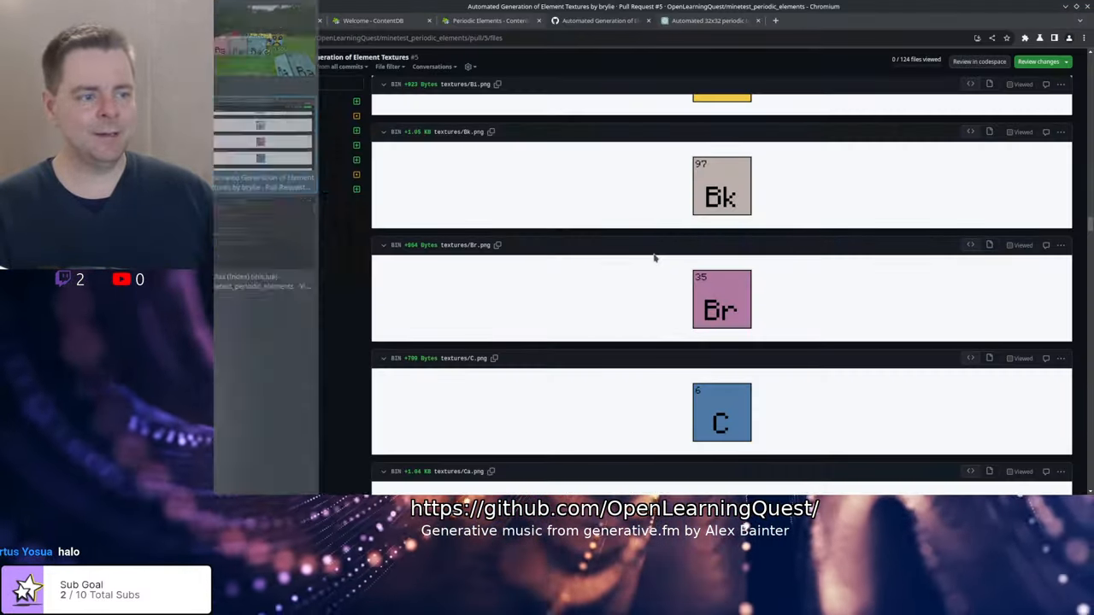
- View the Ag, Pa and Ra blocks in the Minetest world and close the inventory
left_click(487, 20)
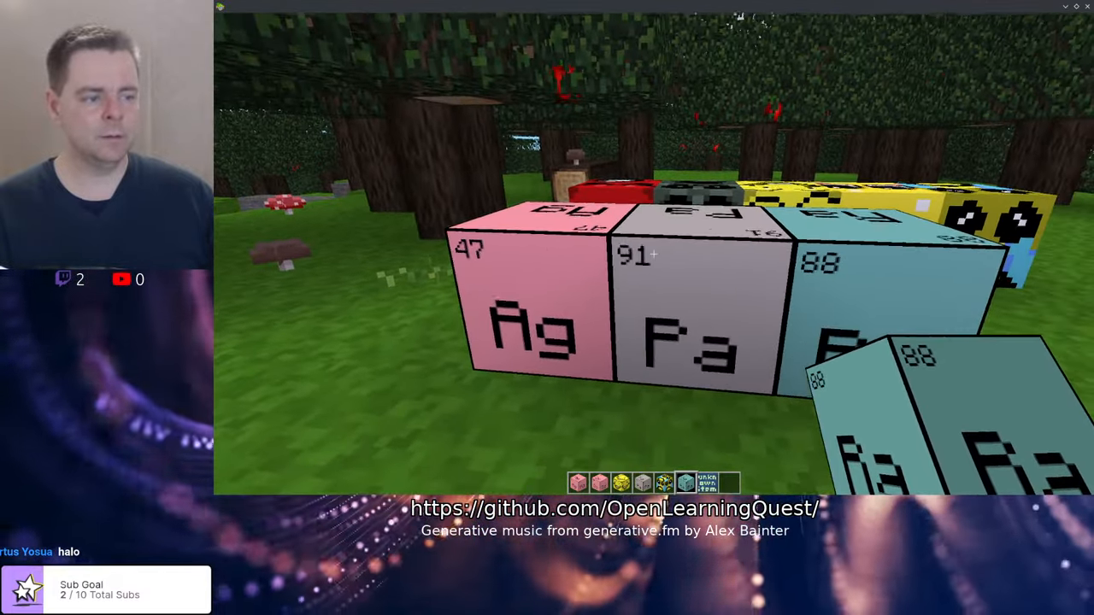
mouse_move(650, 257)
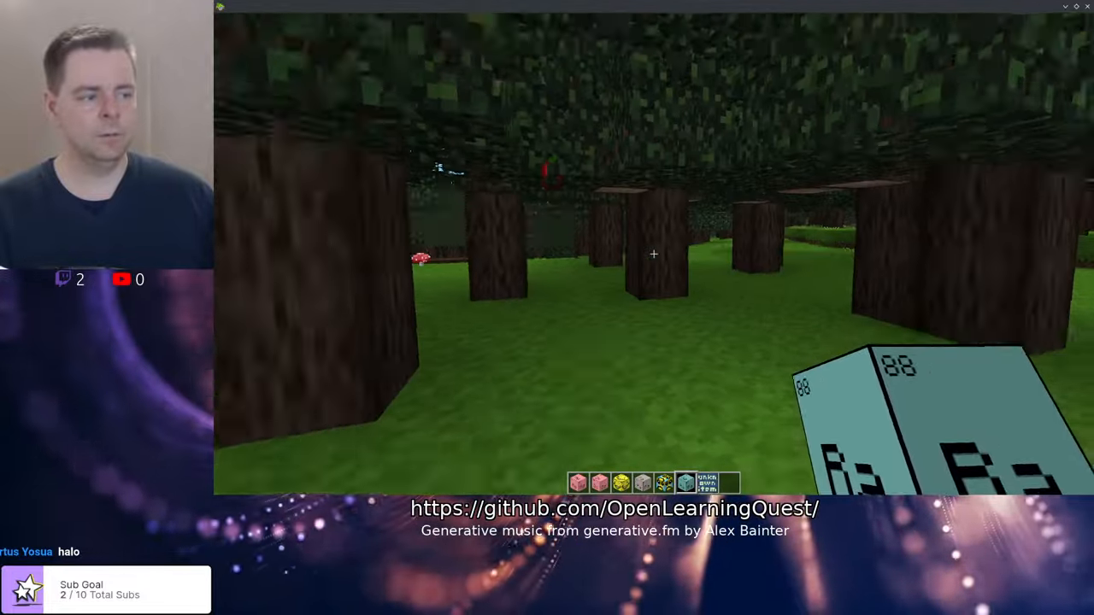
mouse_move(653, 254)
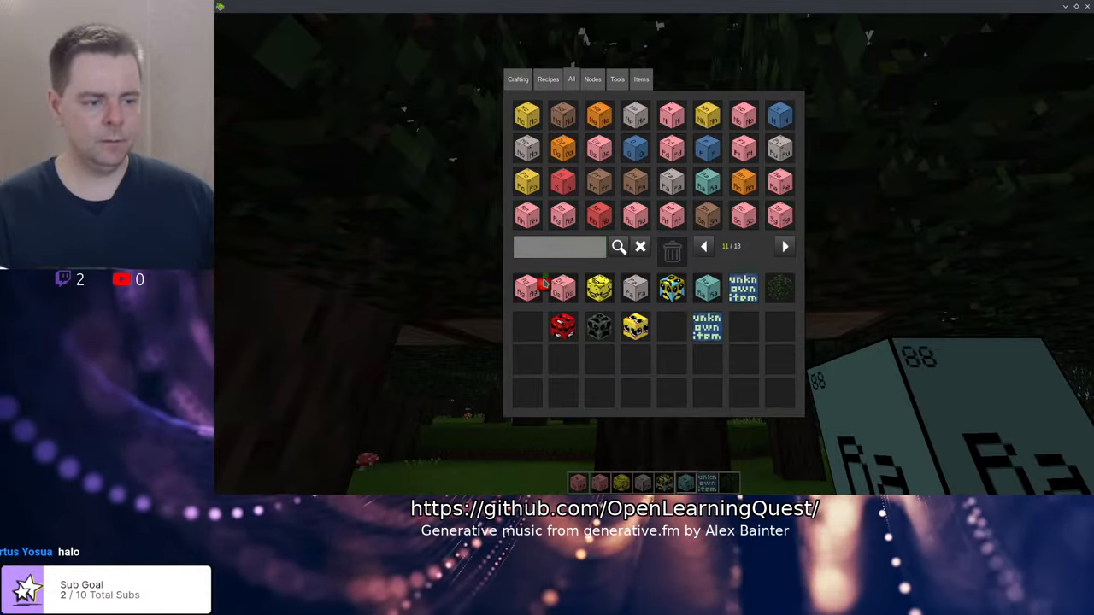
key("Escape")
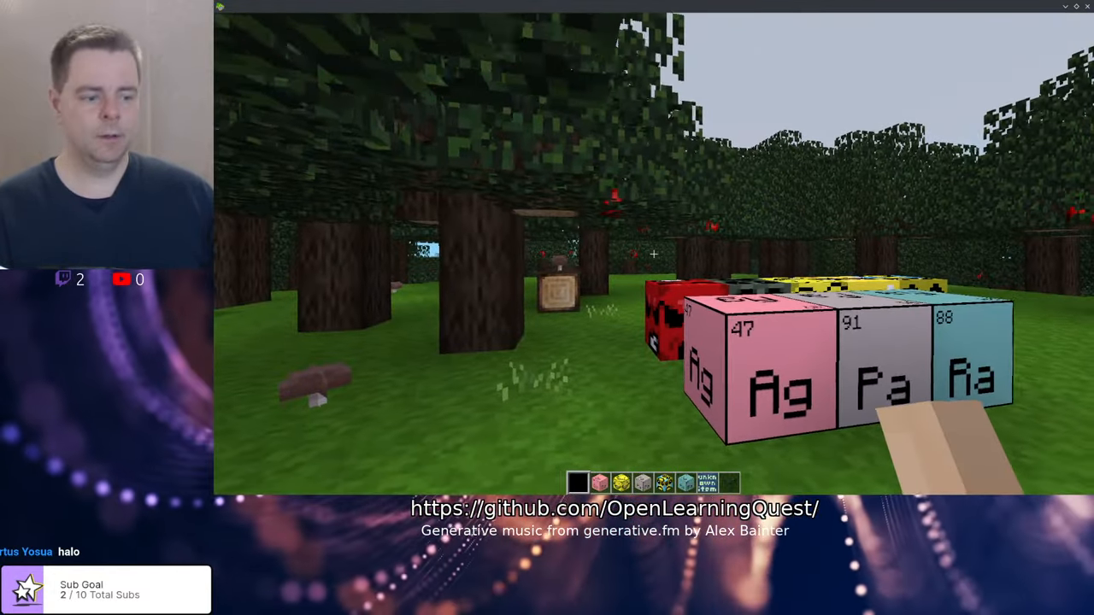
mouse_move(653, 253)
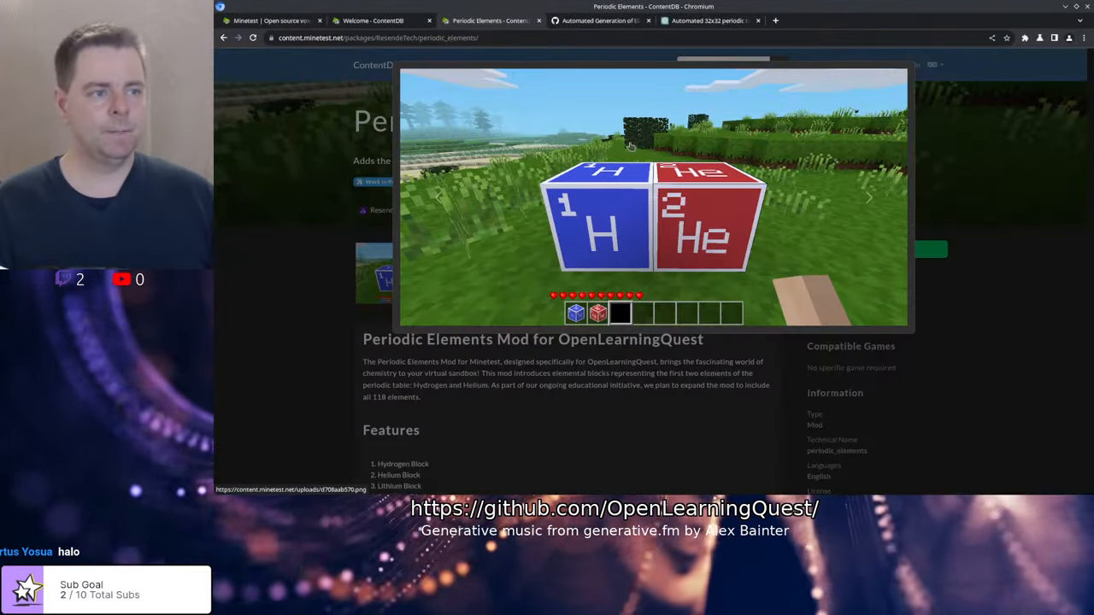
left_click(599, 20)
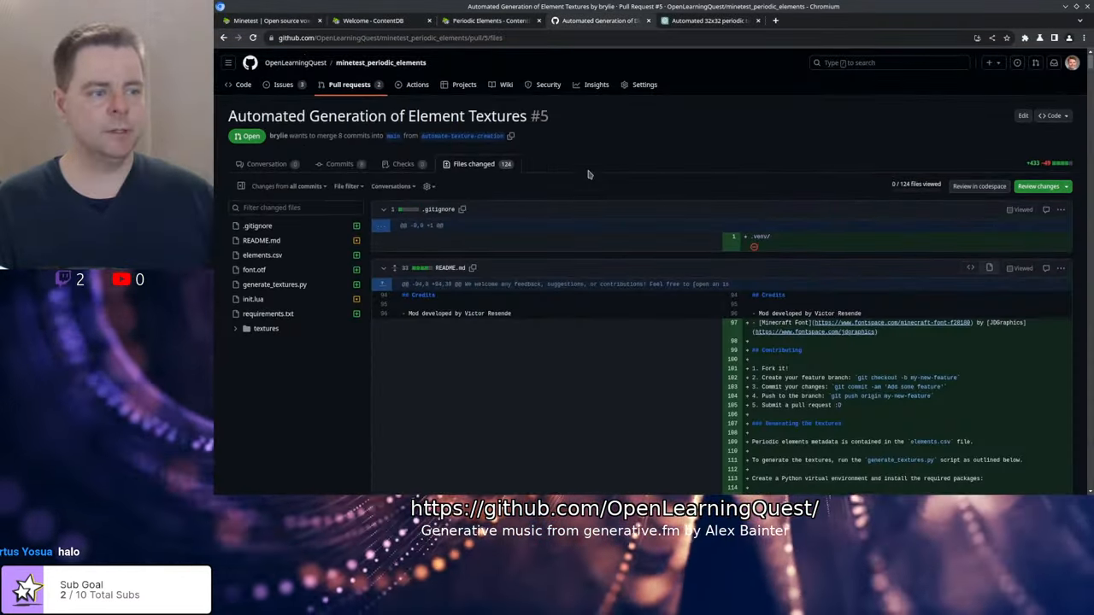
mouse_move(380, 62)
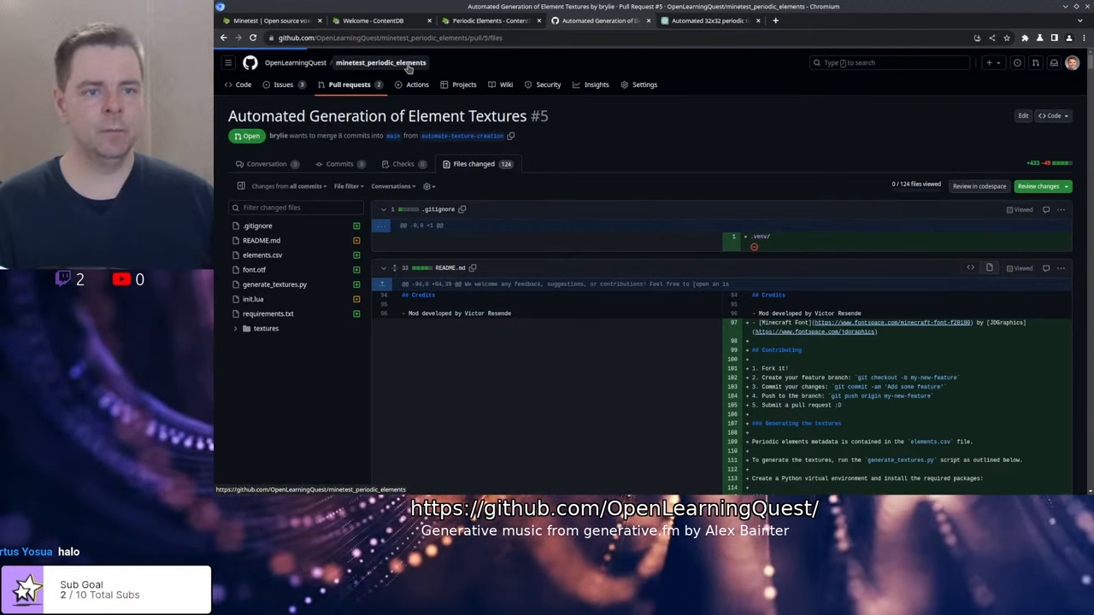
left_click(379, 62)
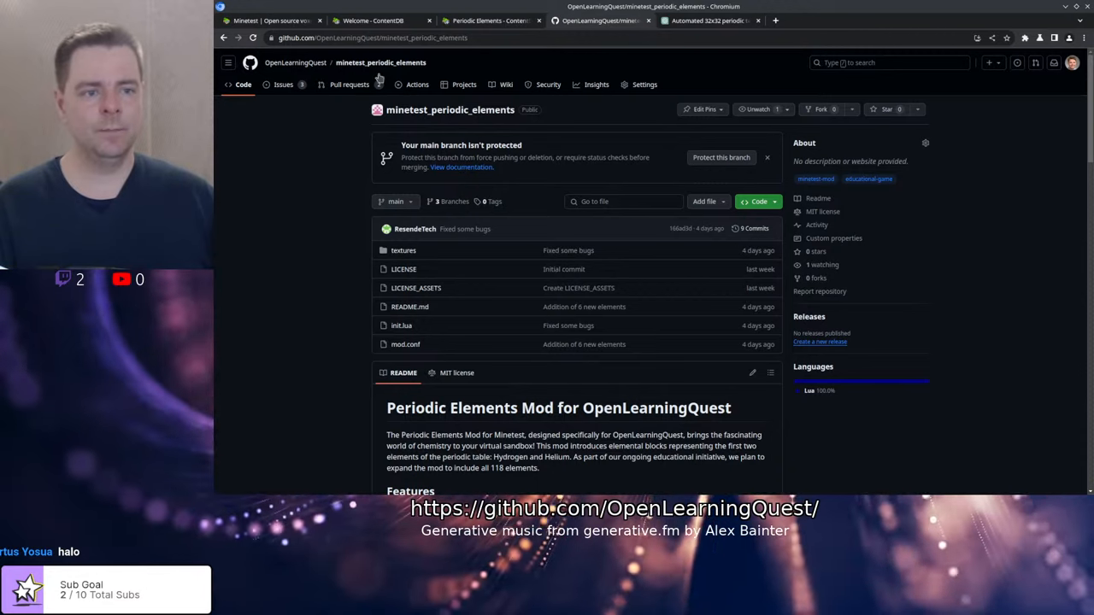
left_click(283, 83)
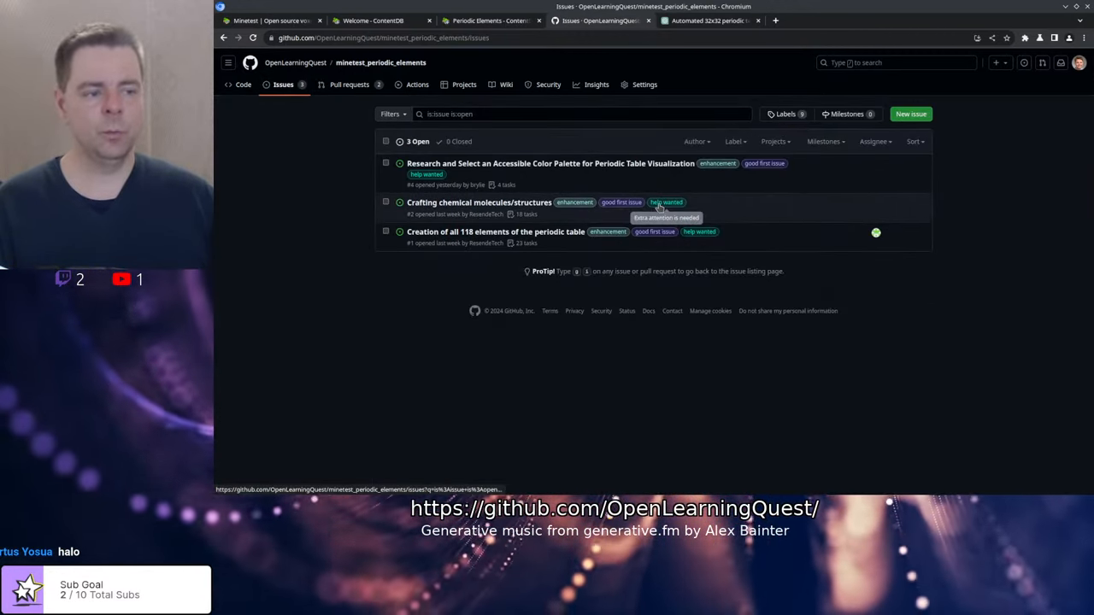
left_click(489, 20)
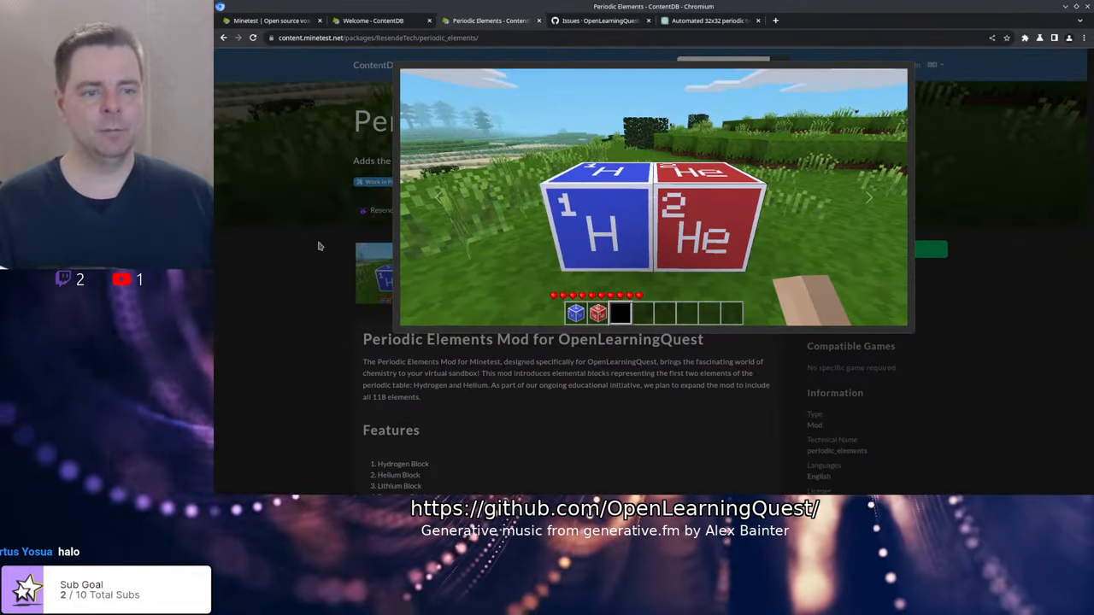